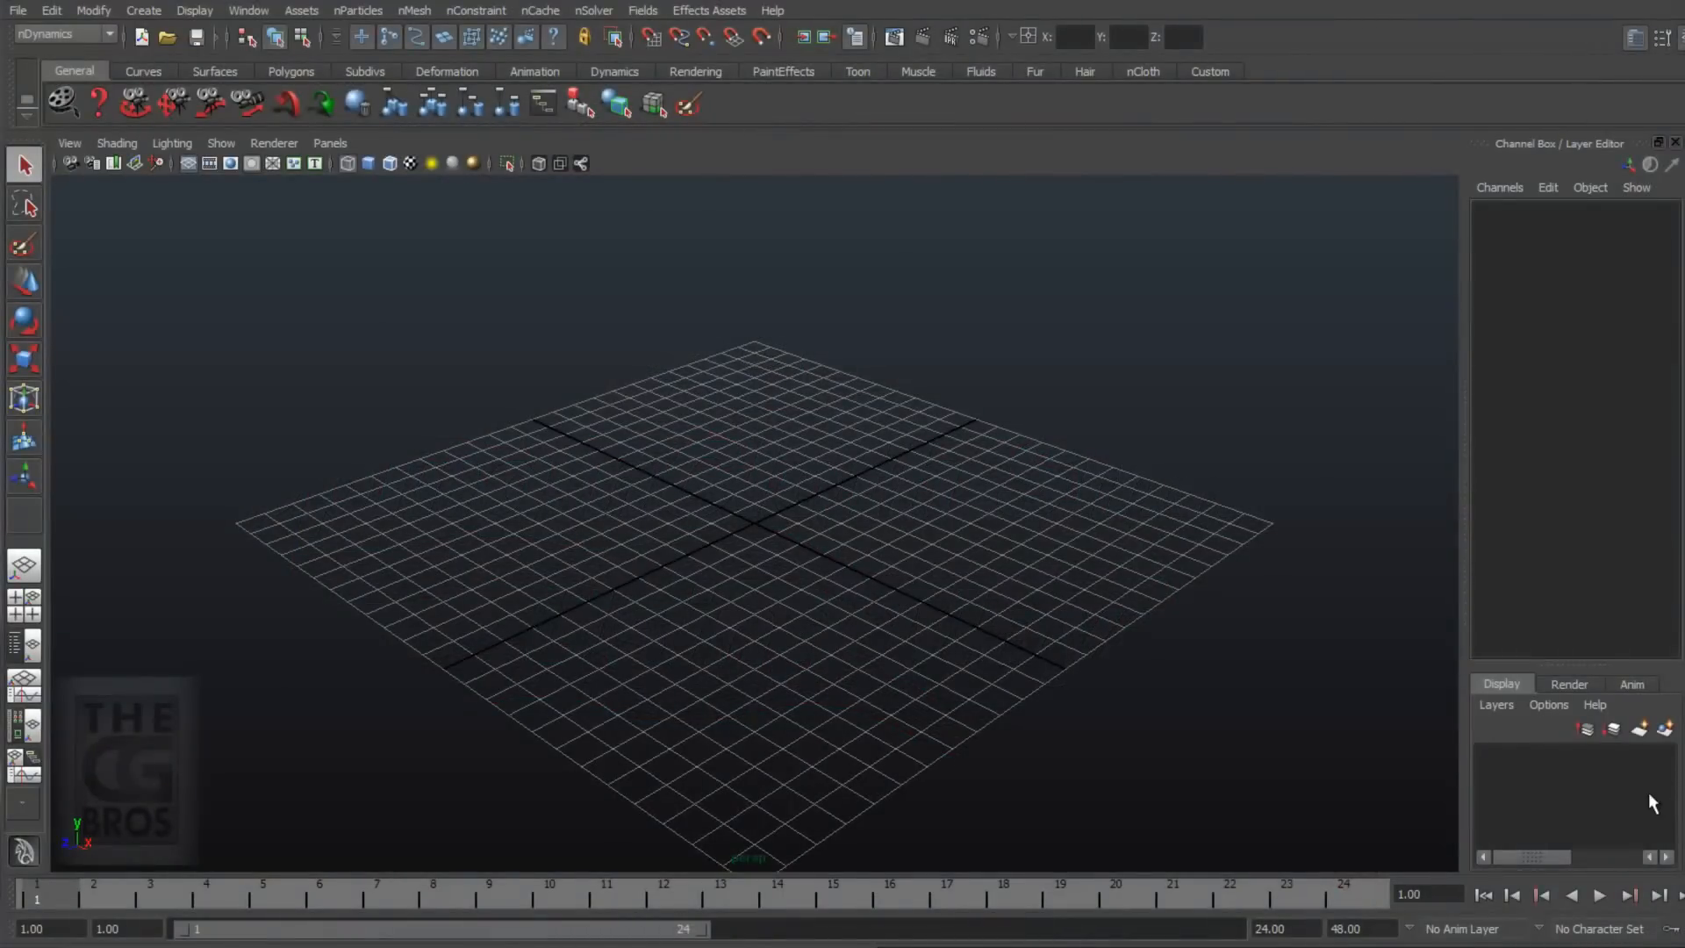
mouse_move(1149, 631)
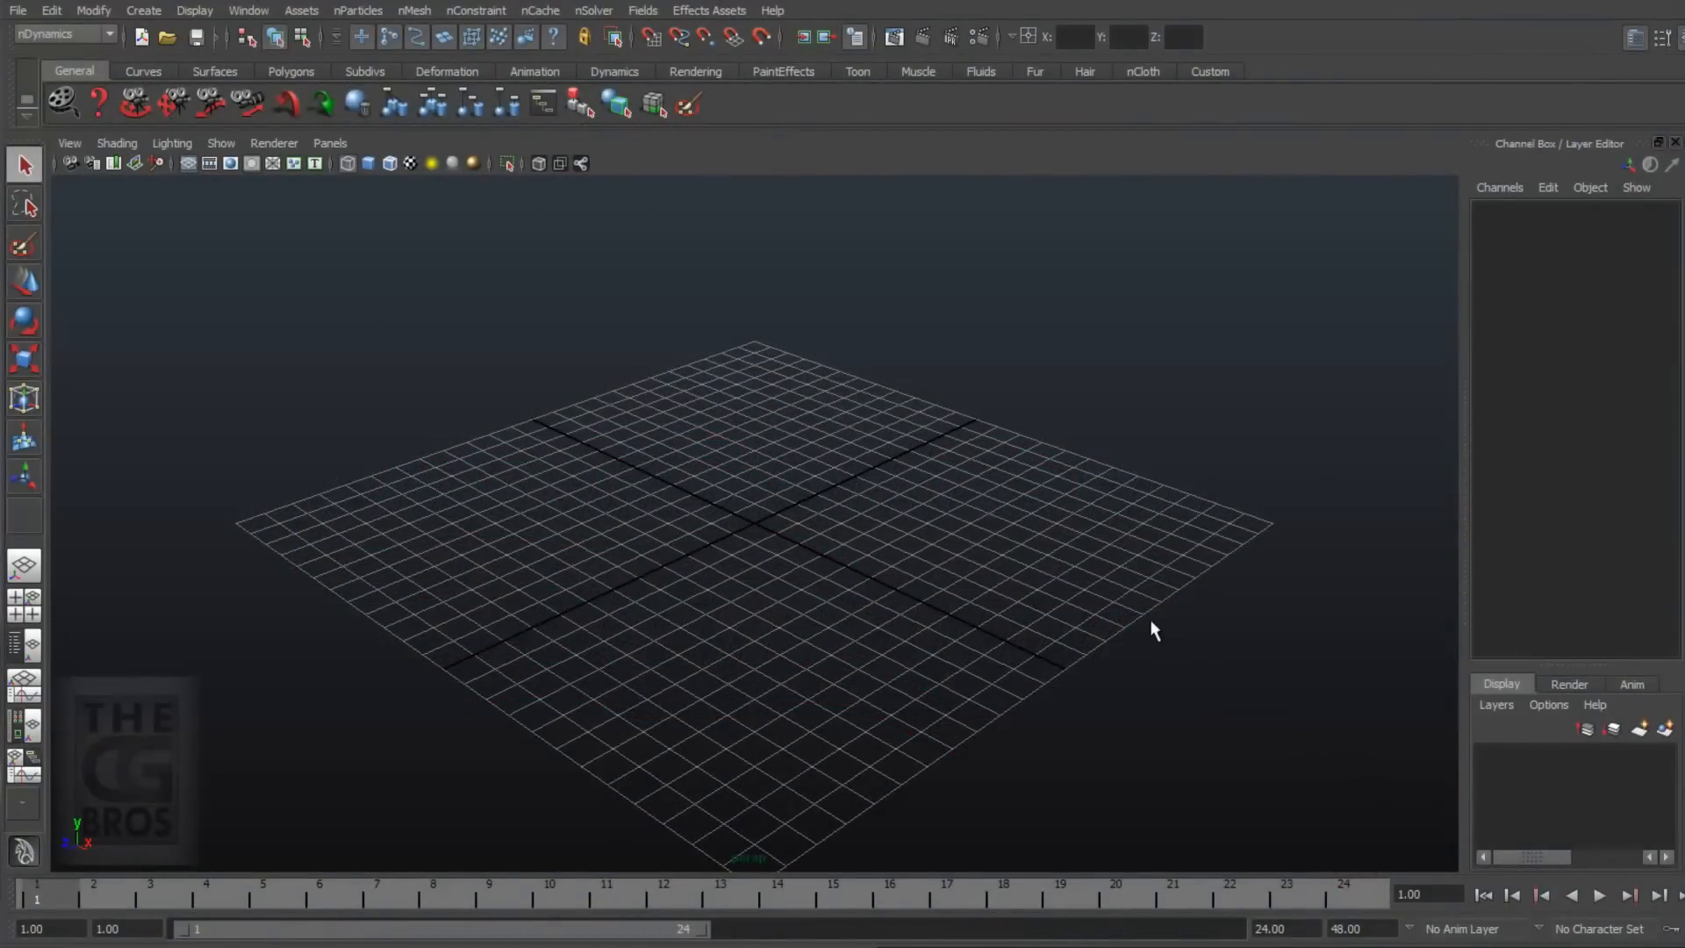
mouse_move(1285, 551)
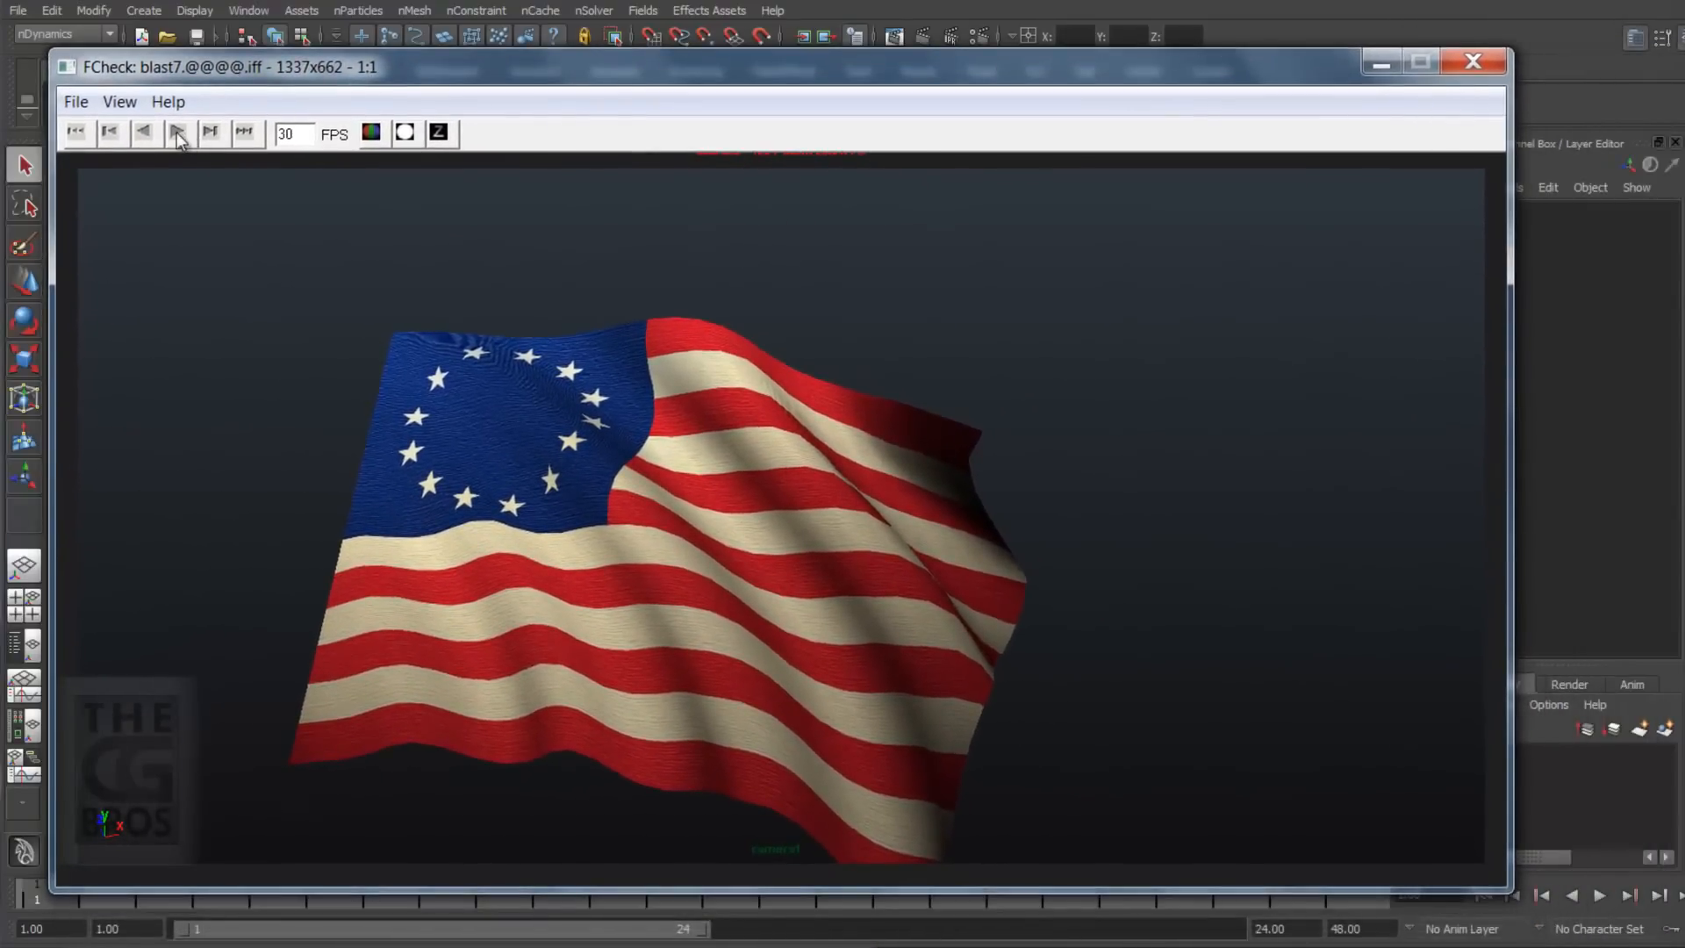
Step: Play the waving flag playblast in FCheck, stop it, and close the preview window
left_click(176, 132)
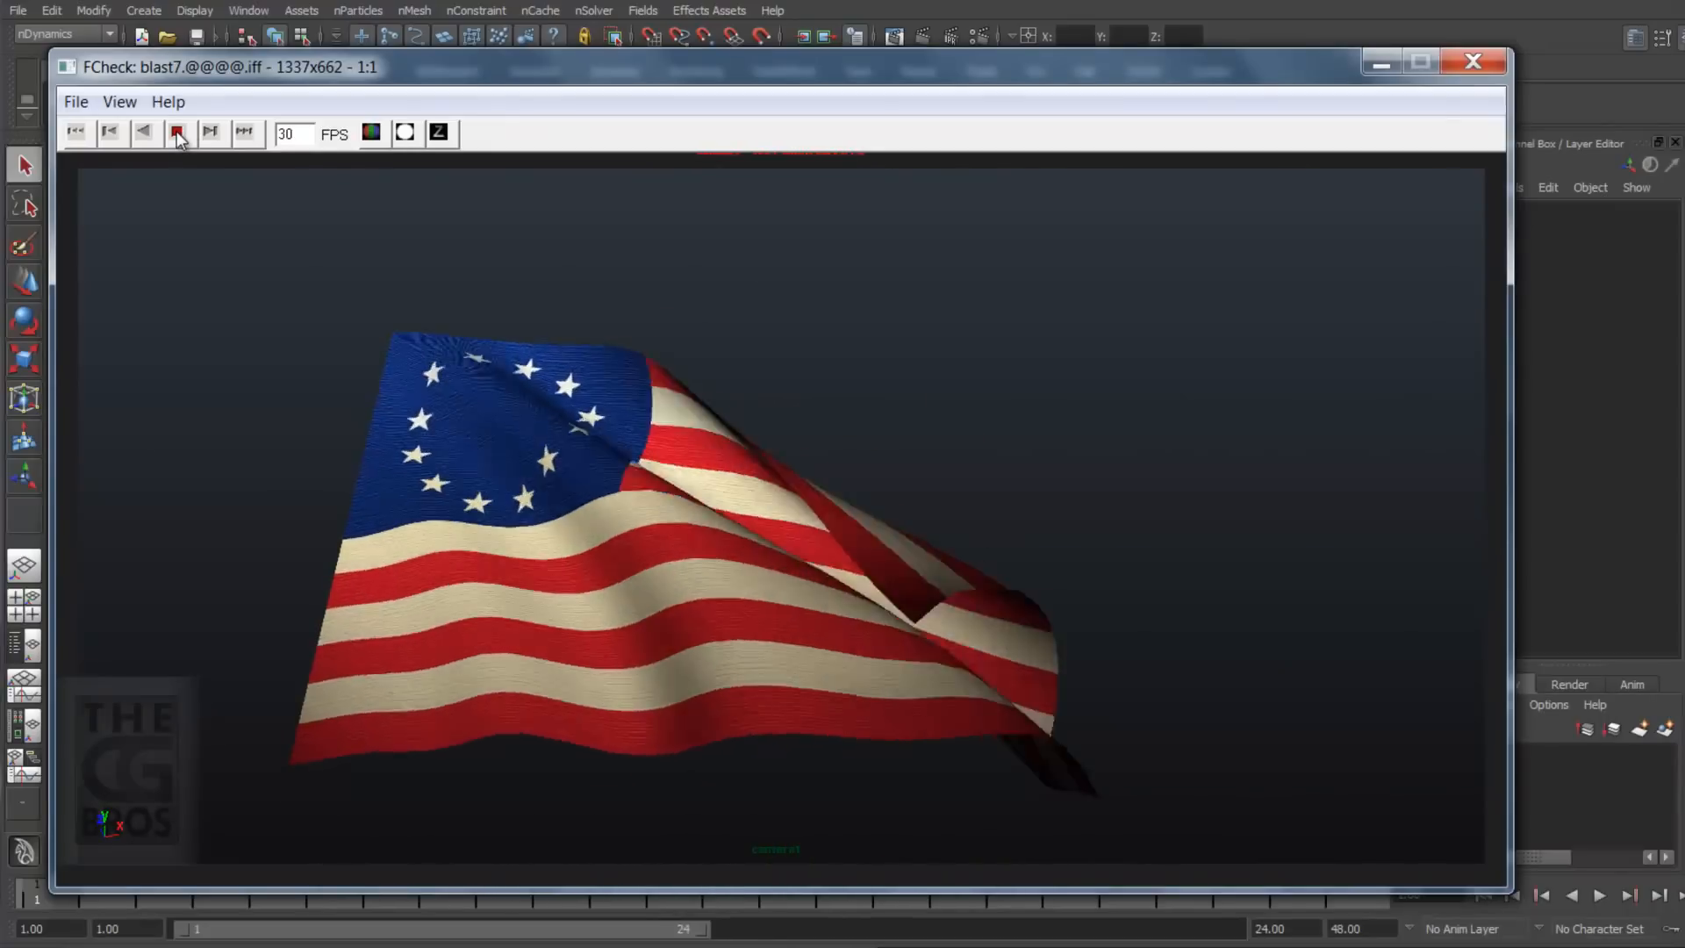
left_click(177, 131)
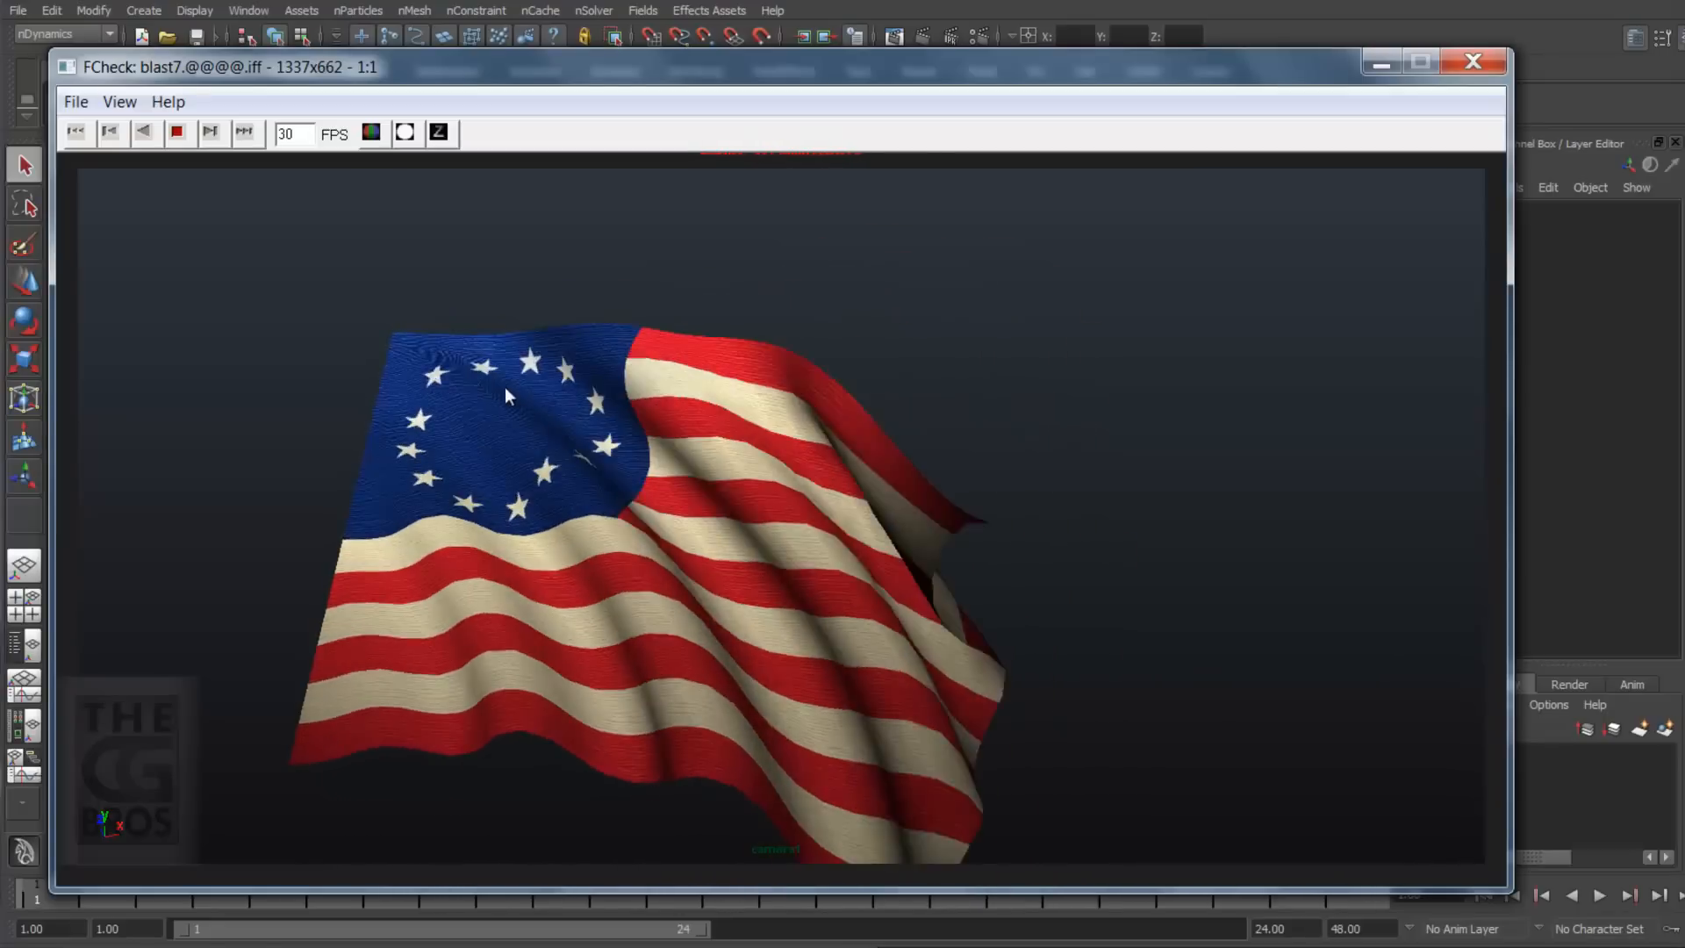
left_click(177, 133)
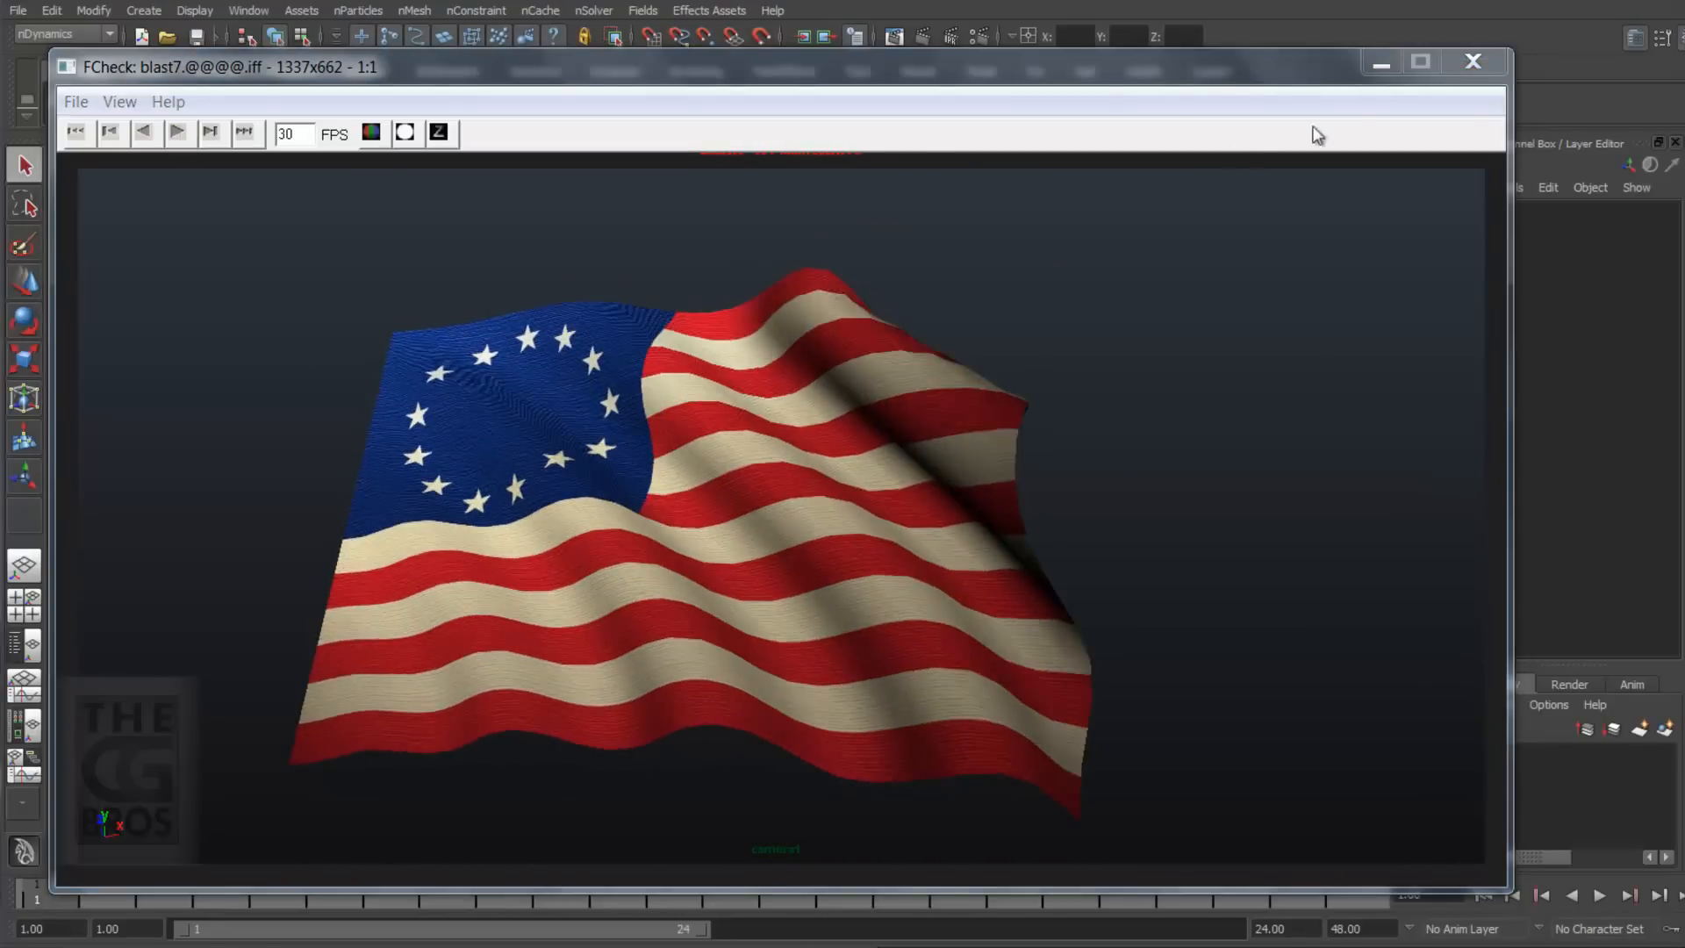
left_click(1472, 61)
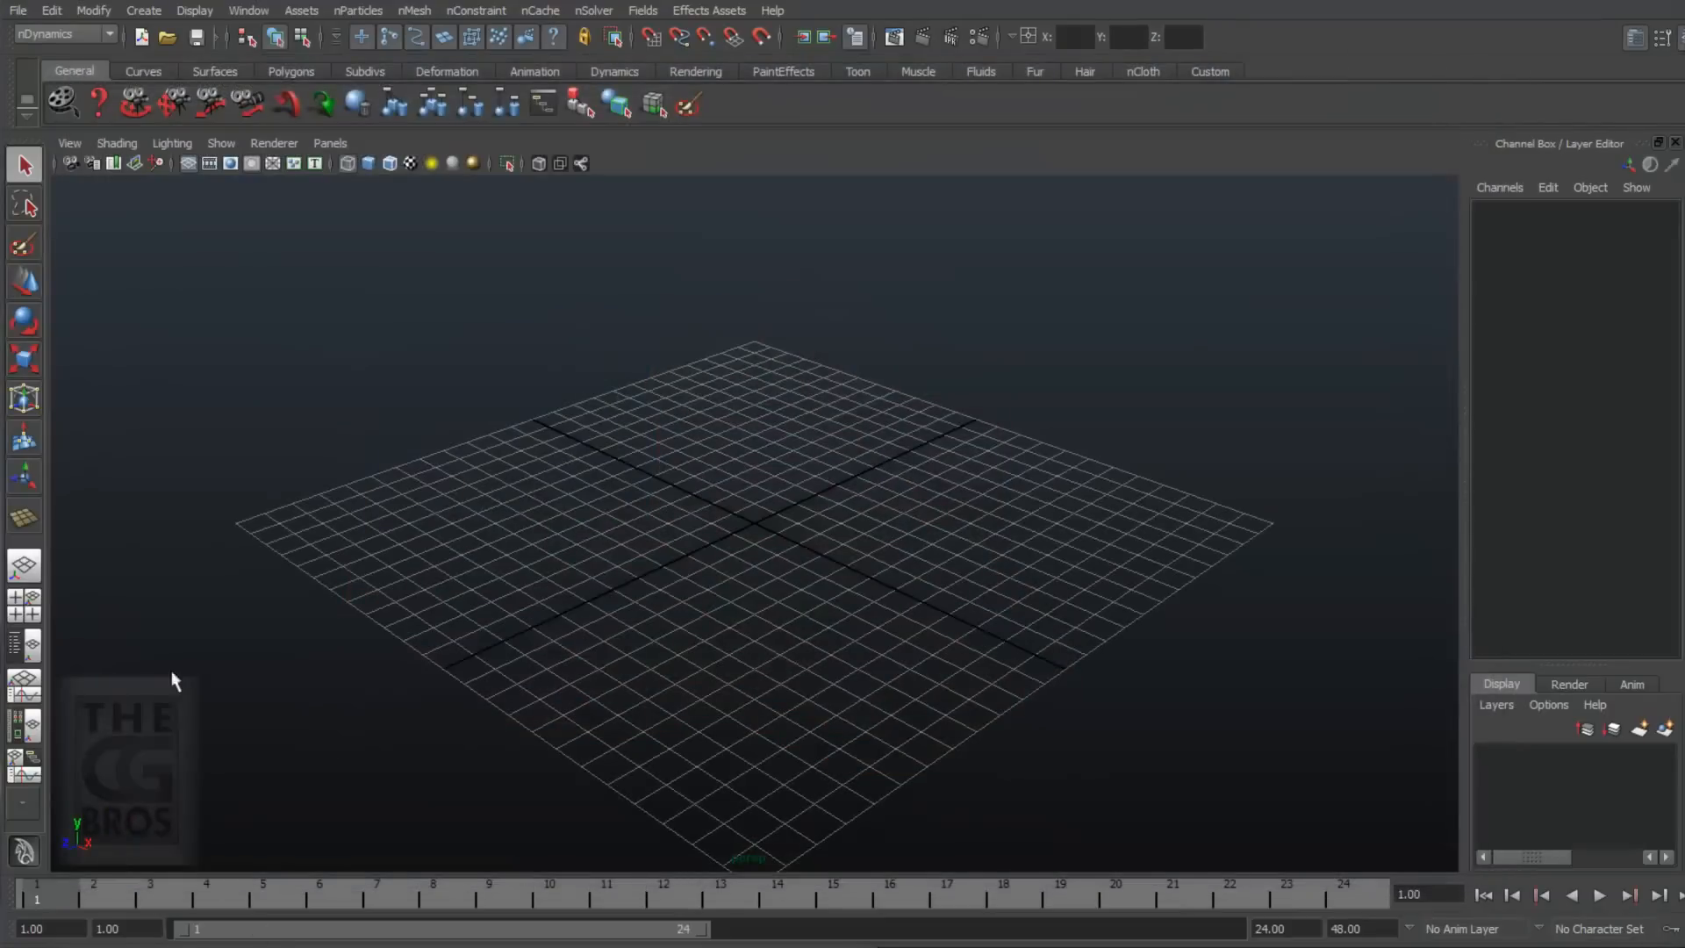
Step: Create a polygon plane: width 30, height 20, subdivisions 30 by 20, rotate X 90
left_click(143, 10)
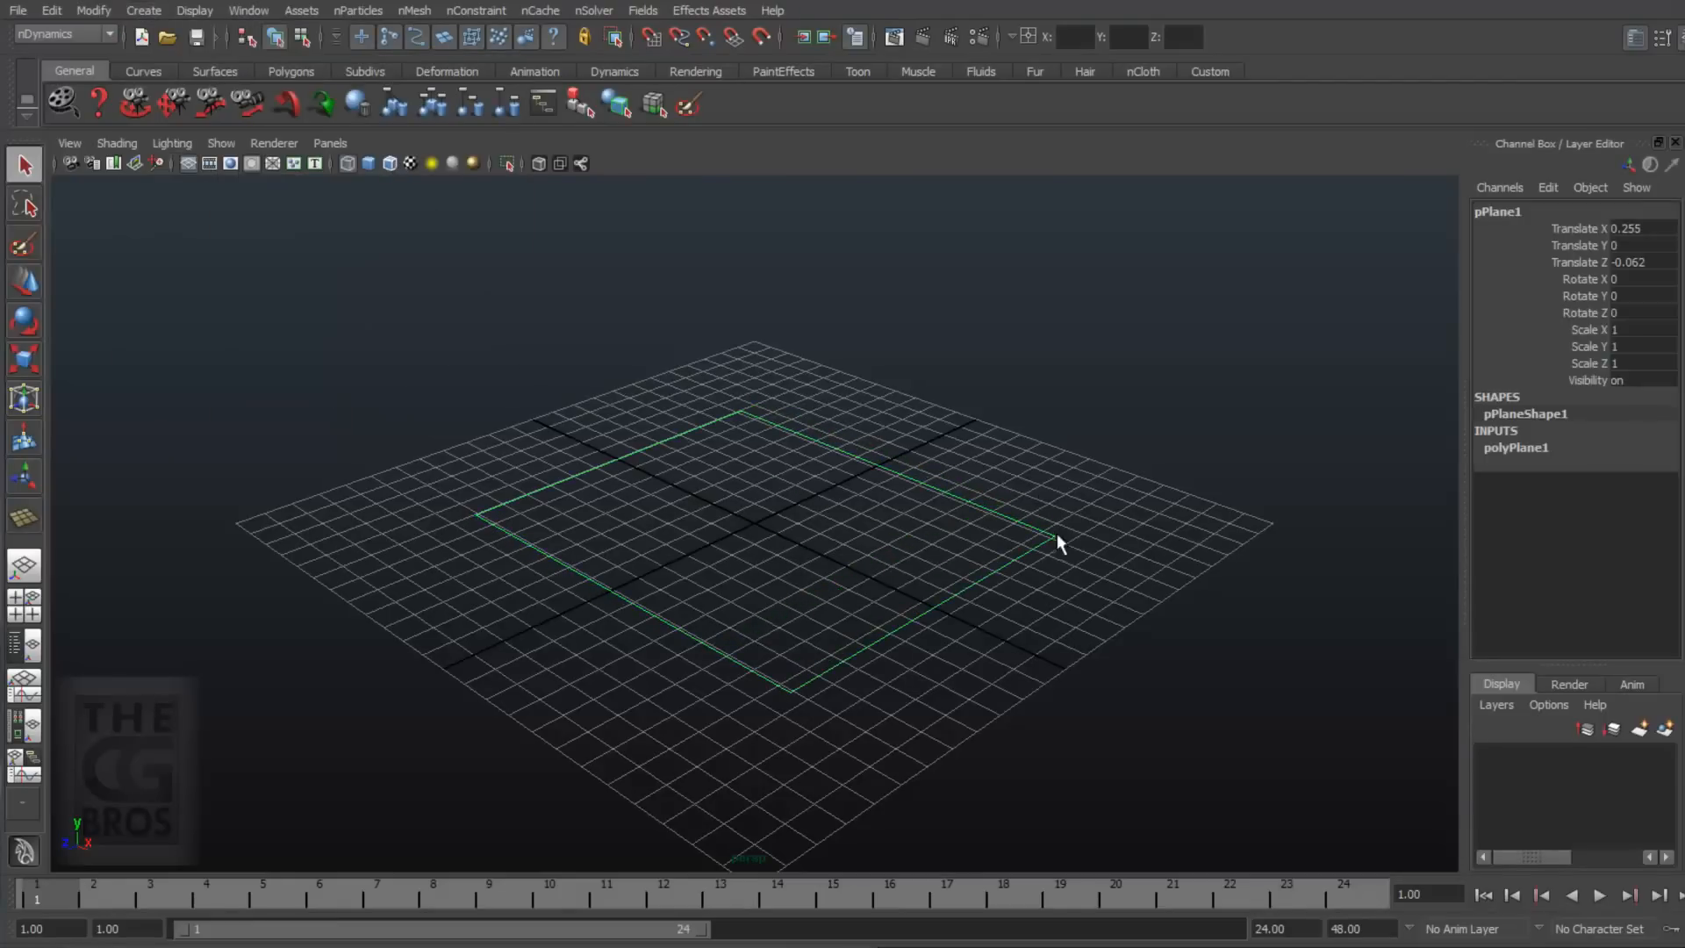
left_click(1516, 447)
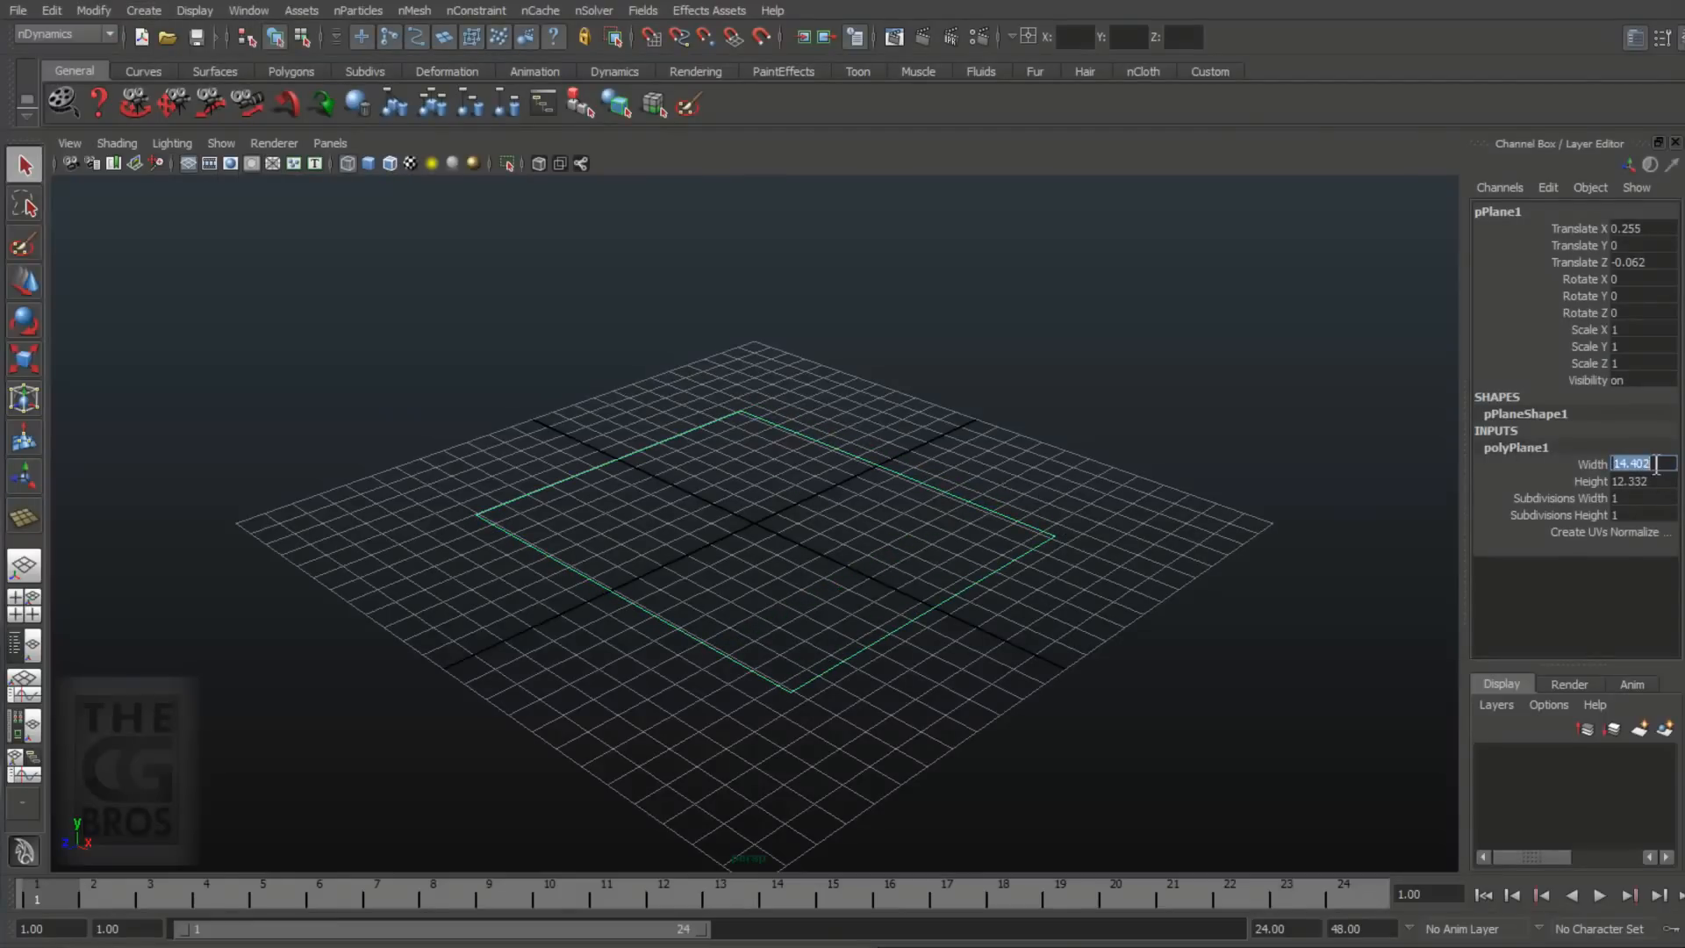
type("30")
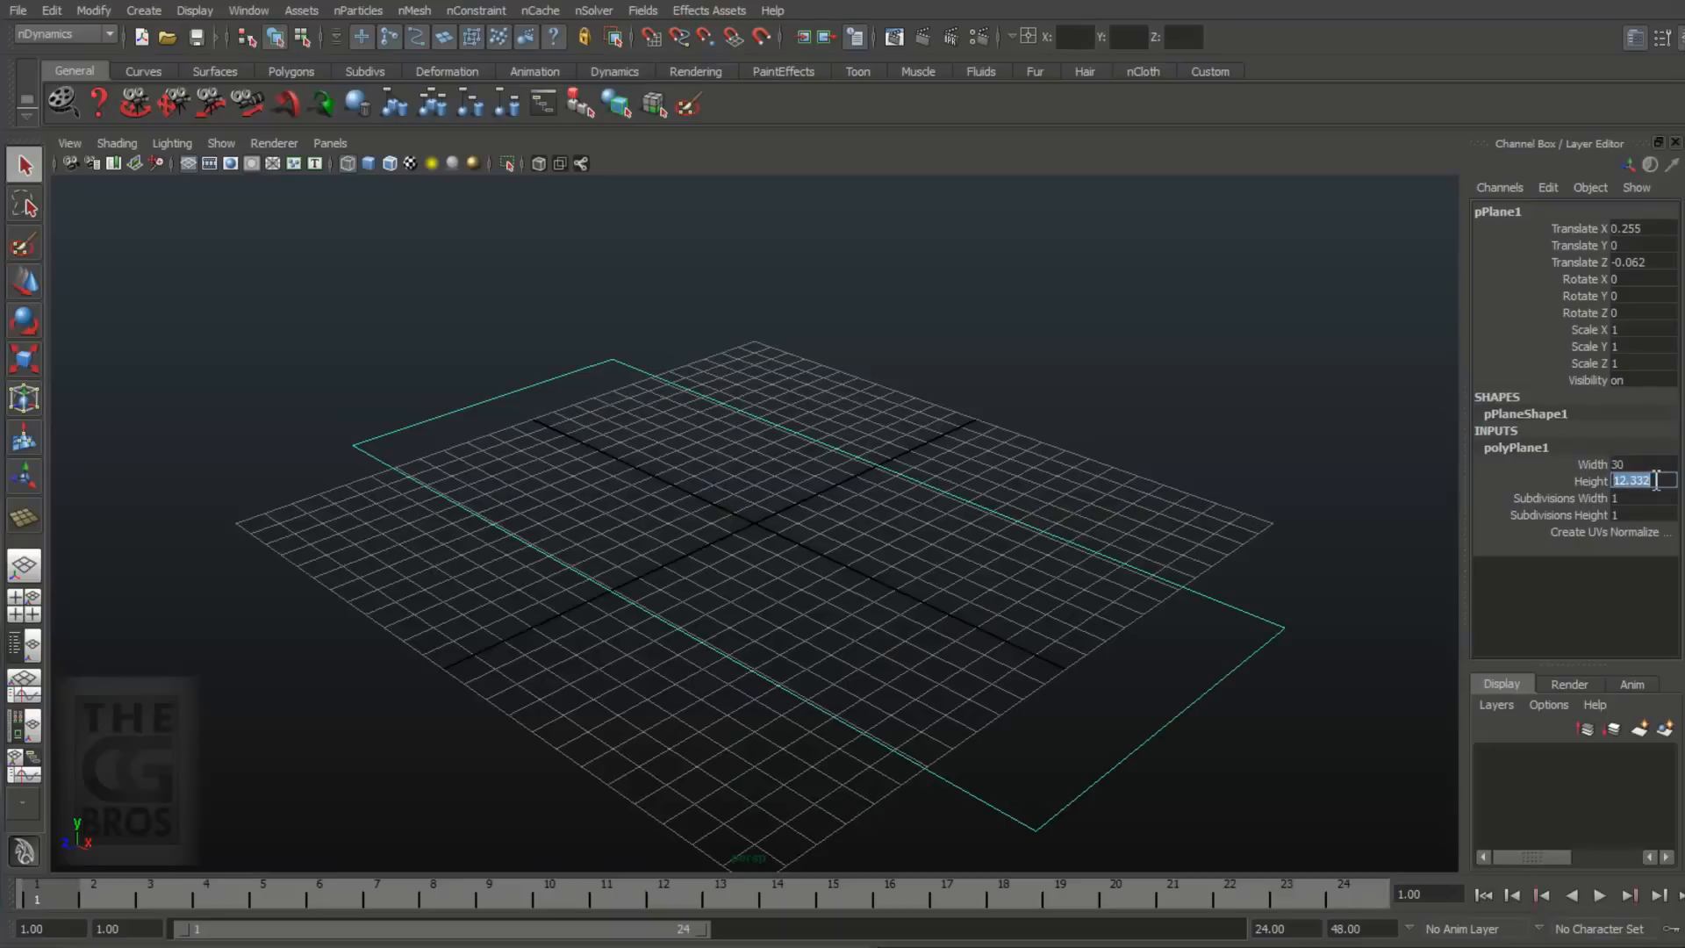
type("20")
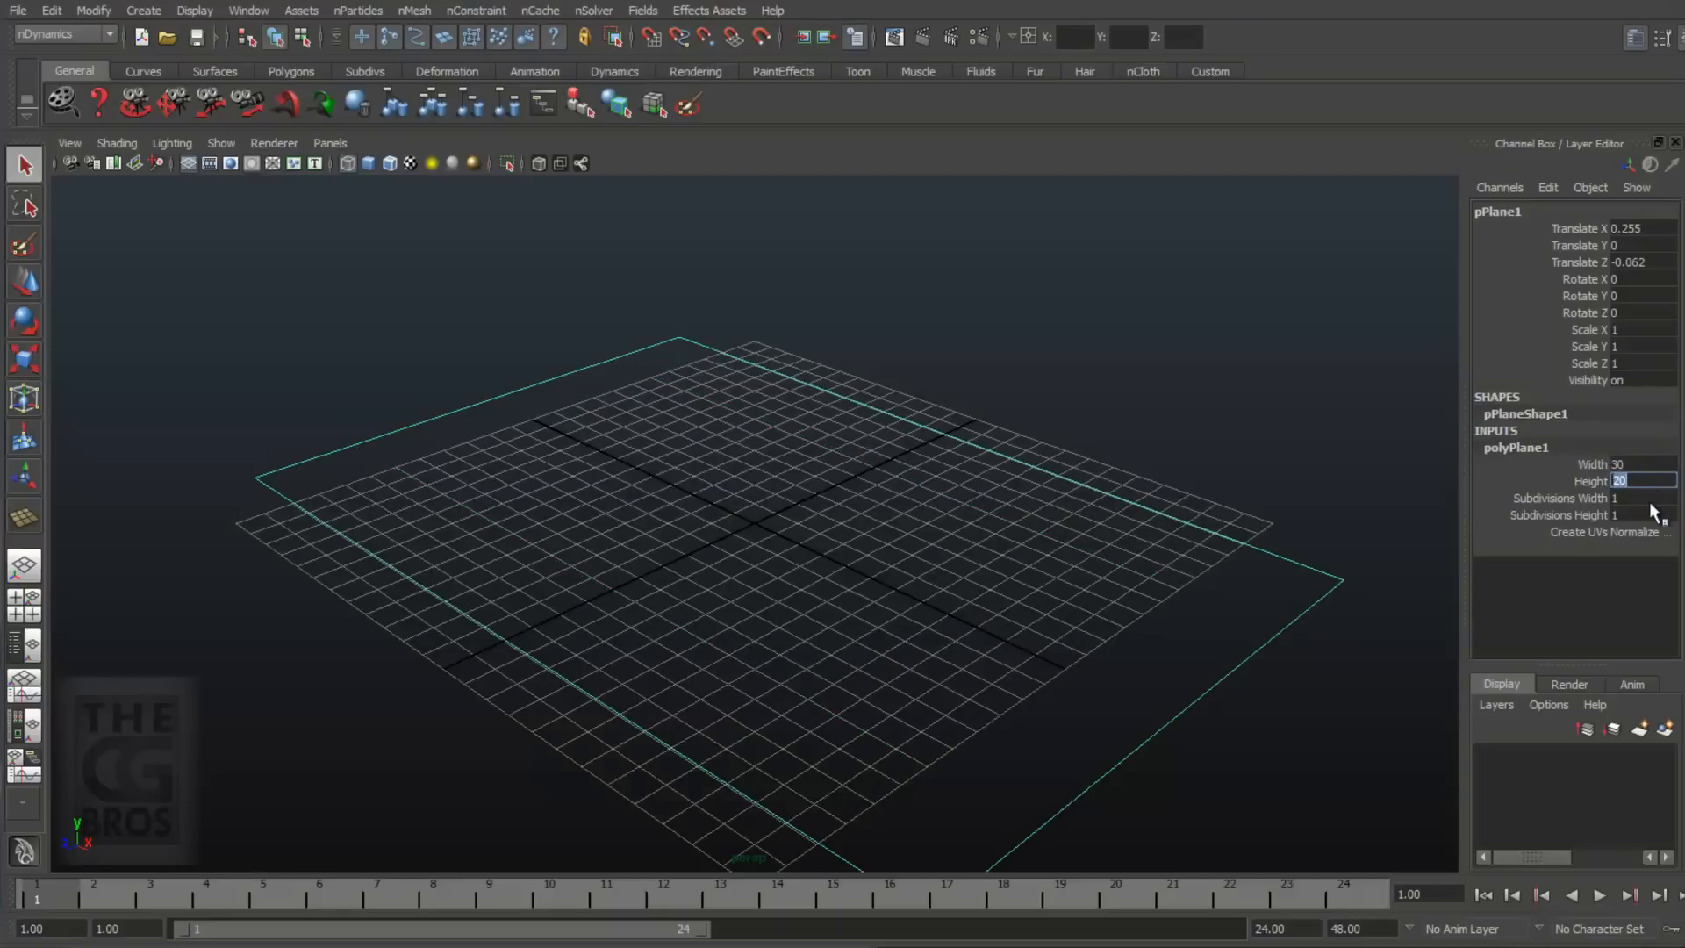
type("30")
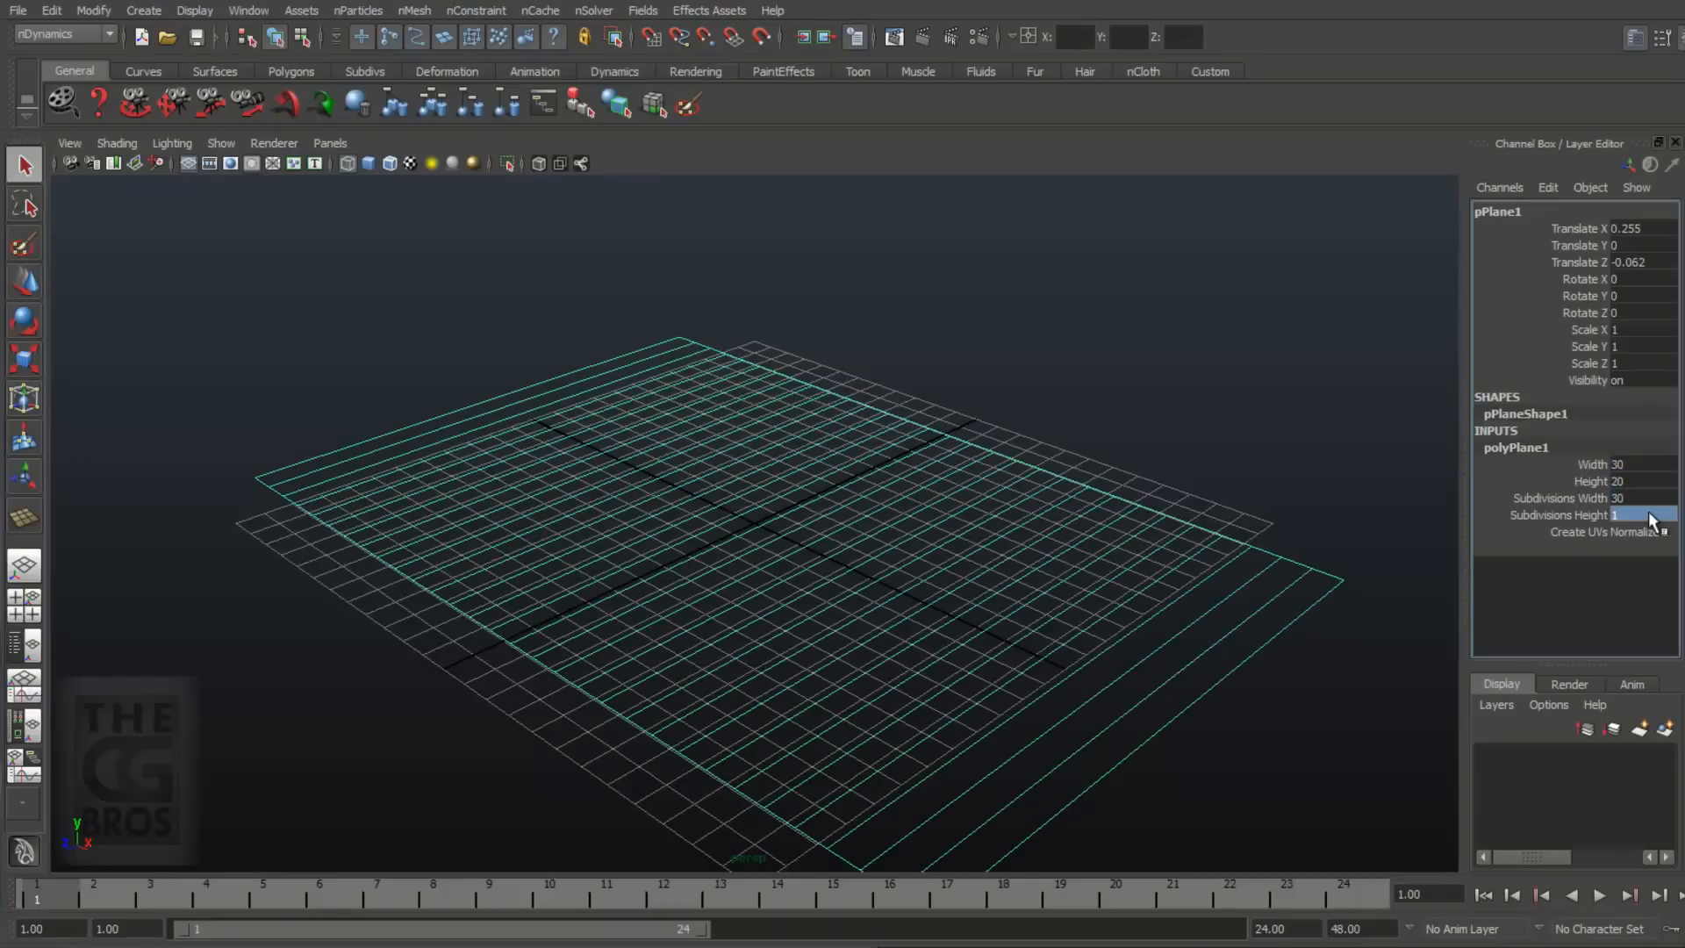
type("20")
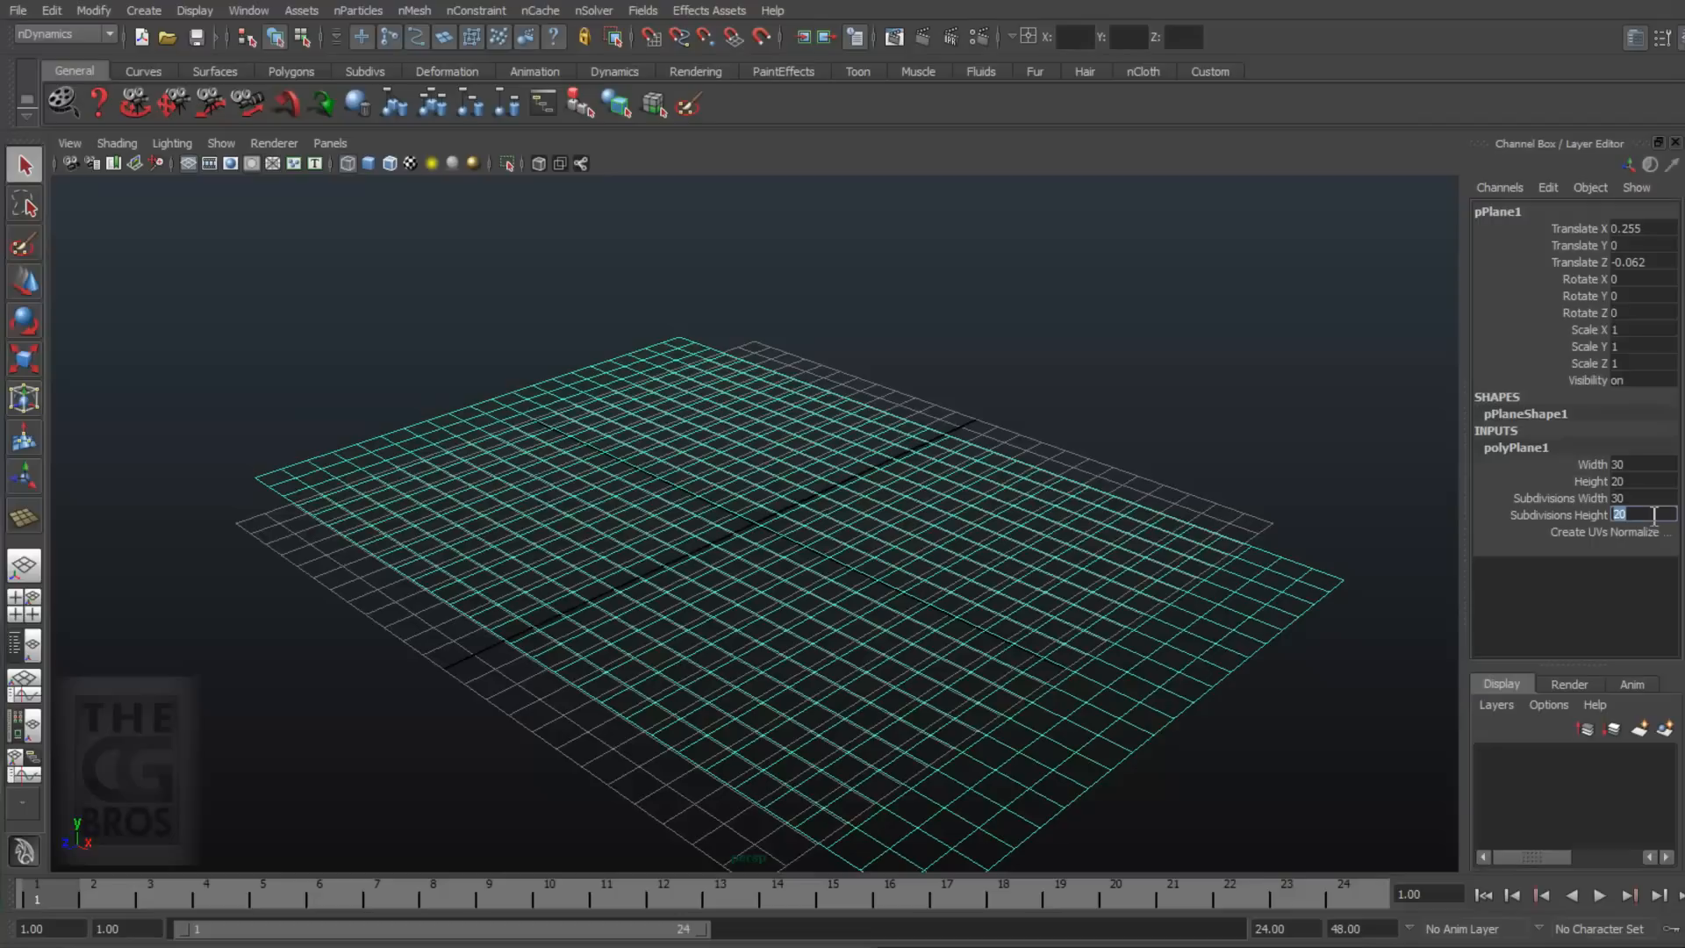
left_click(1643, 278)
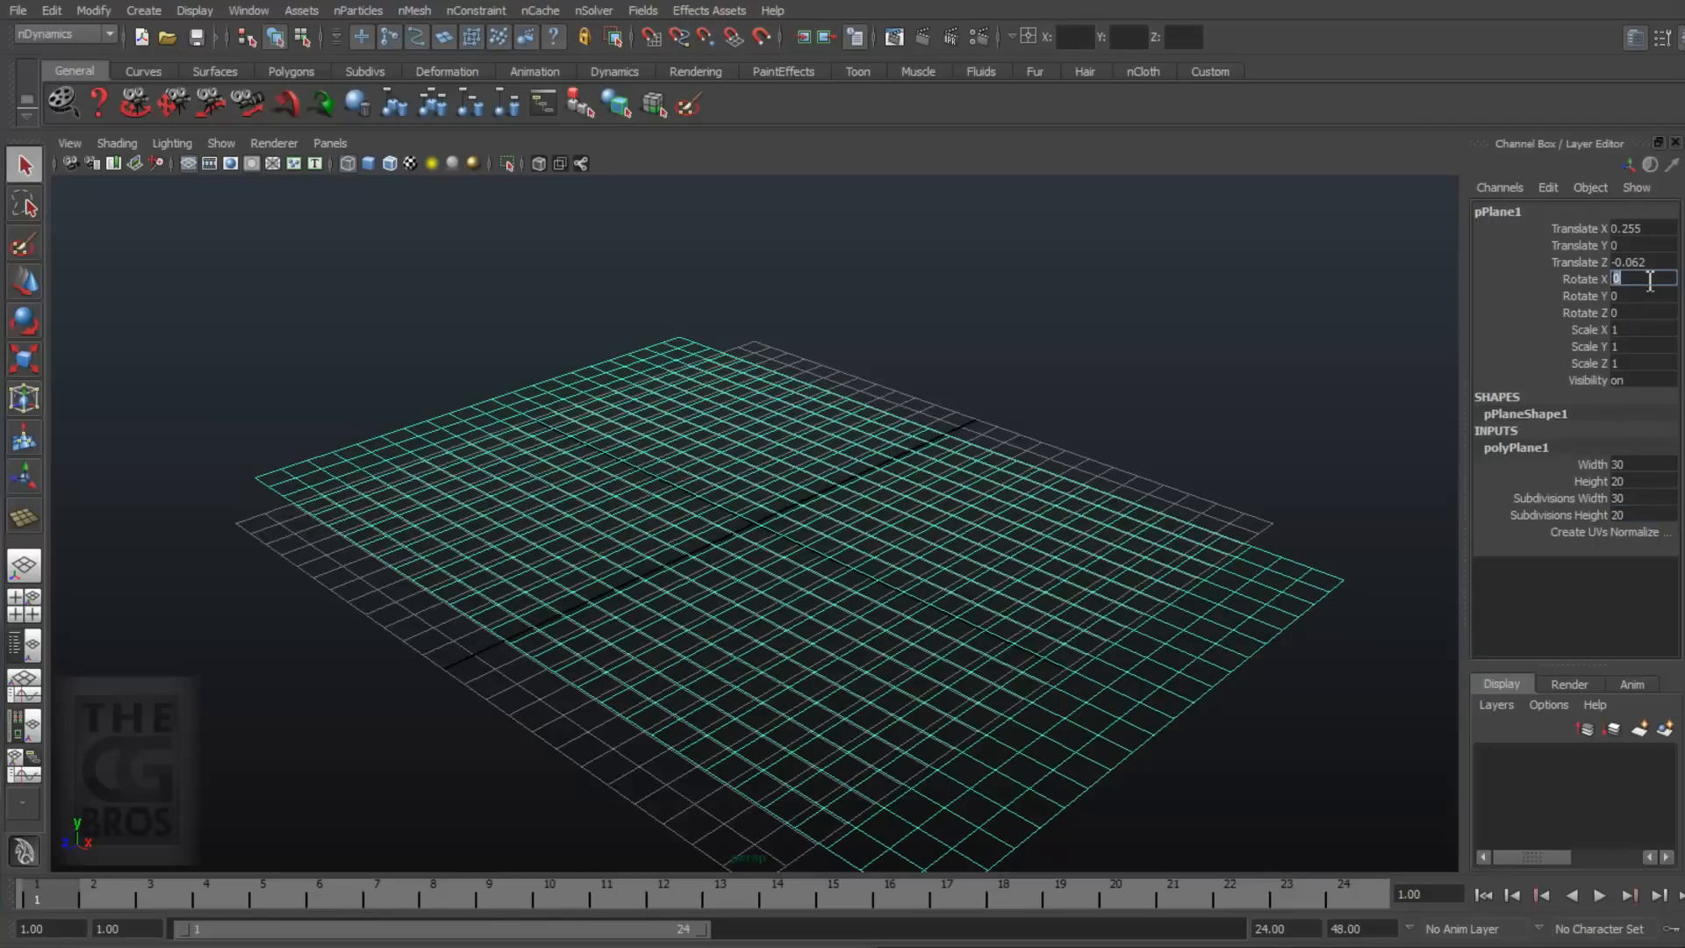
type("90")
left_click(1643, 228)
type("0")
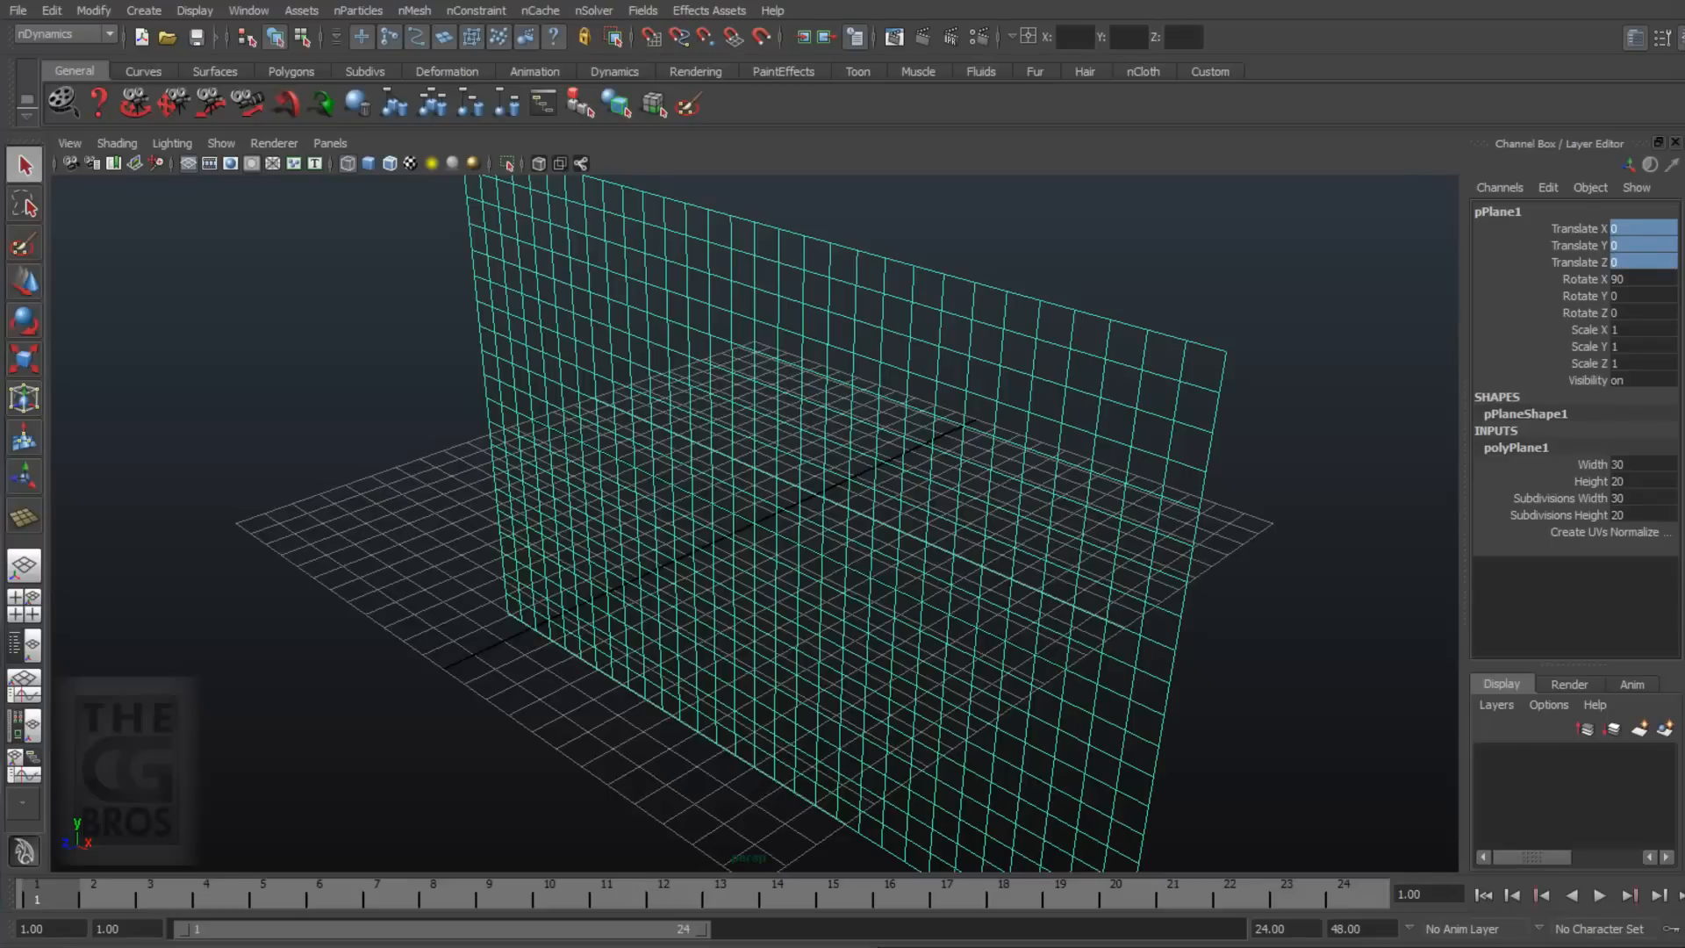
Step: Use the nDynamics menu set to make the plane nCloth, then select its left-edge vertices
left_click(59, 34)
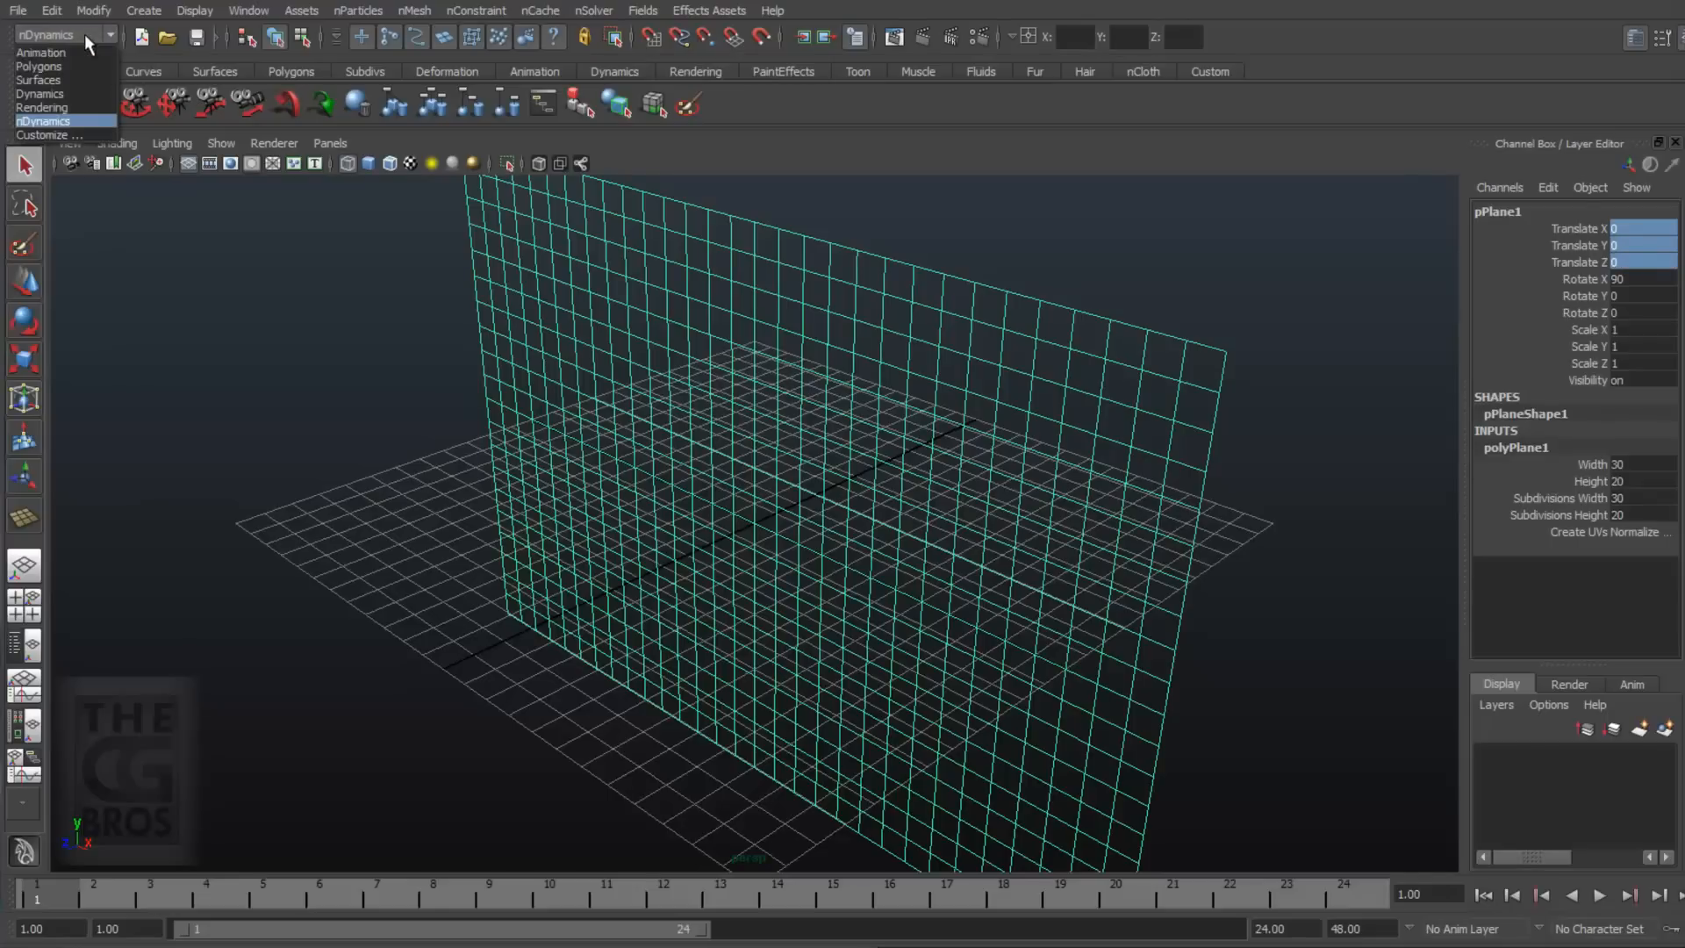
left_click(59, 34)
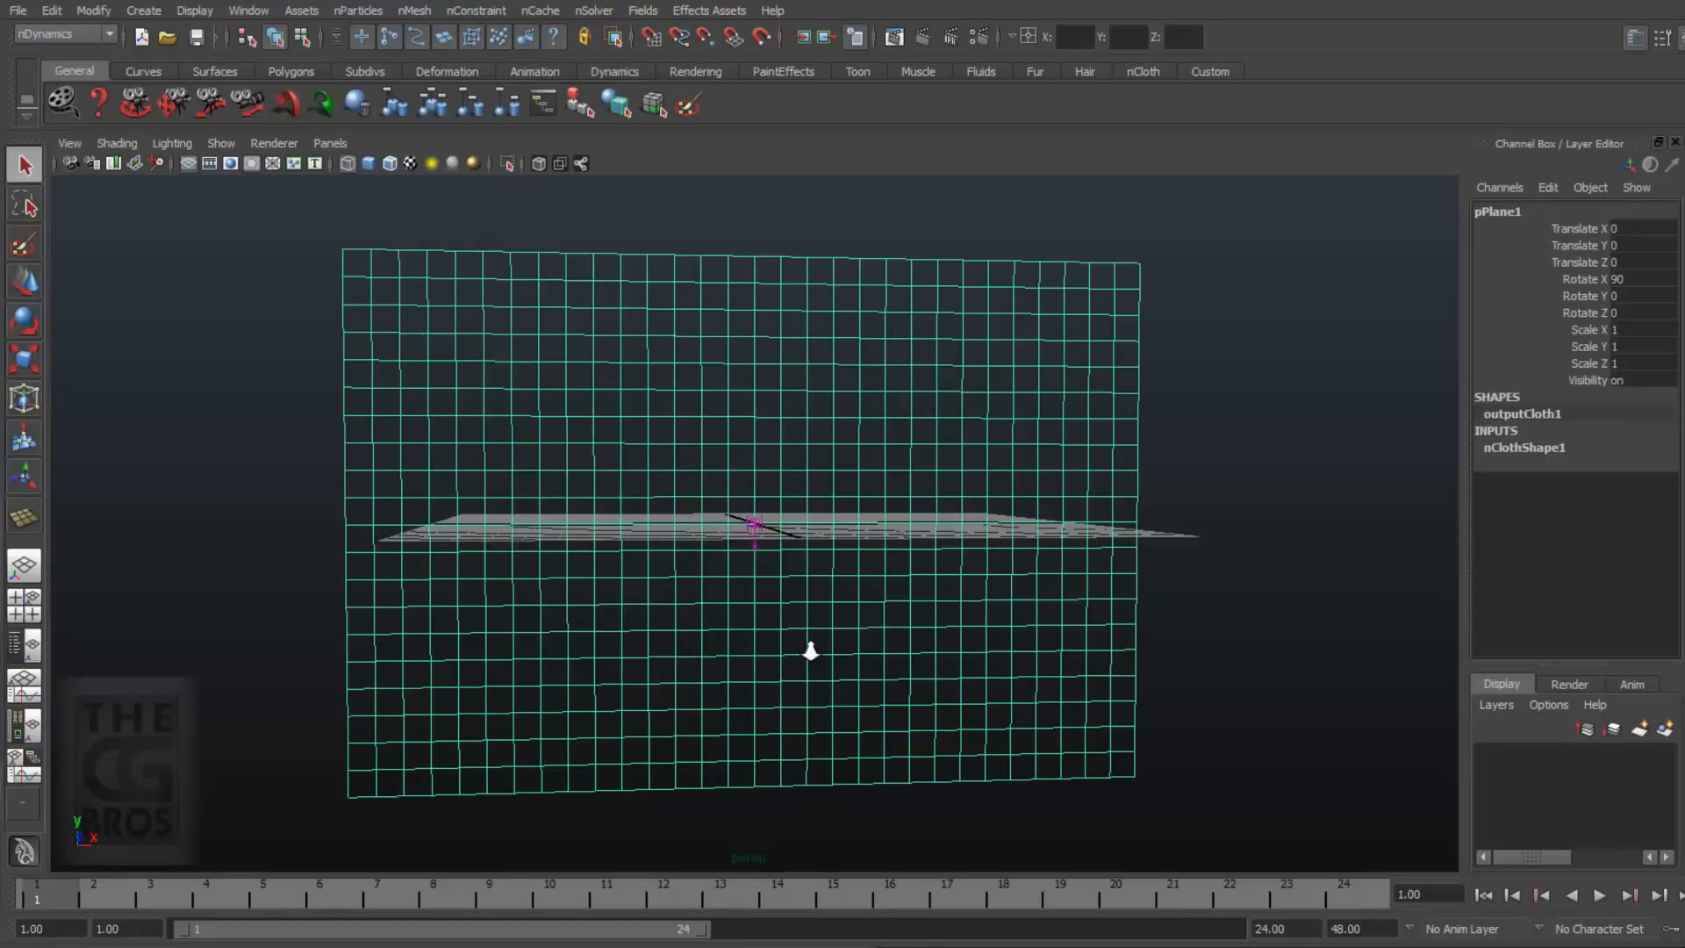
left_click_drag(811, 650, 790, 680)
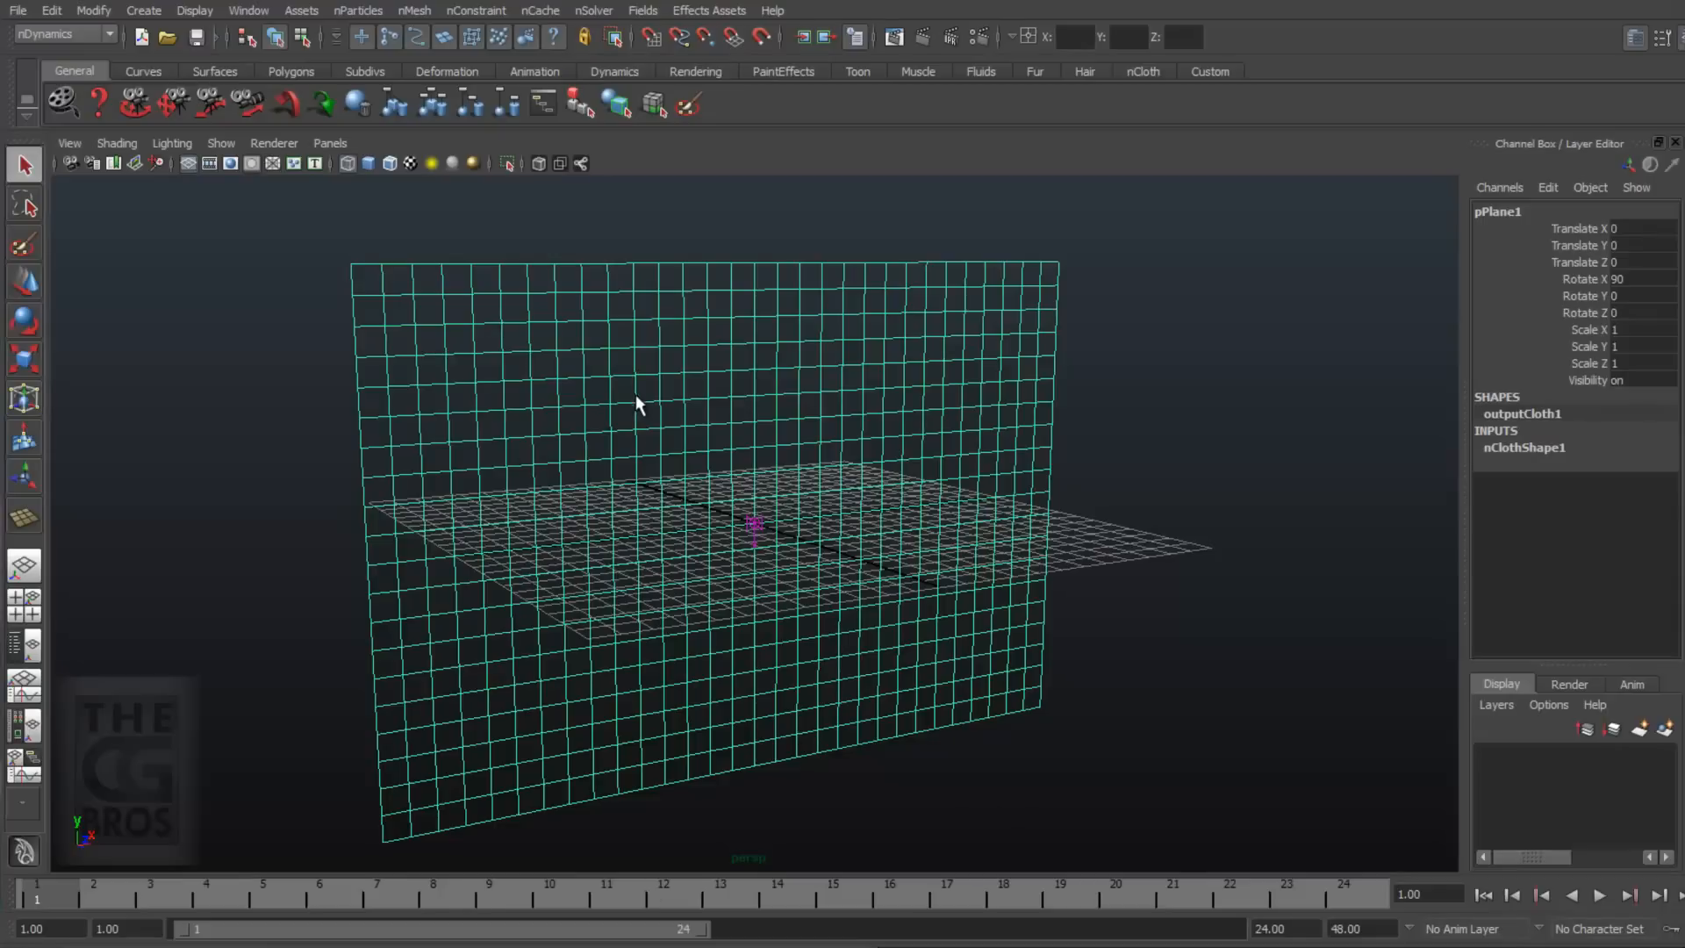
right_click(655, 406)
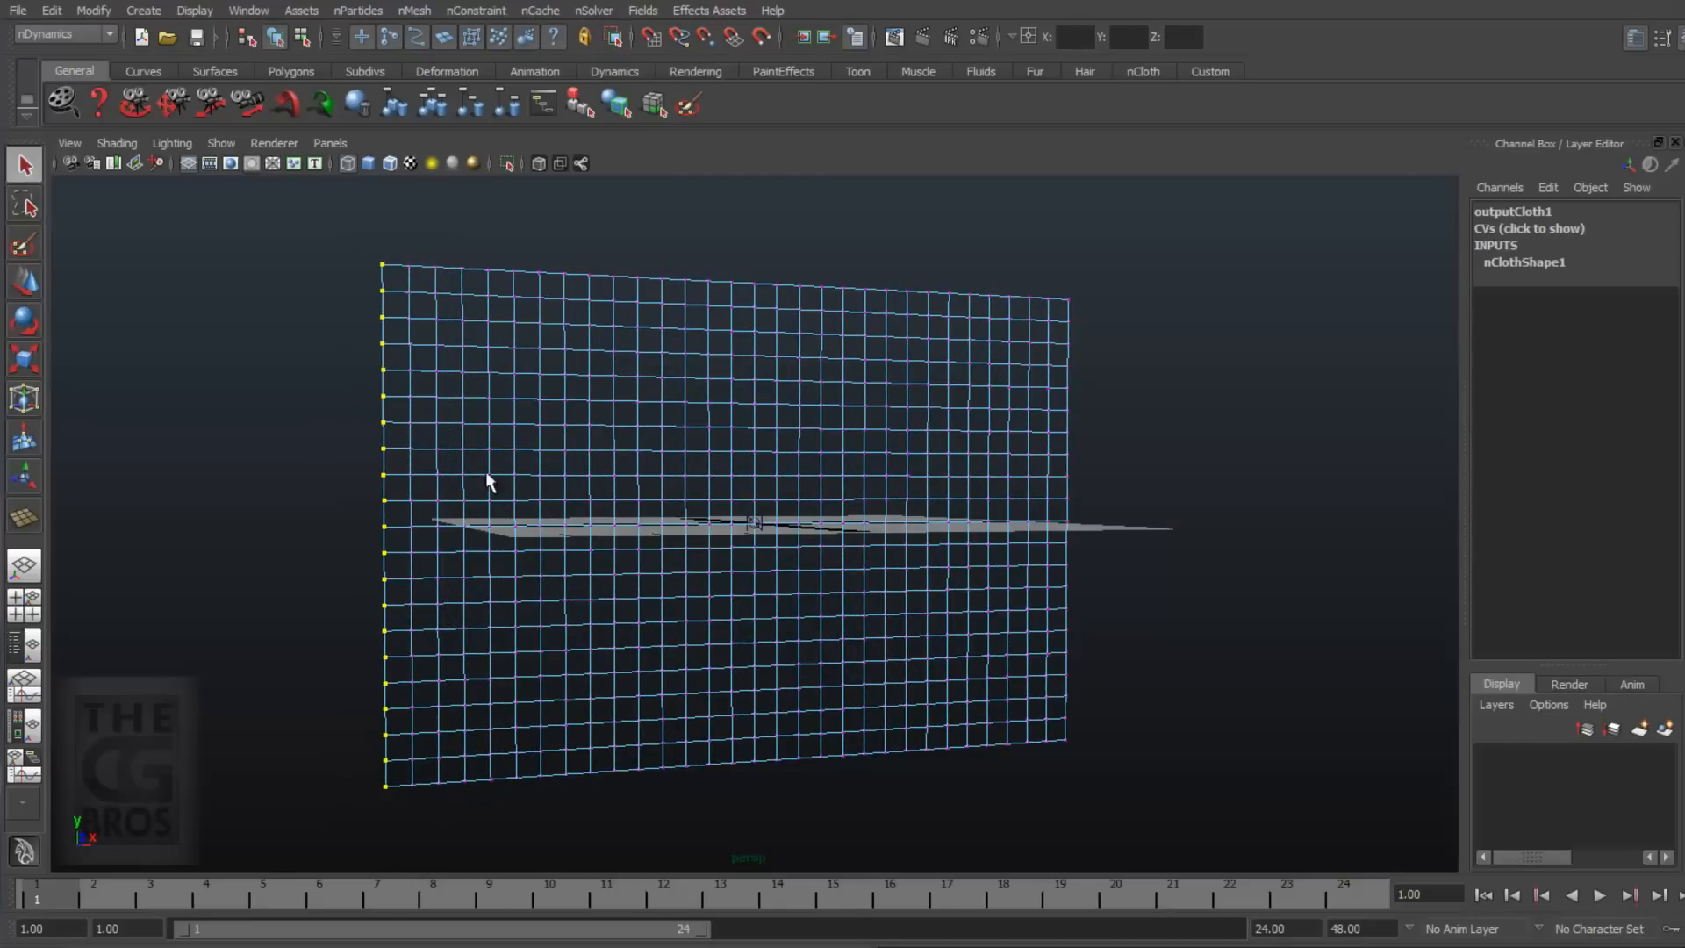
Step: Pin the selected left-edge vertices with an nConstraint Transform and clear the selection
left_click(476, 9)
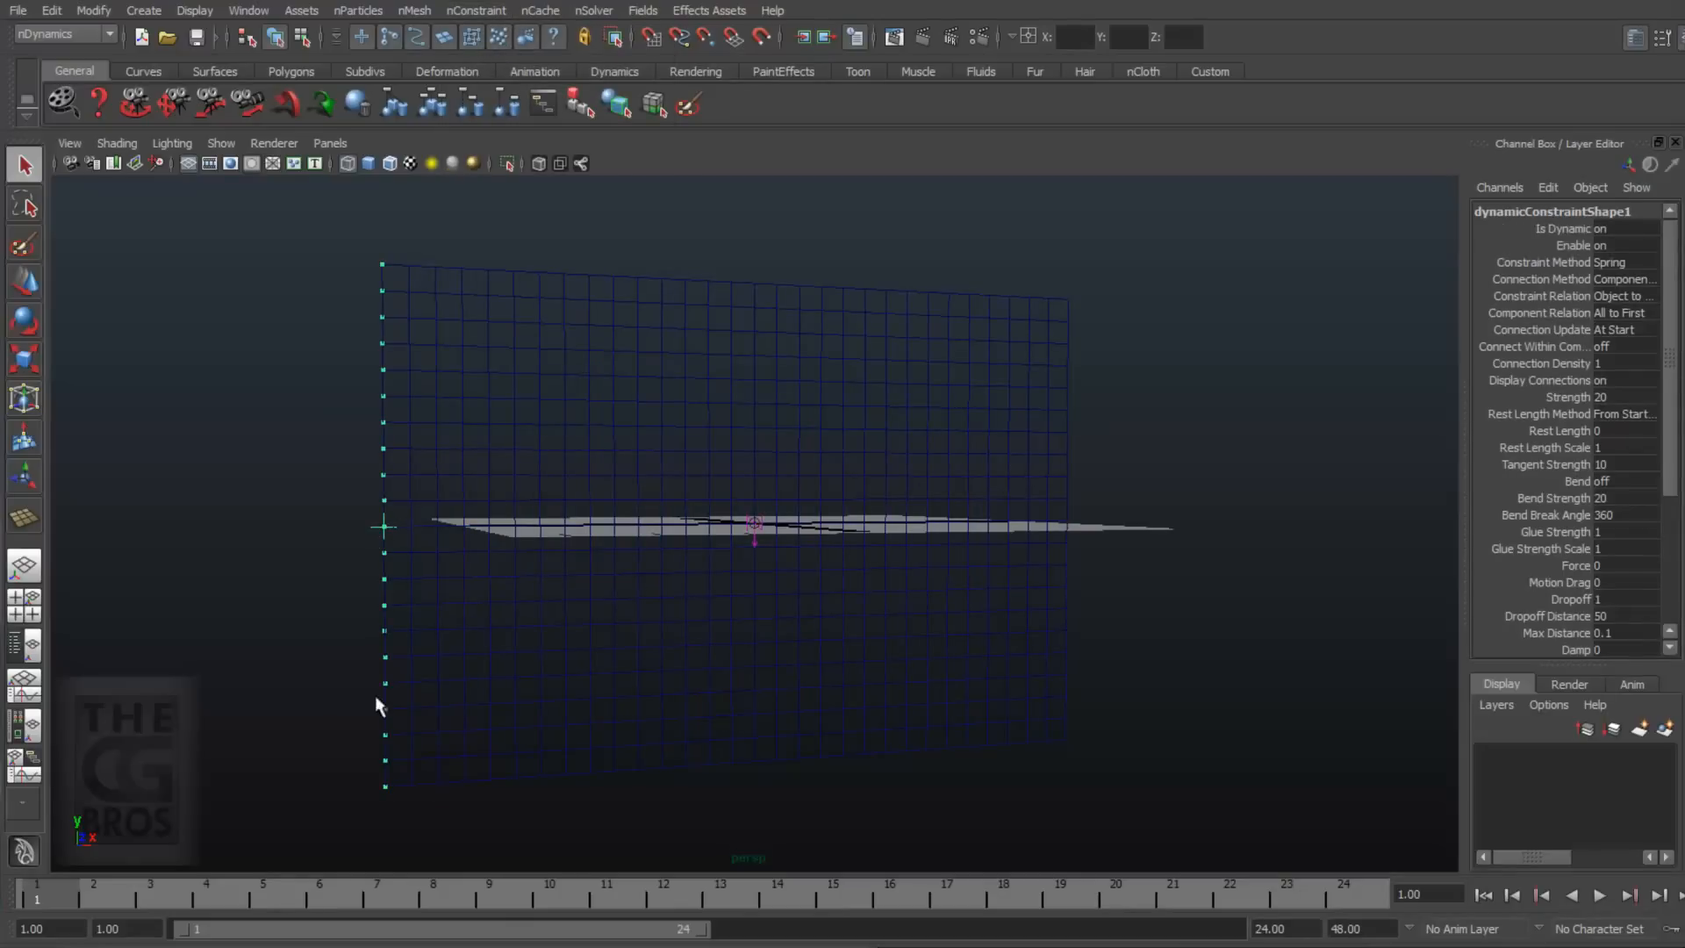
left_click(1511, 894)
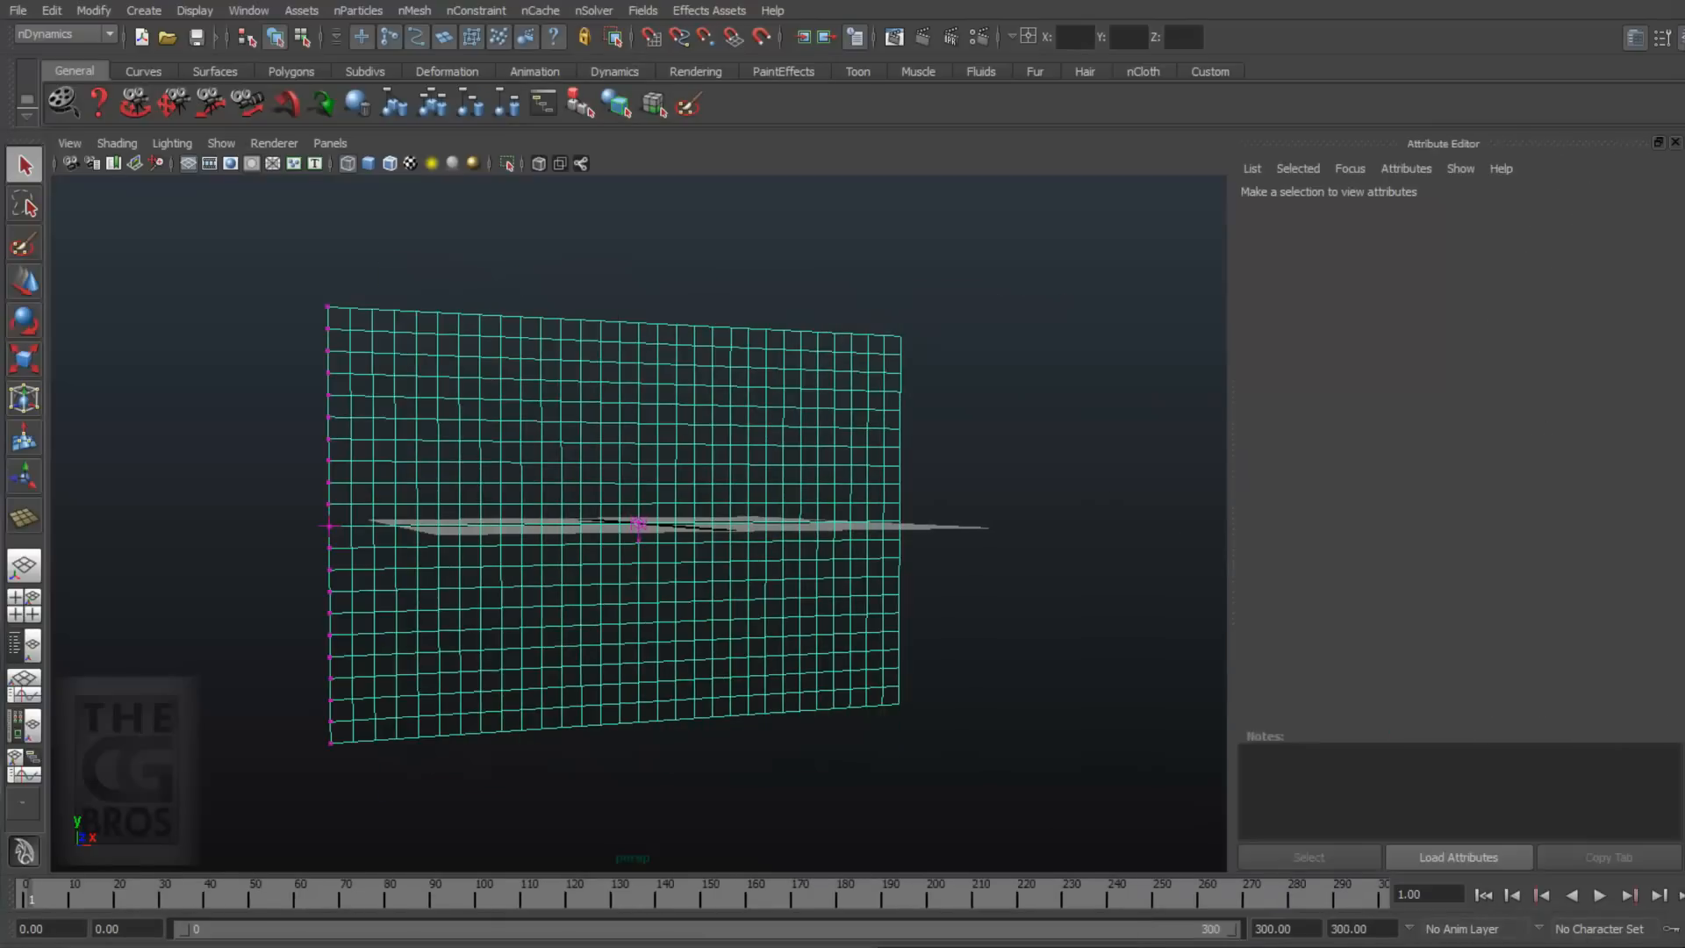
Step: On the nucleus1 tab, set Wind Speed 20, Wind Direction 1,1,0 and Wind Noise 0.25
left_click(1512, 203)
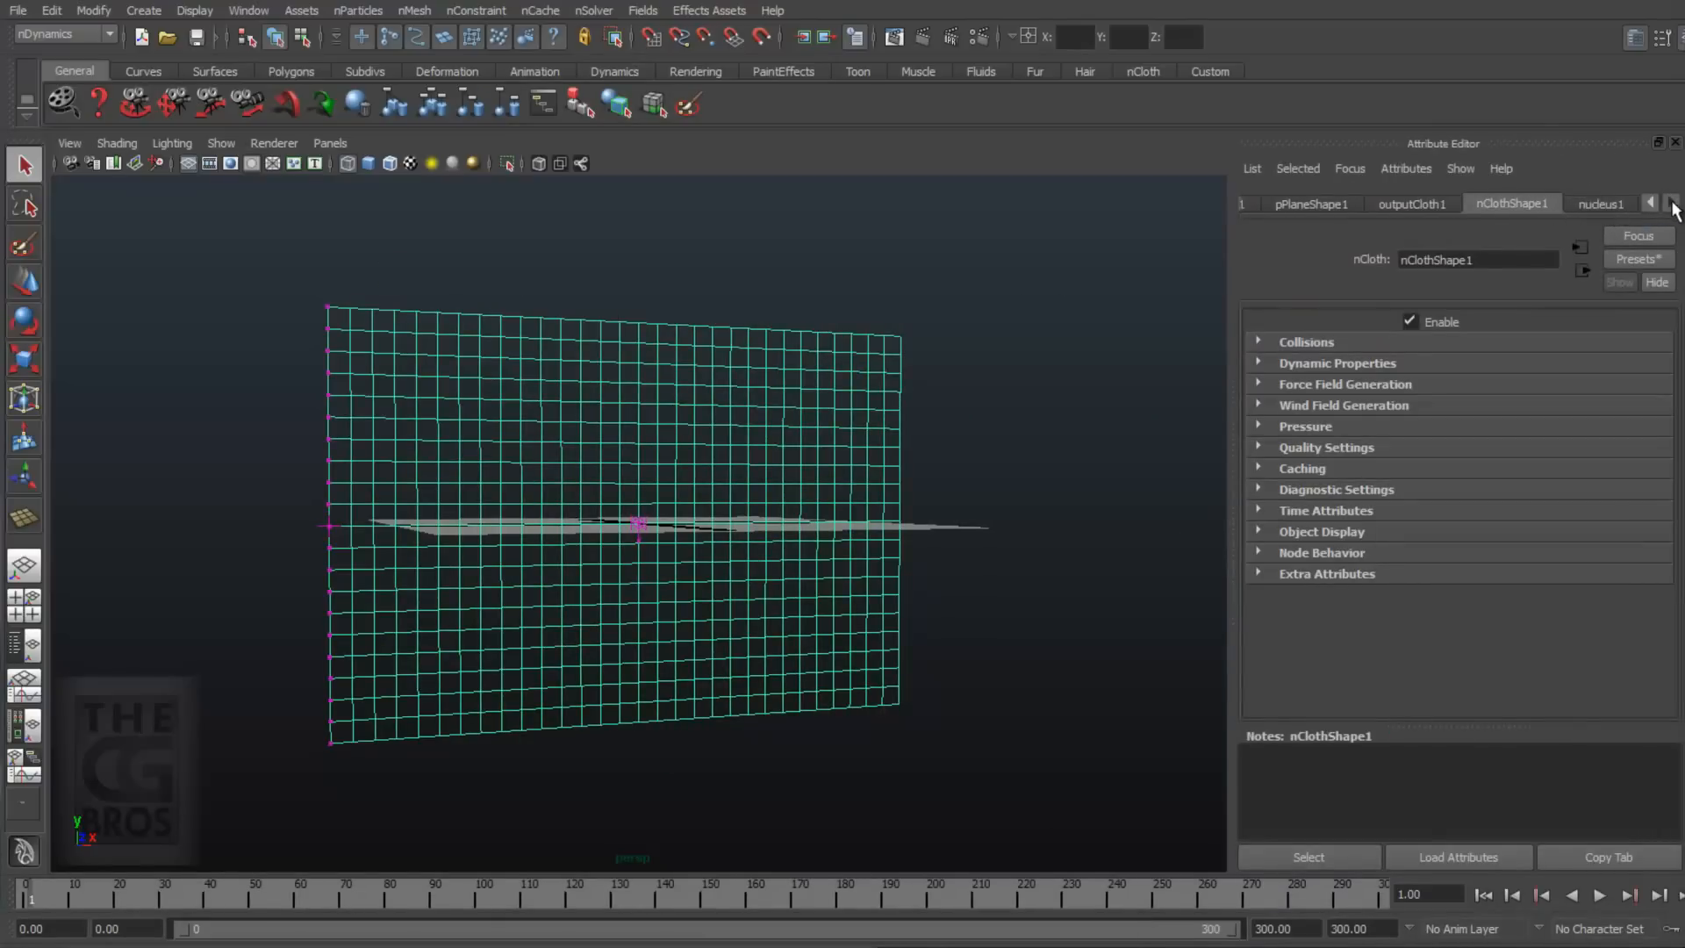
left_click(1599, 204)
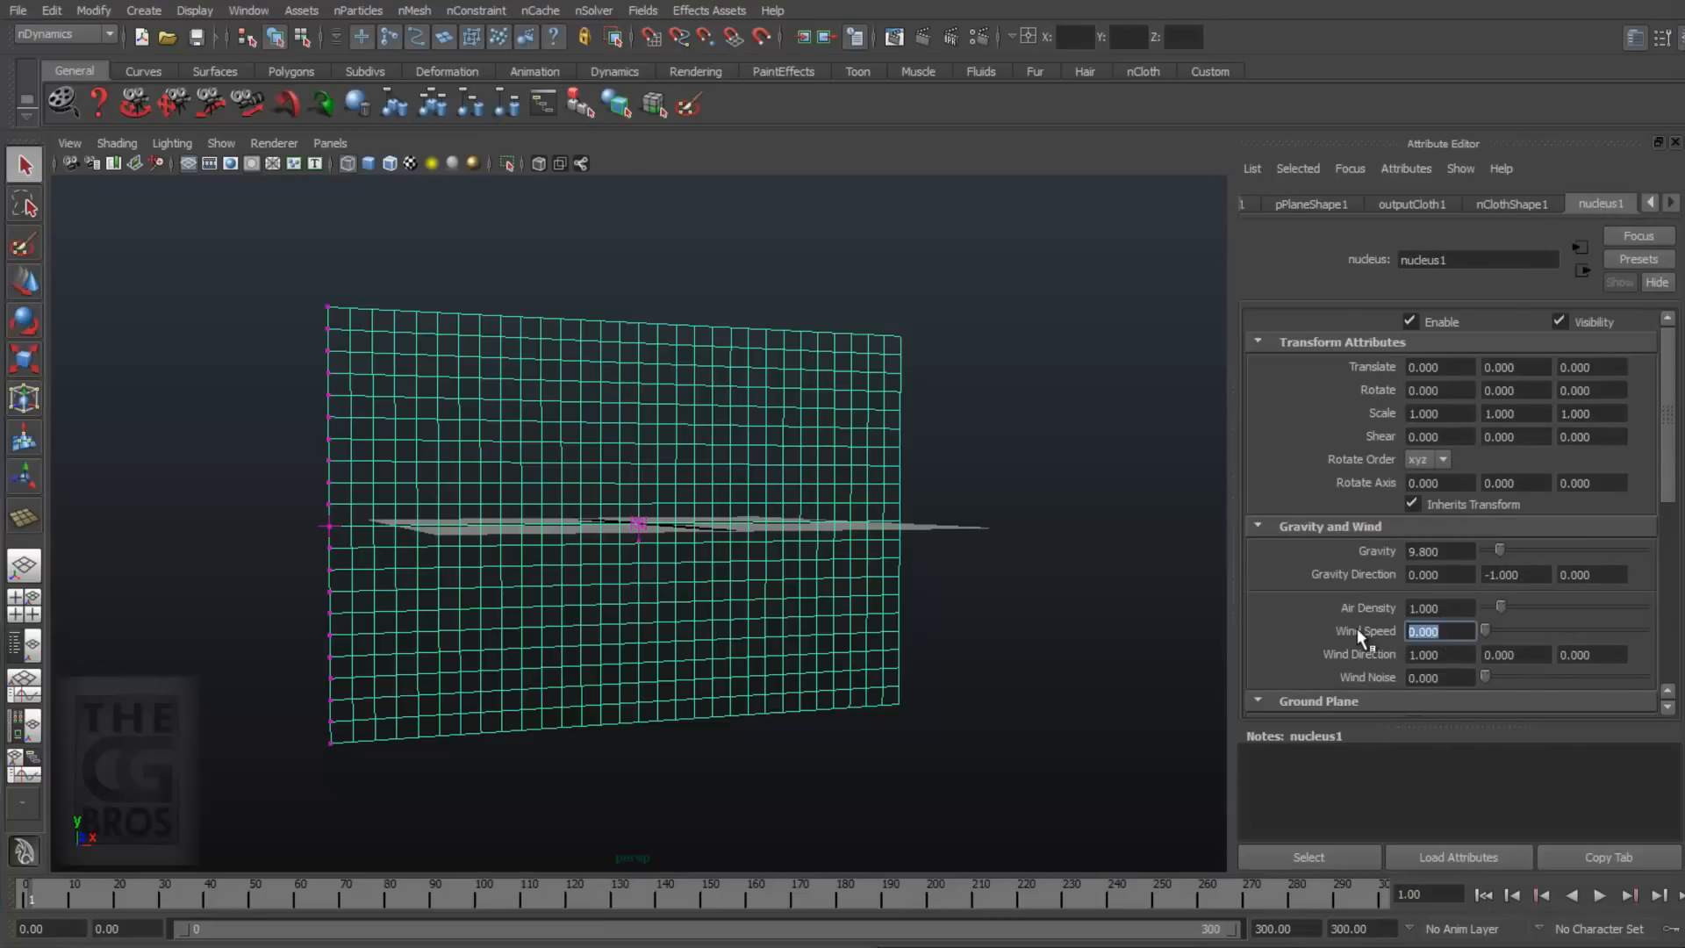
type("20.000")
left_click(1515, 654)
type("1.00")
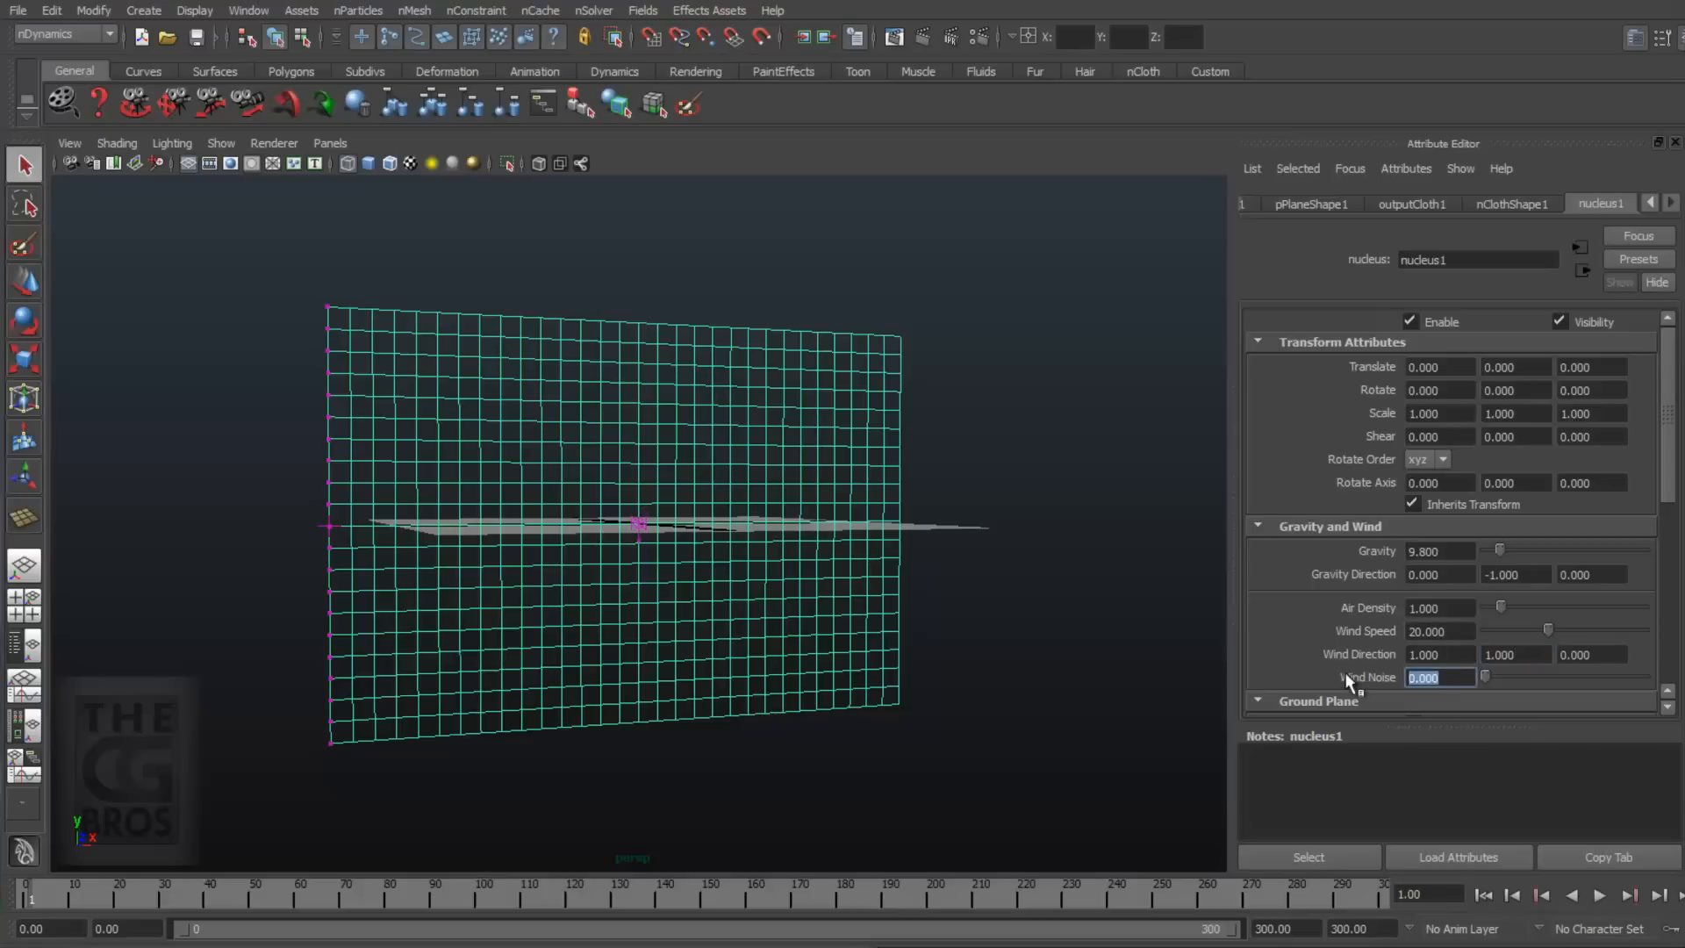
type("0.250")
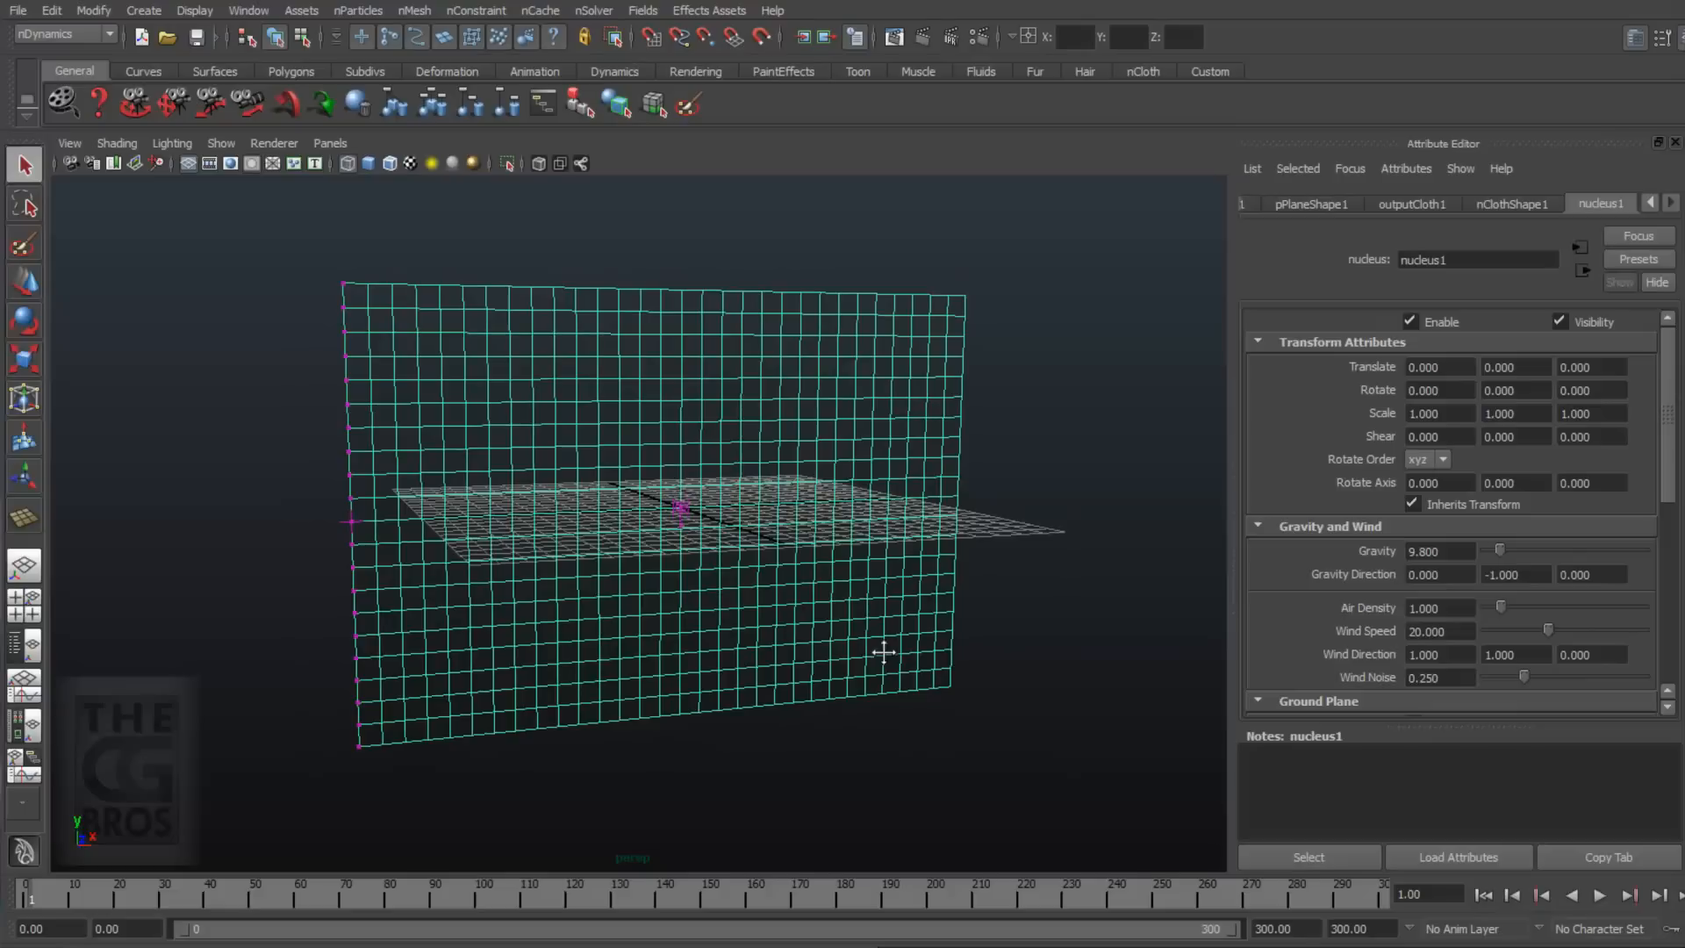
left_click(116, 143)
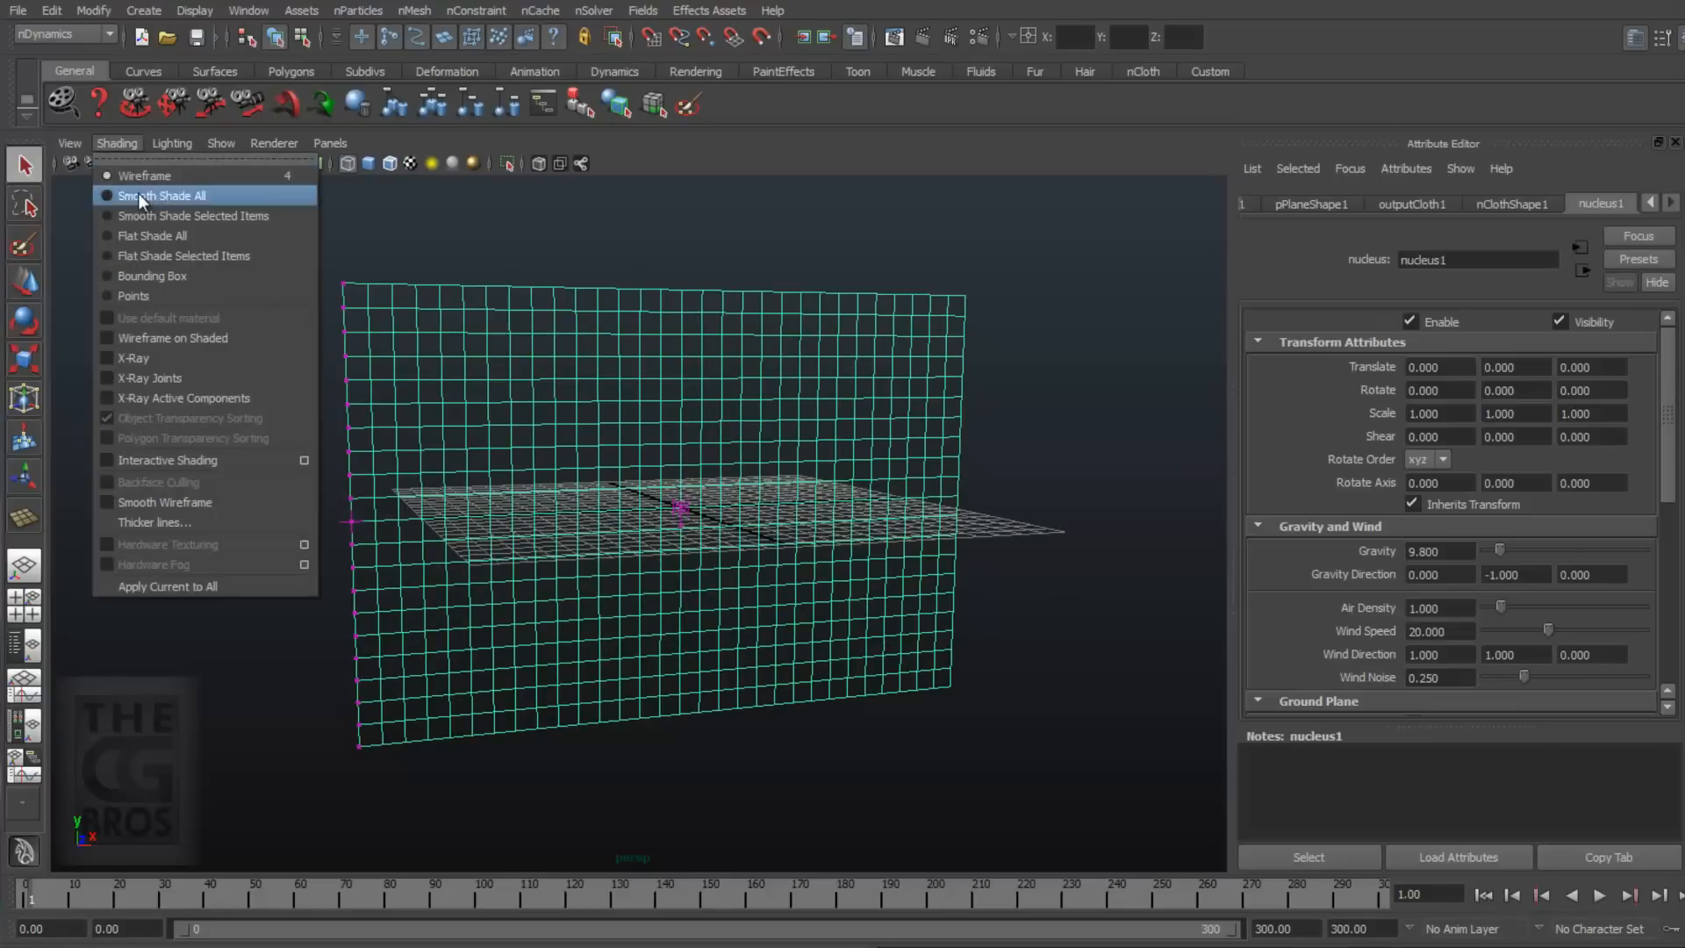
left_click(161, 195)
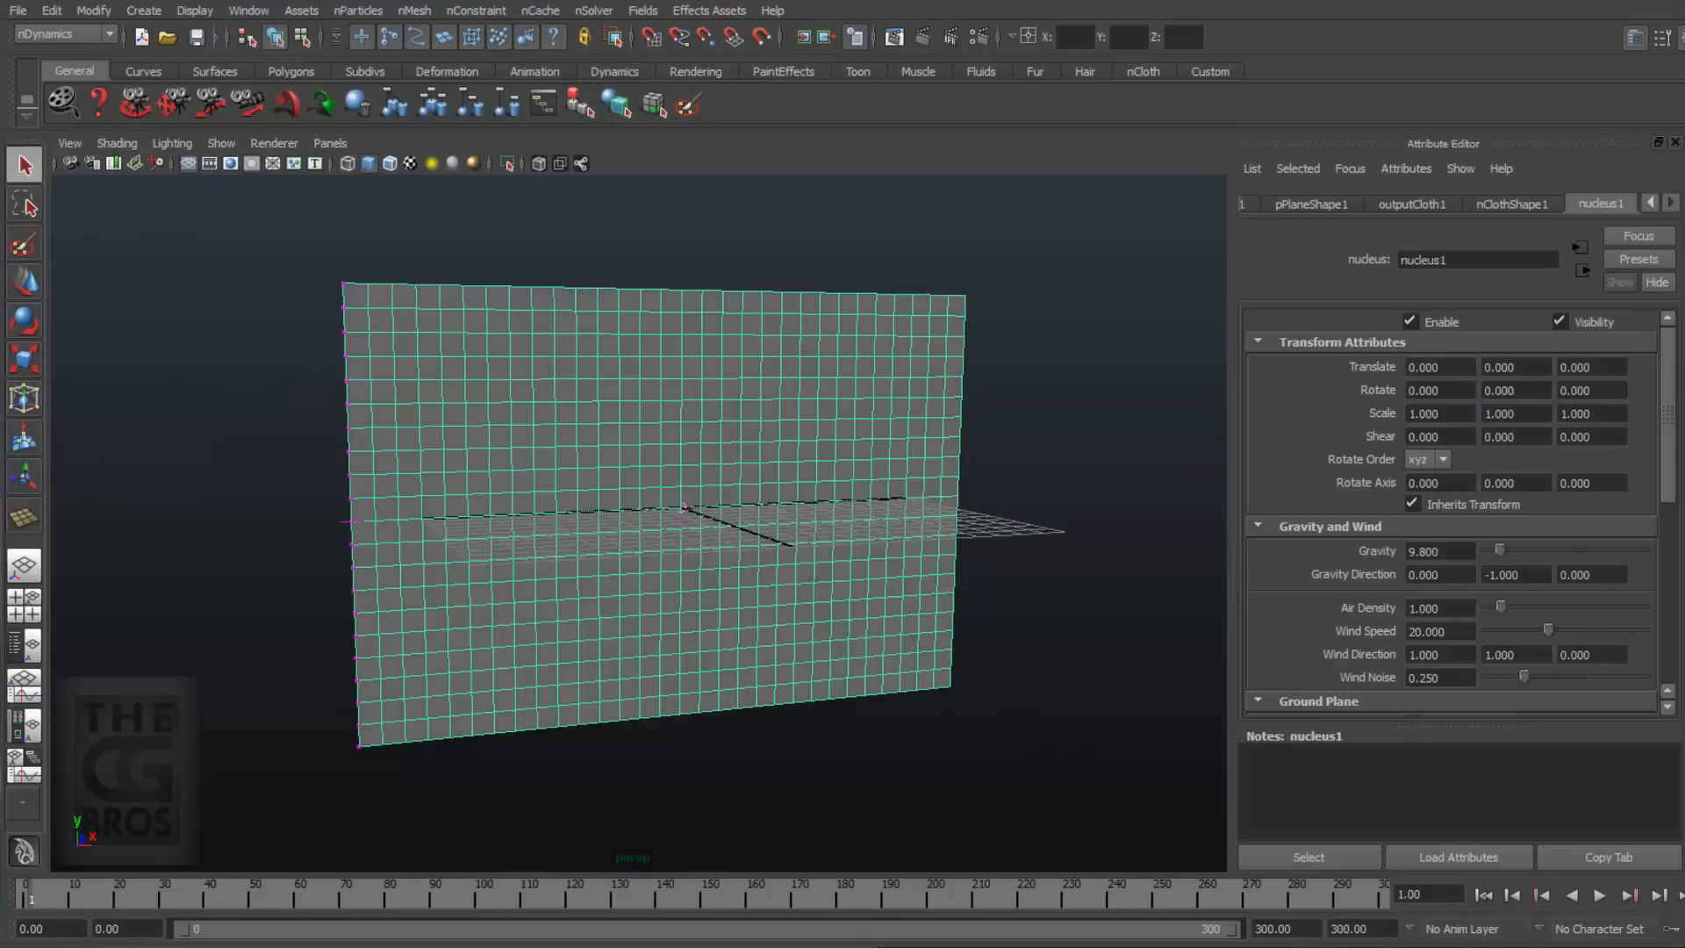
left_click(1629, 894)
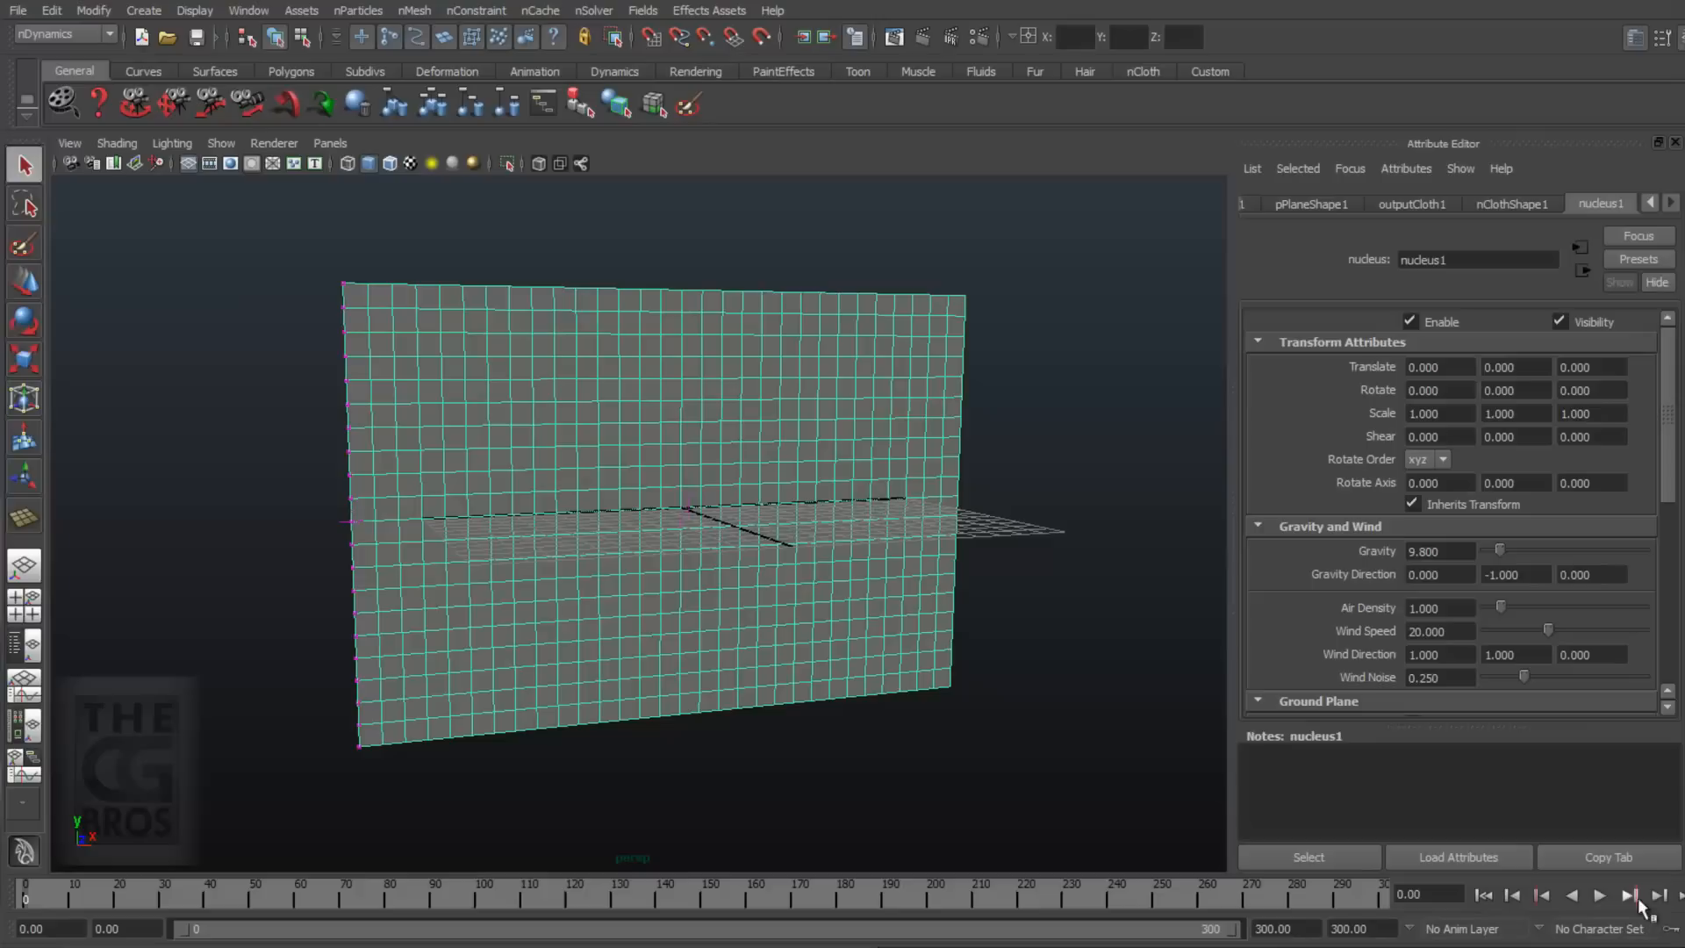
left_click(1629, 895)
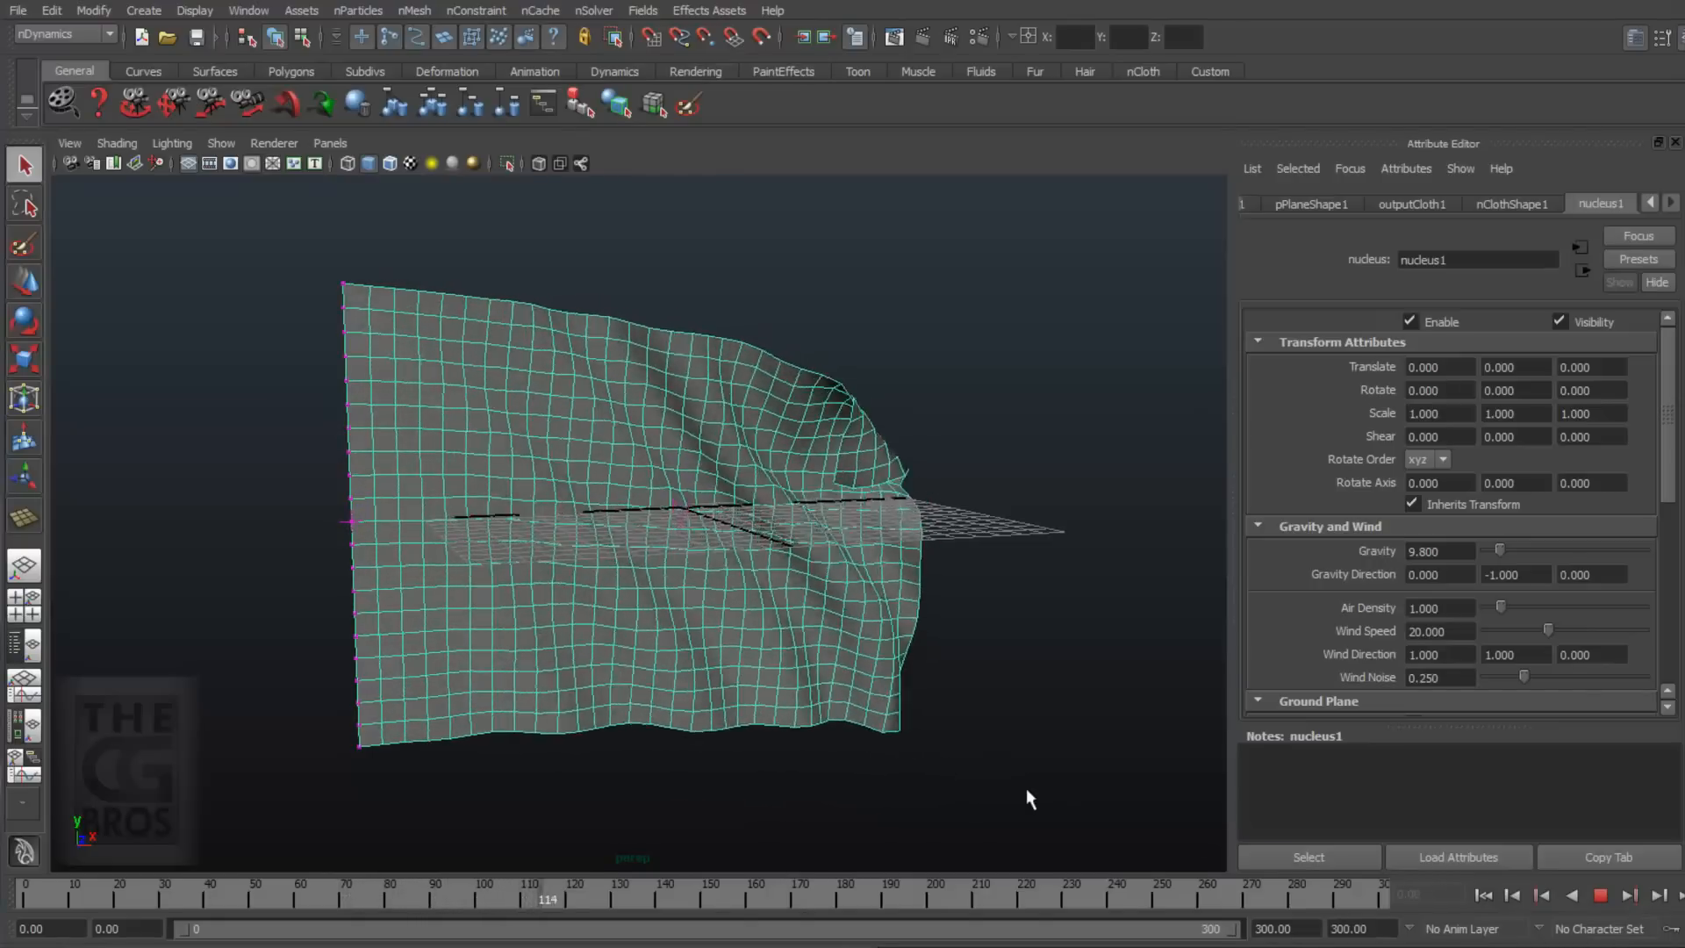
left_click(1628, 895)
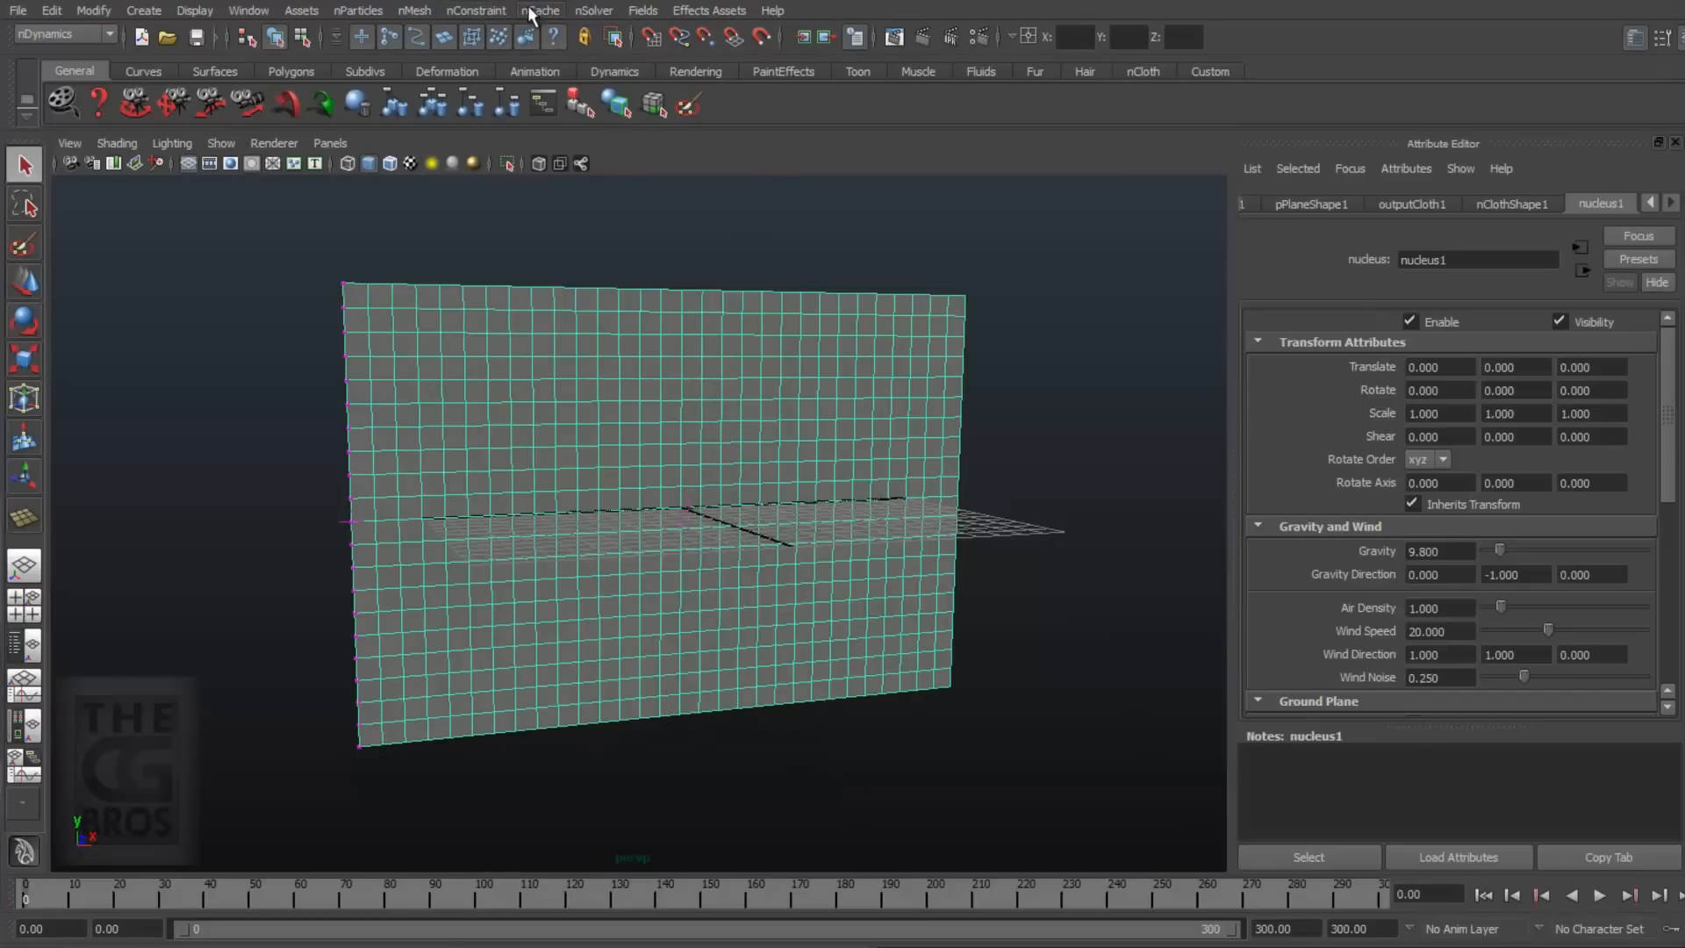
Step: Create nClothShape1Cache1 over the time slider range and scrub the timeline to check it
left_click(539, 10)
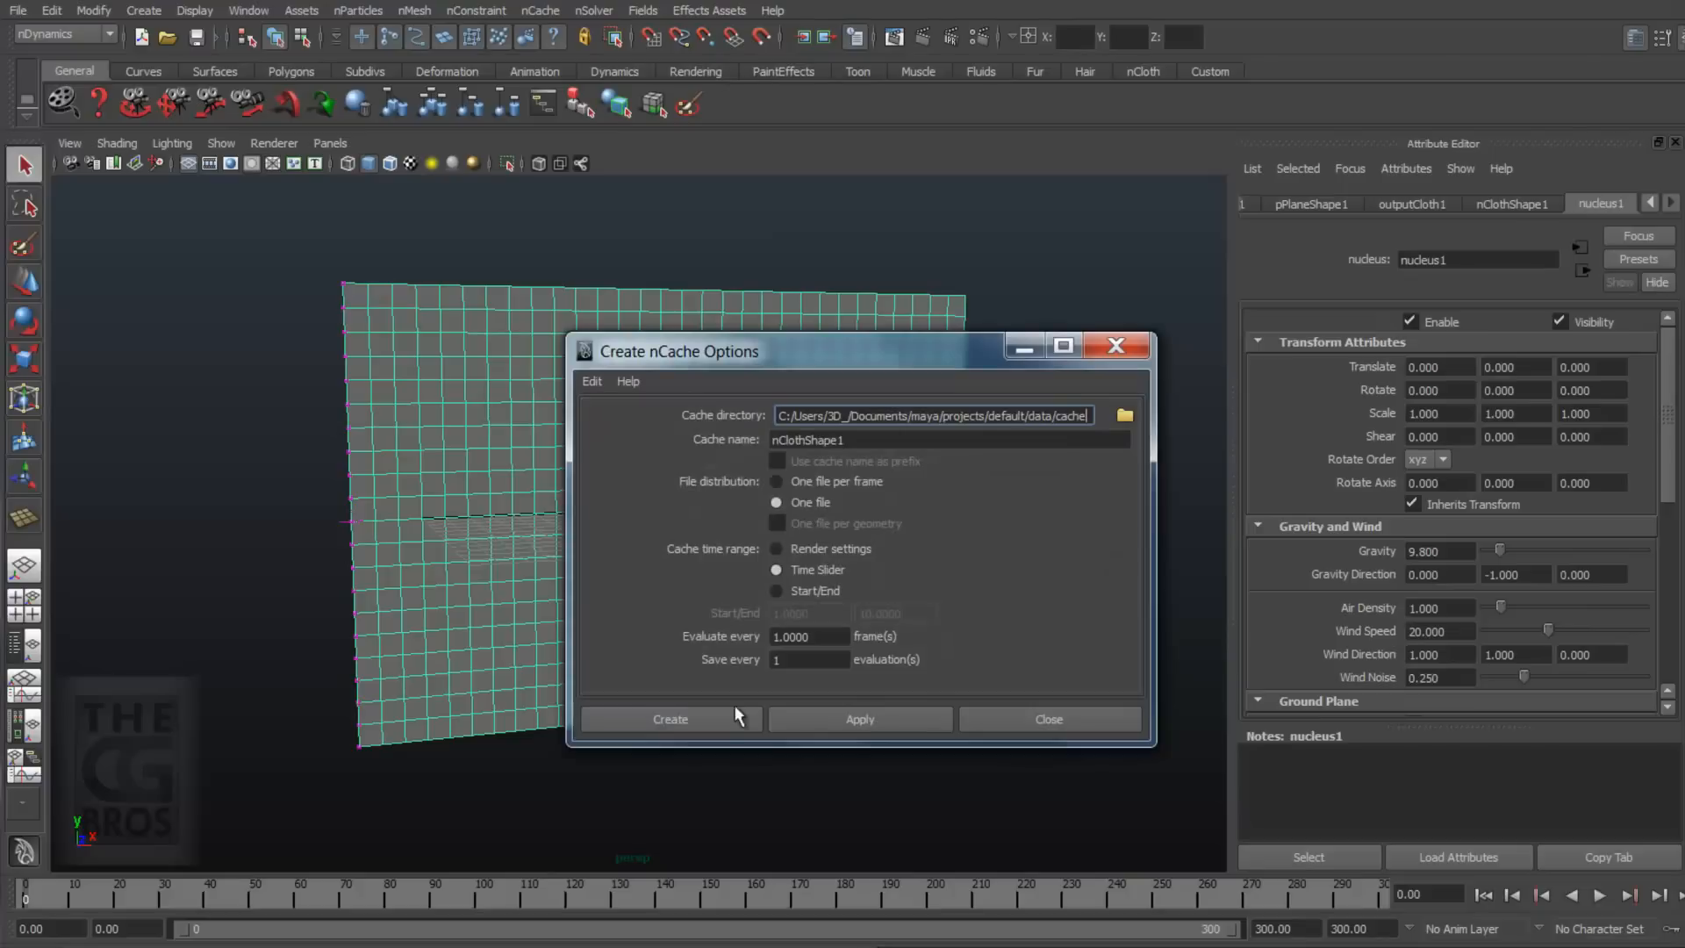
left_click(670, 719)
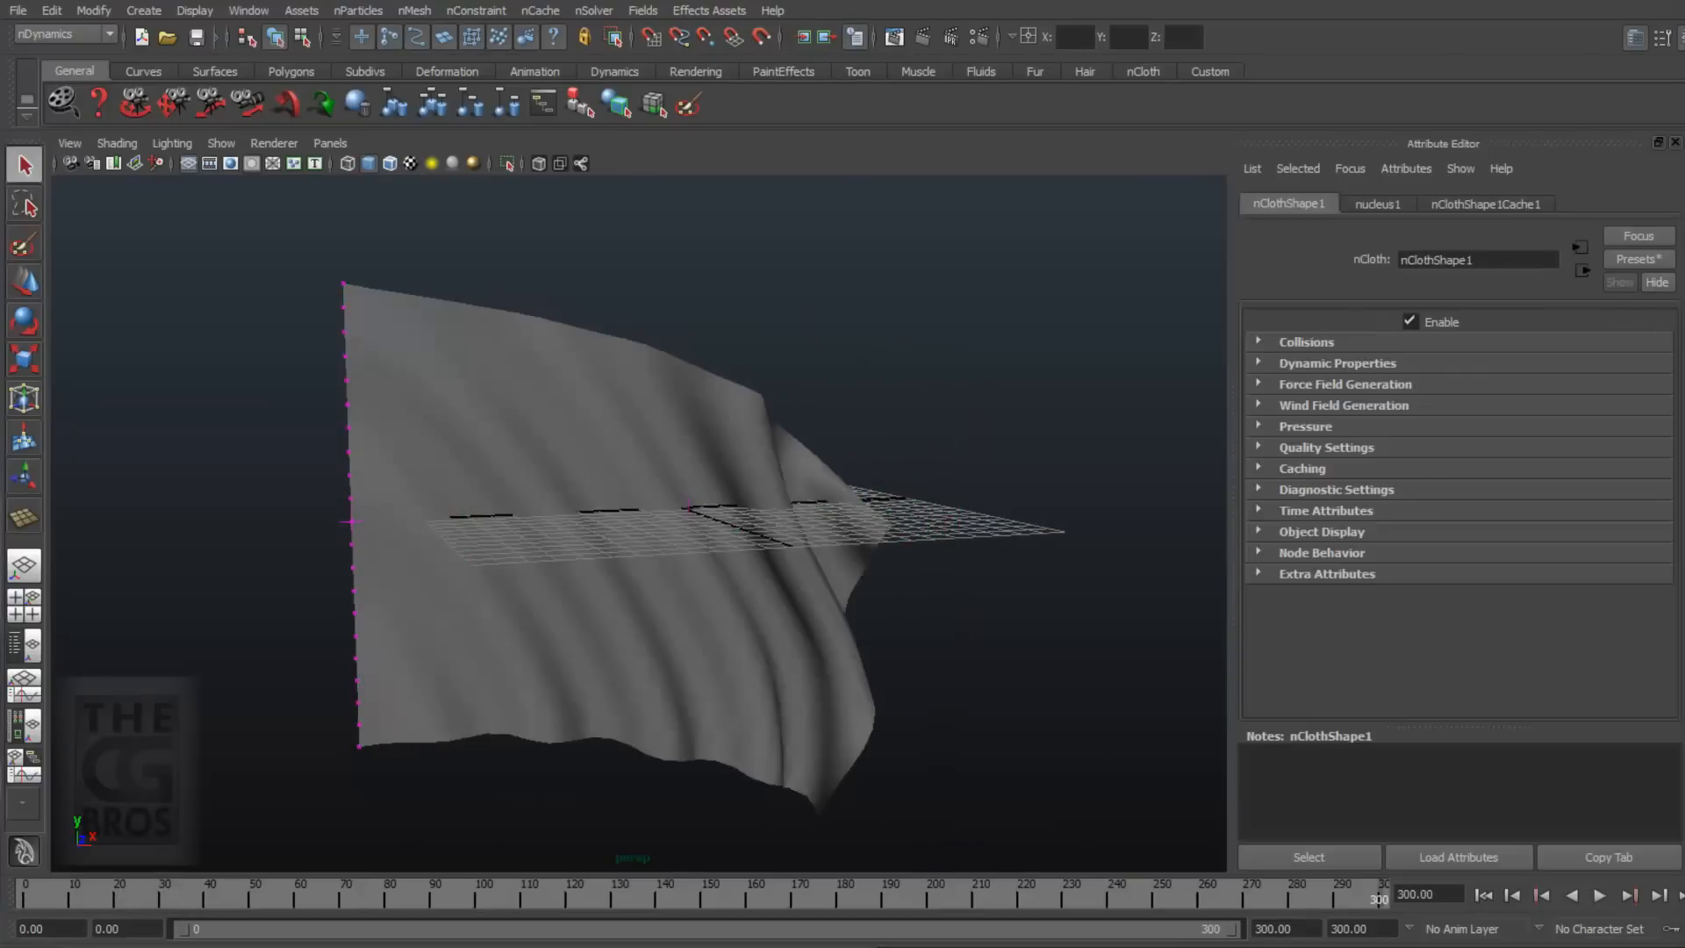
left_click(1598, 894)
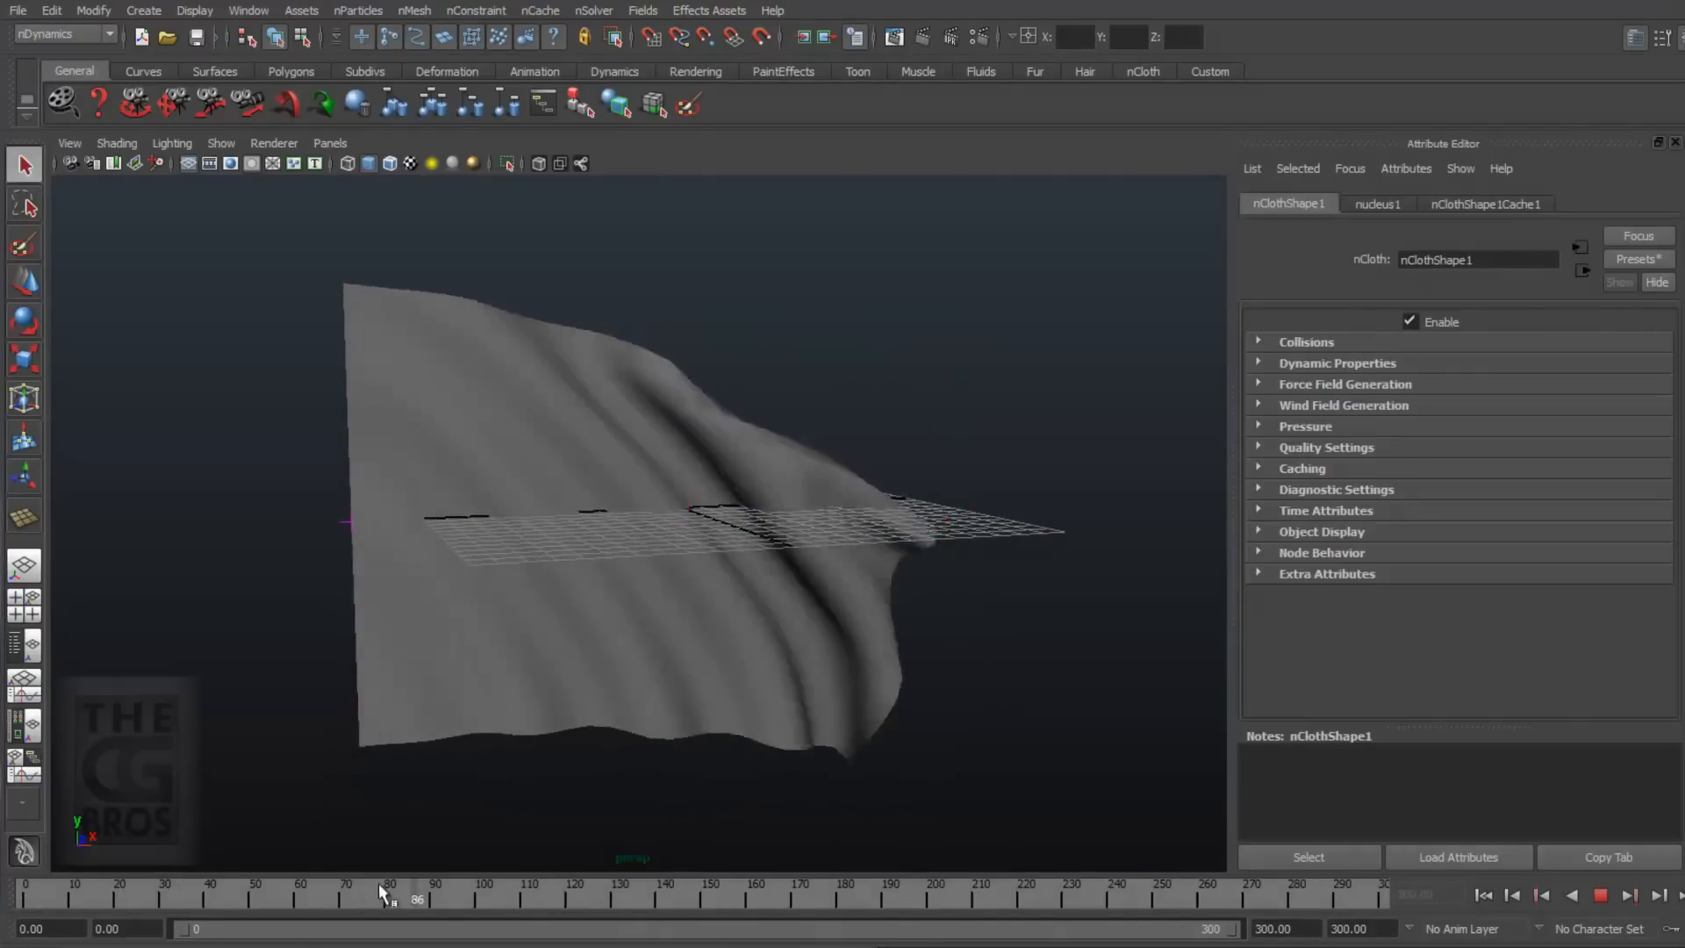
left_click_drag(387, 895, 521, 895)
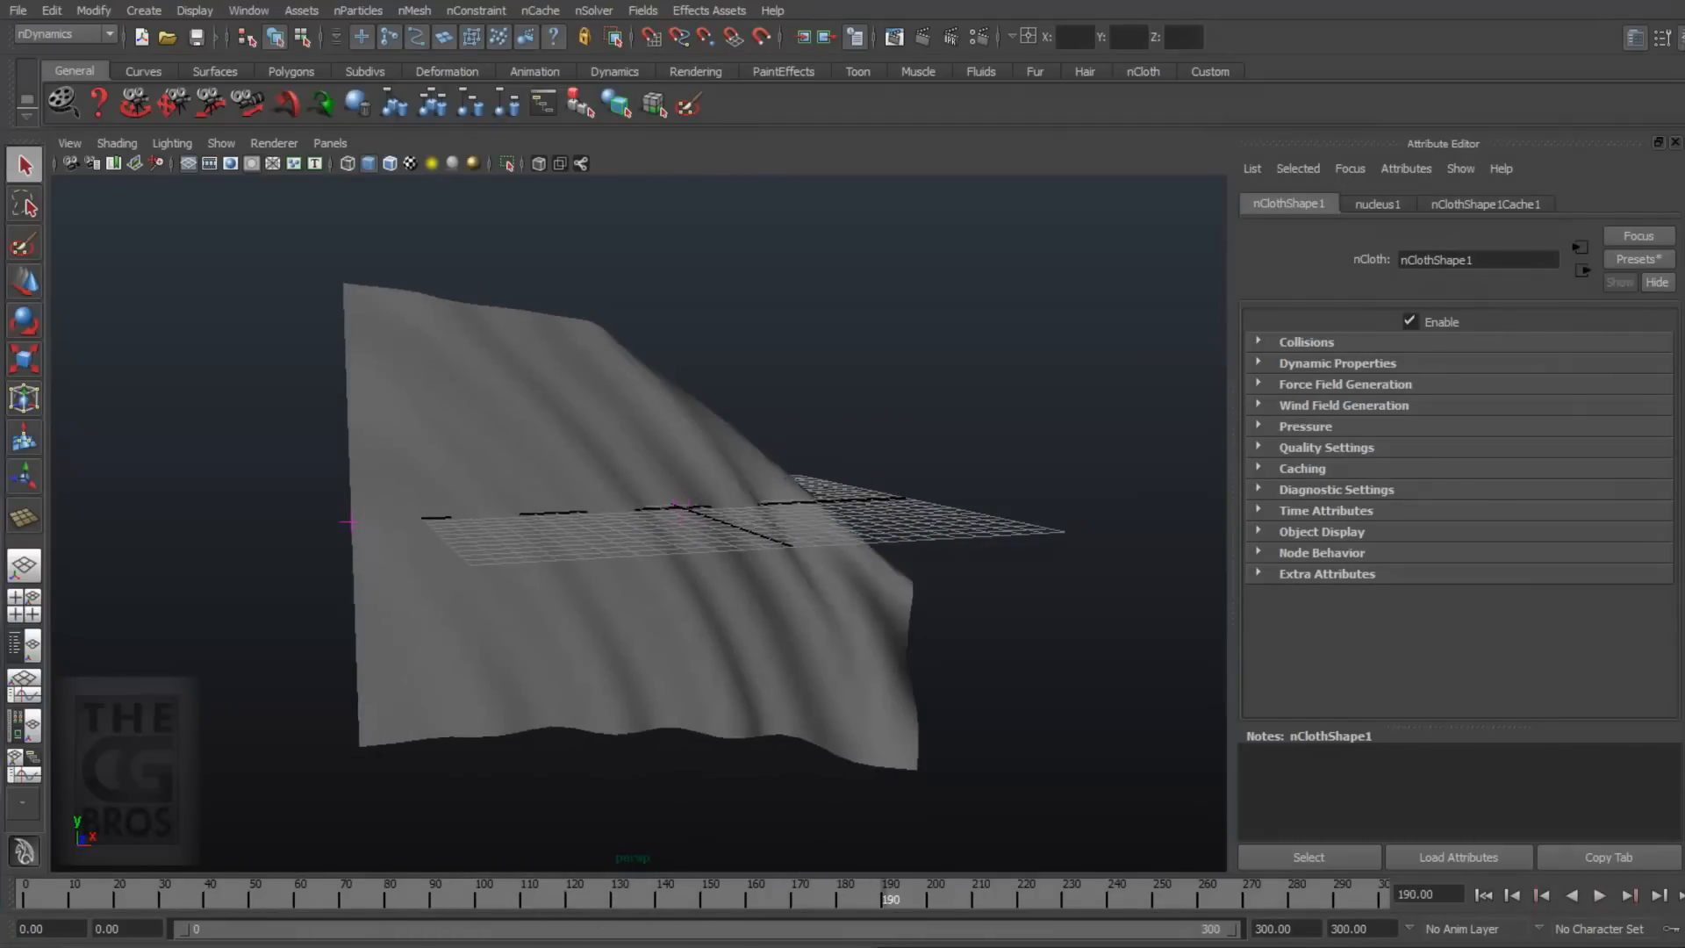
mouse_move(617, 393)
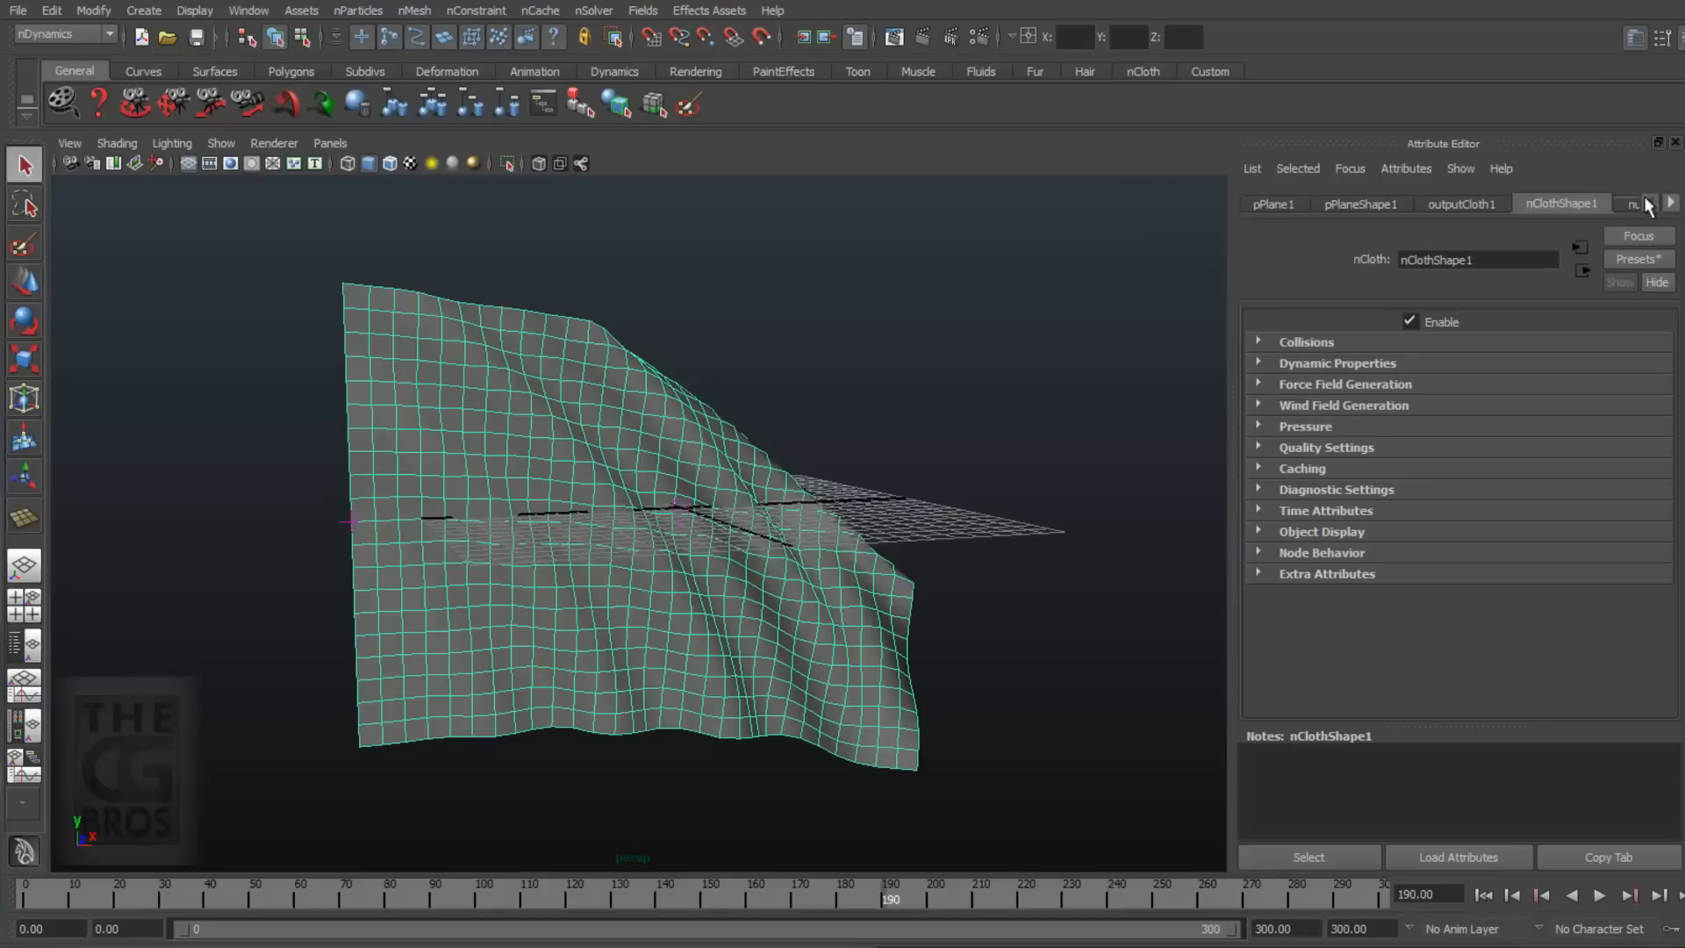
Step: Uncheck Enable on the nClothShape1 tab, keeping the flag selected
left_click(1600, 203)
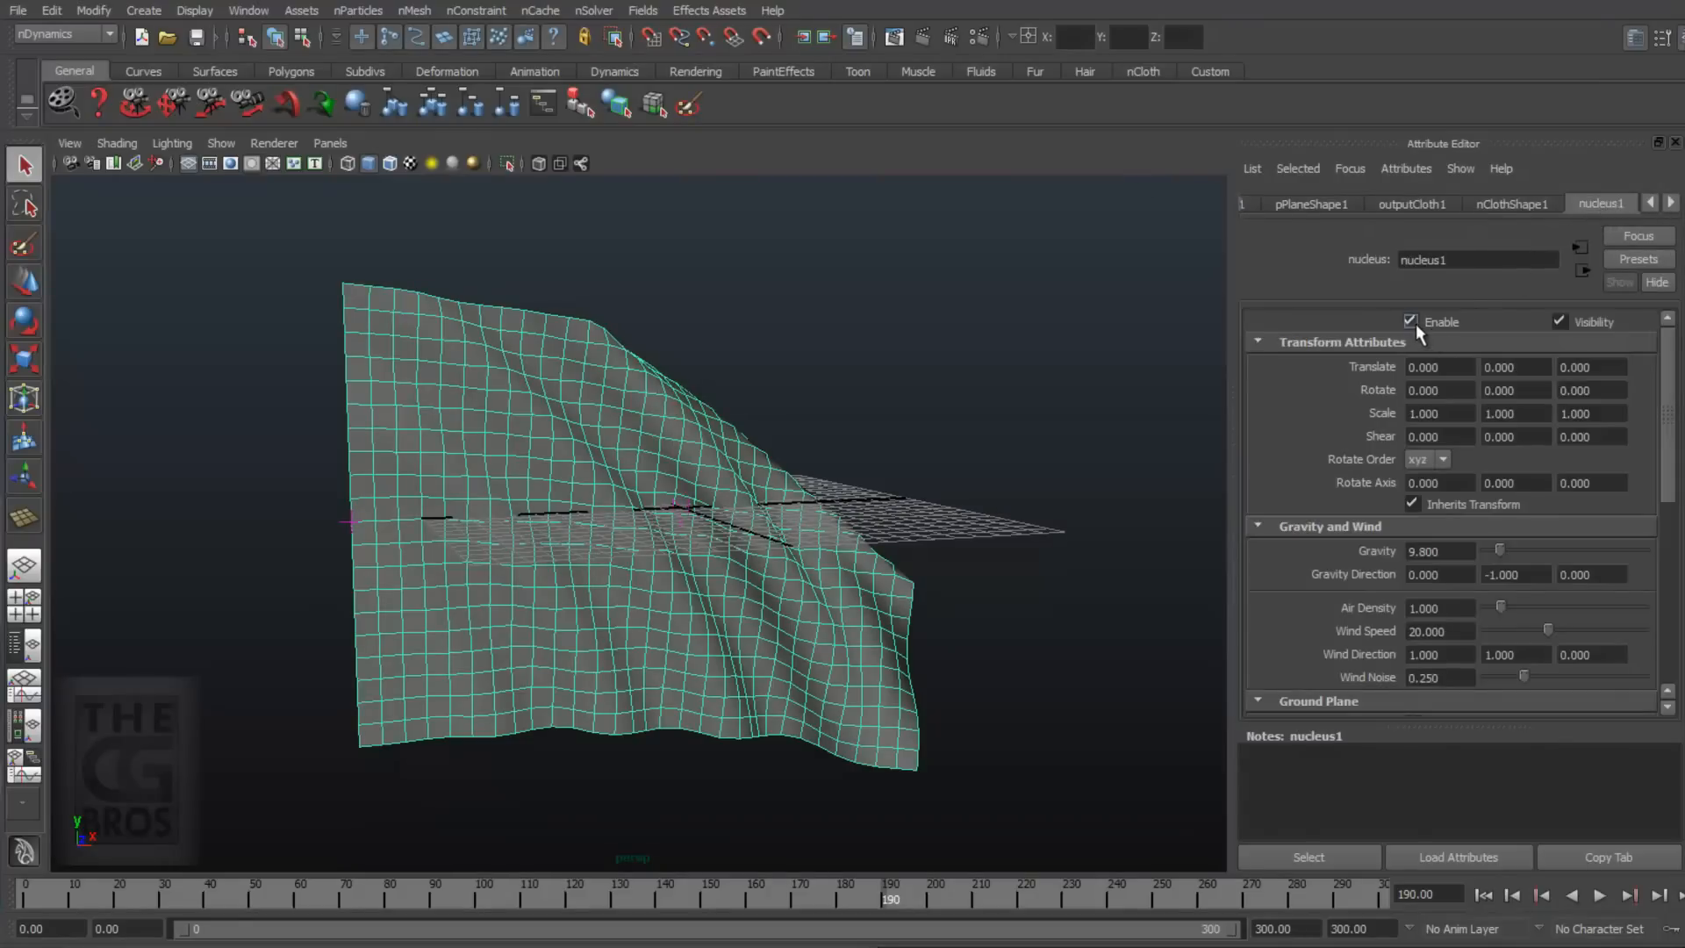
left_click(1511, 205)
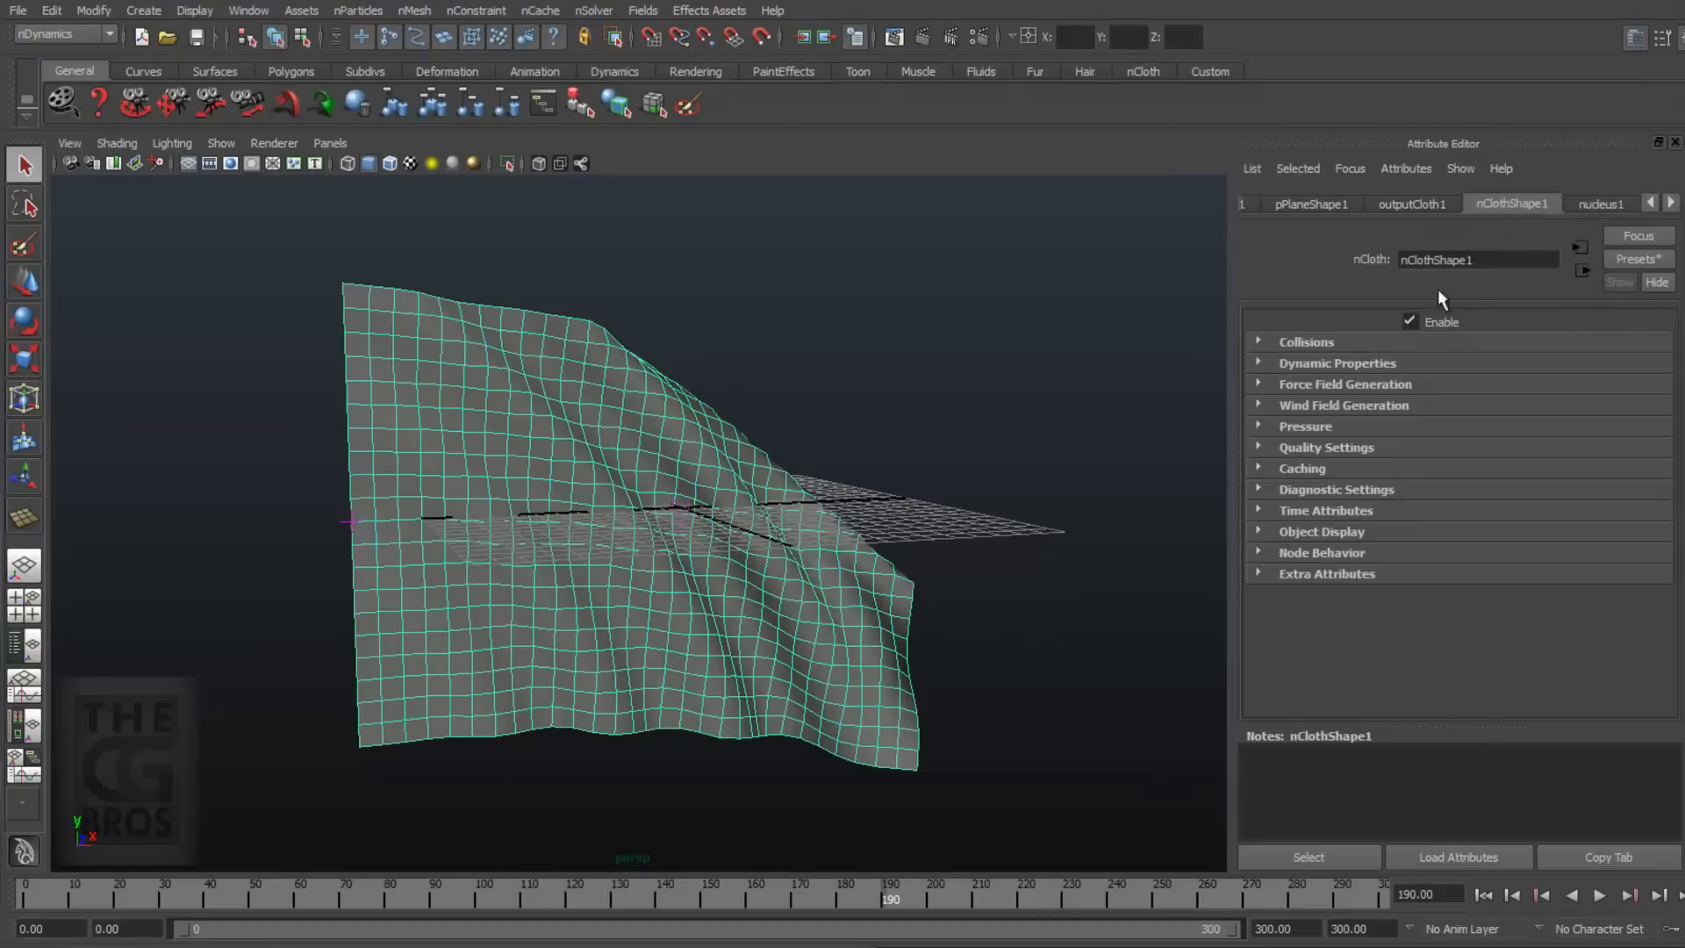
left_click(1409, 320)
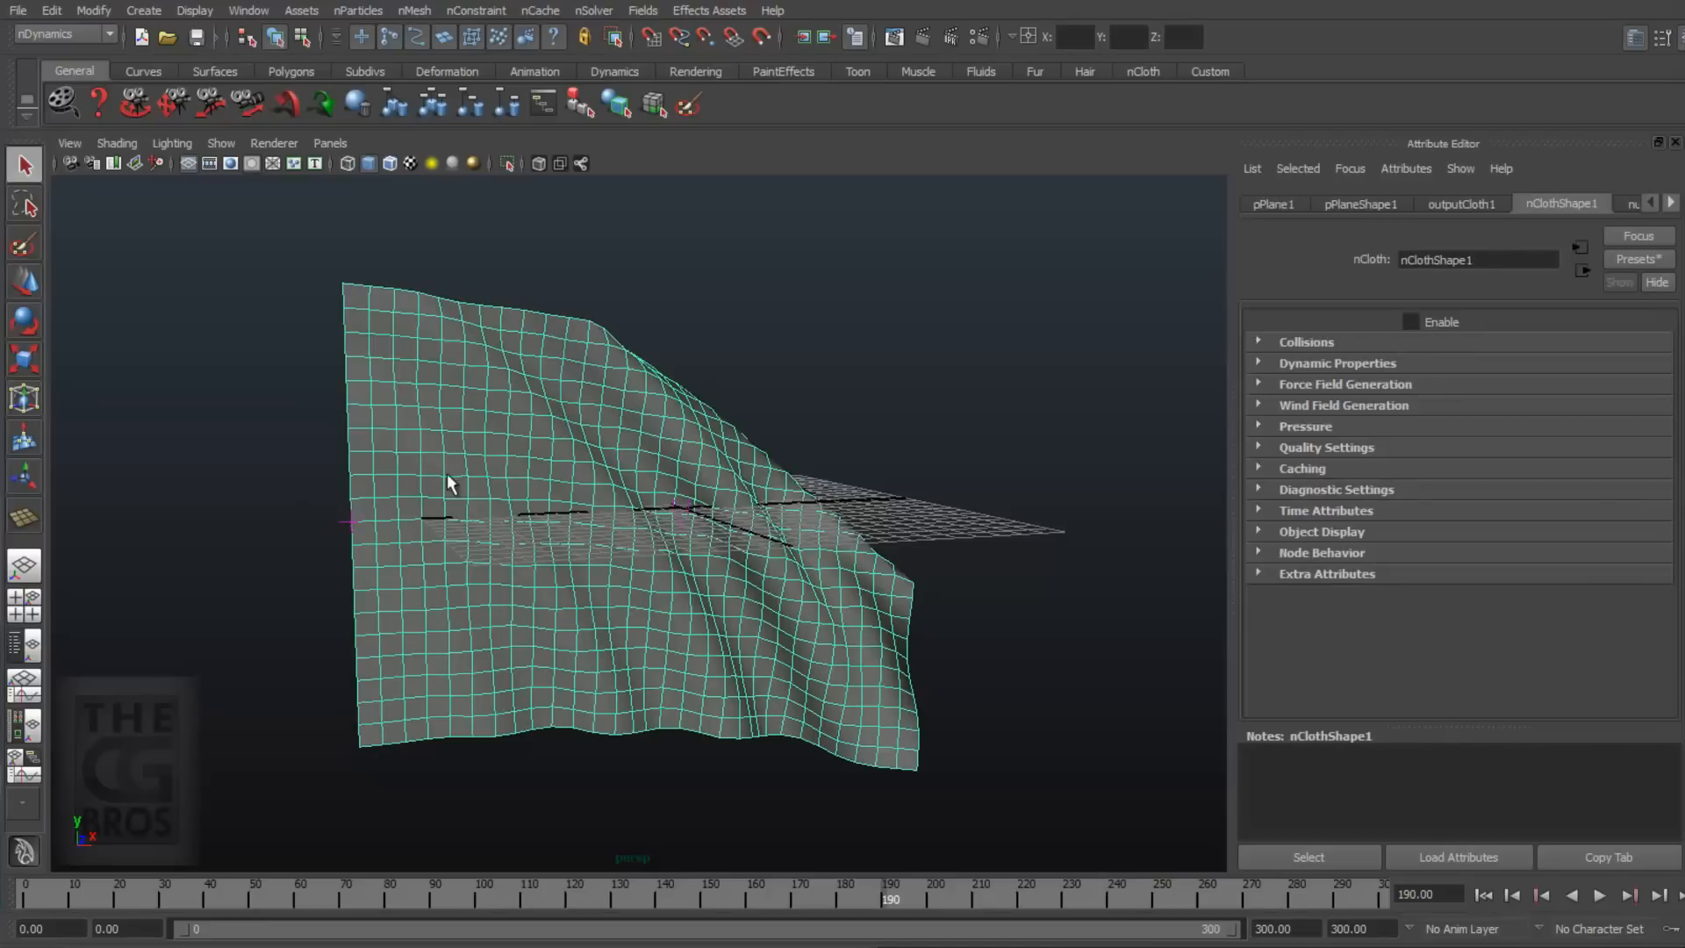
left_click(248, 10)
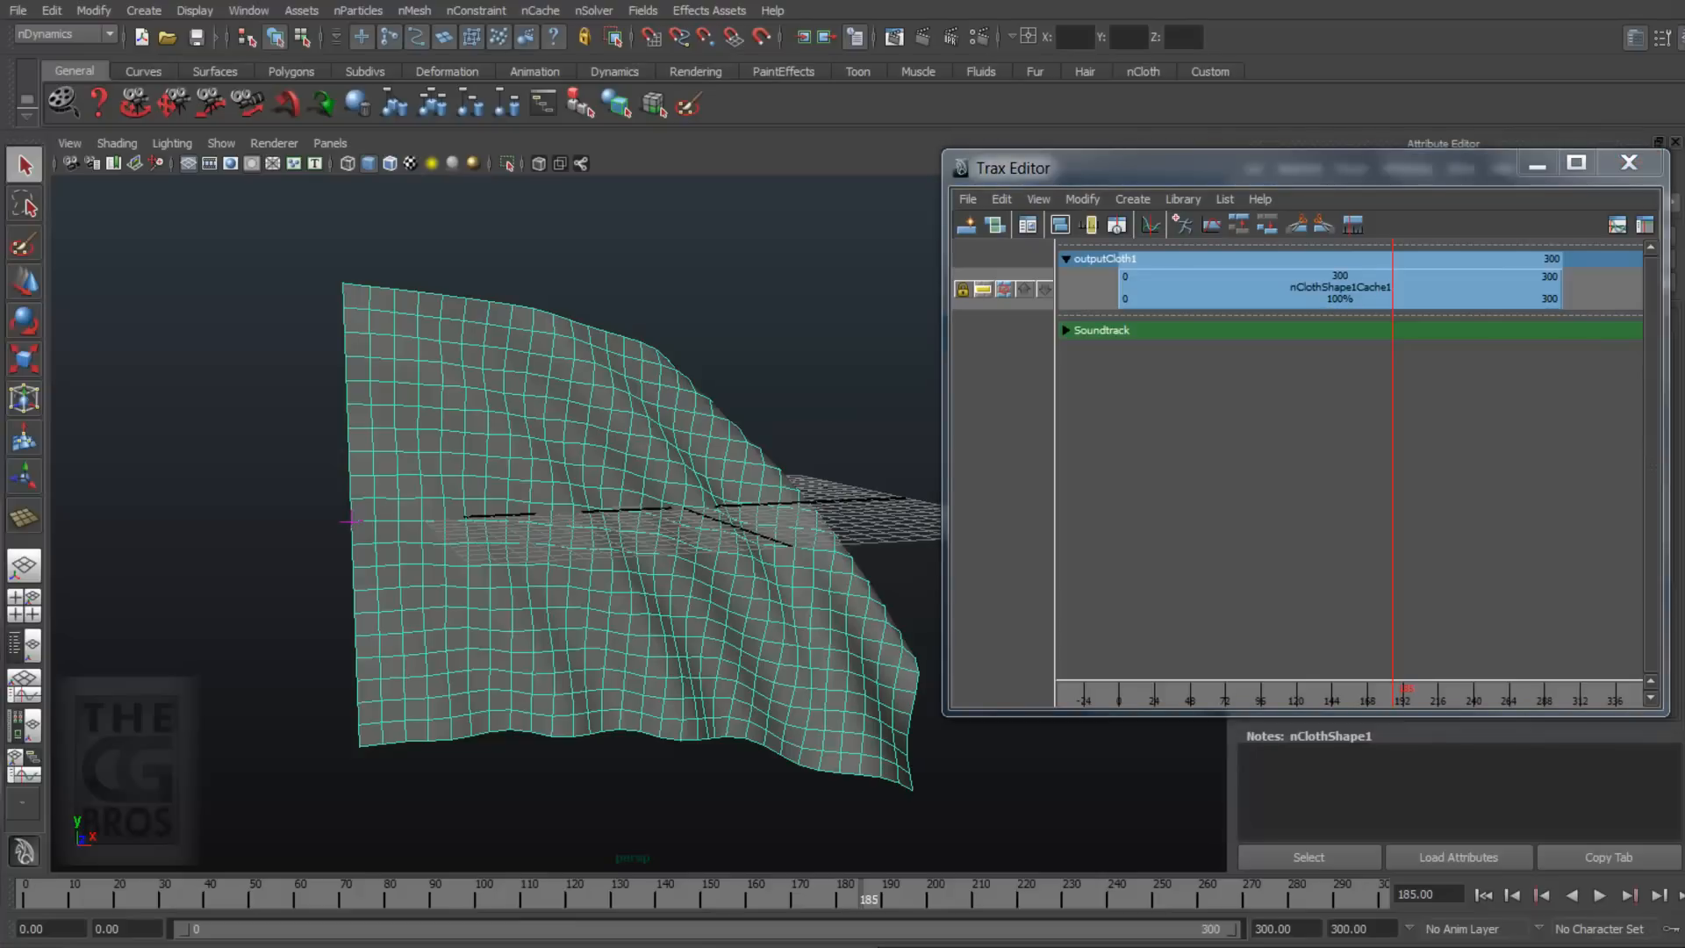
mouse_move(1145, 555)
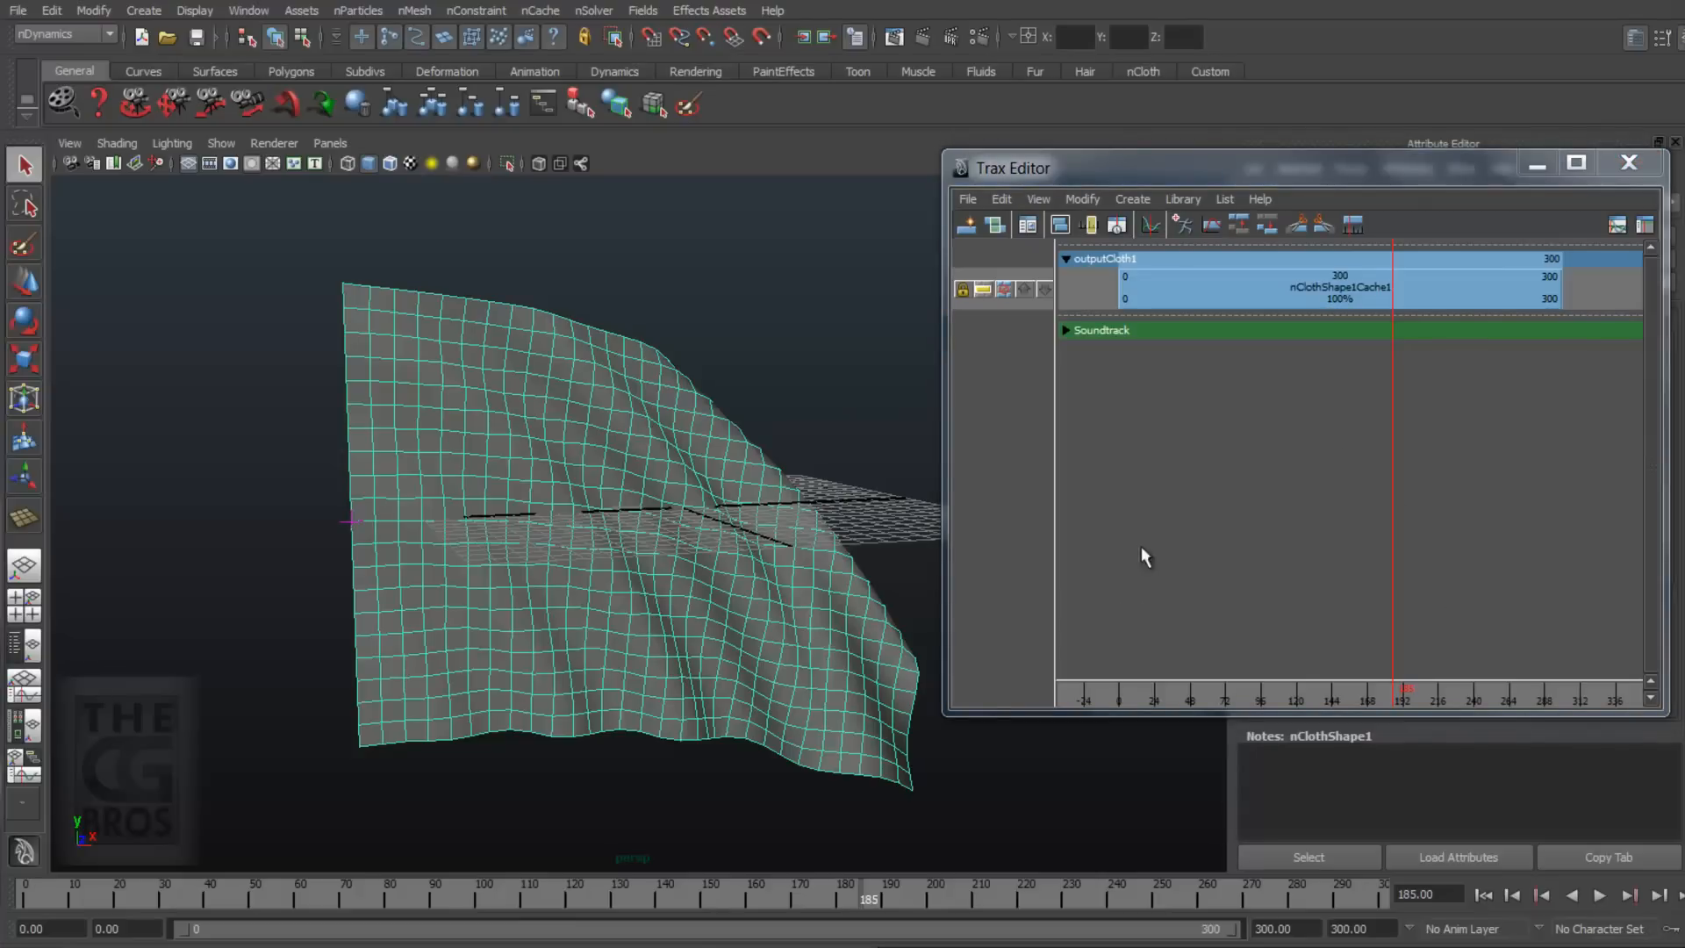
mouse_move(1388, 426)
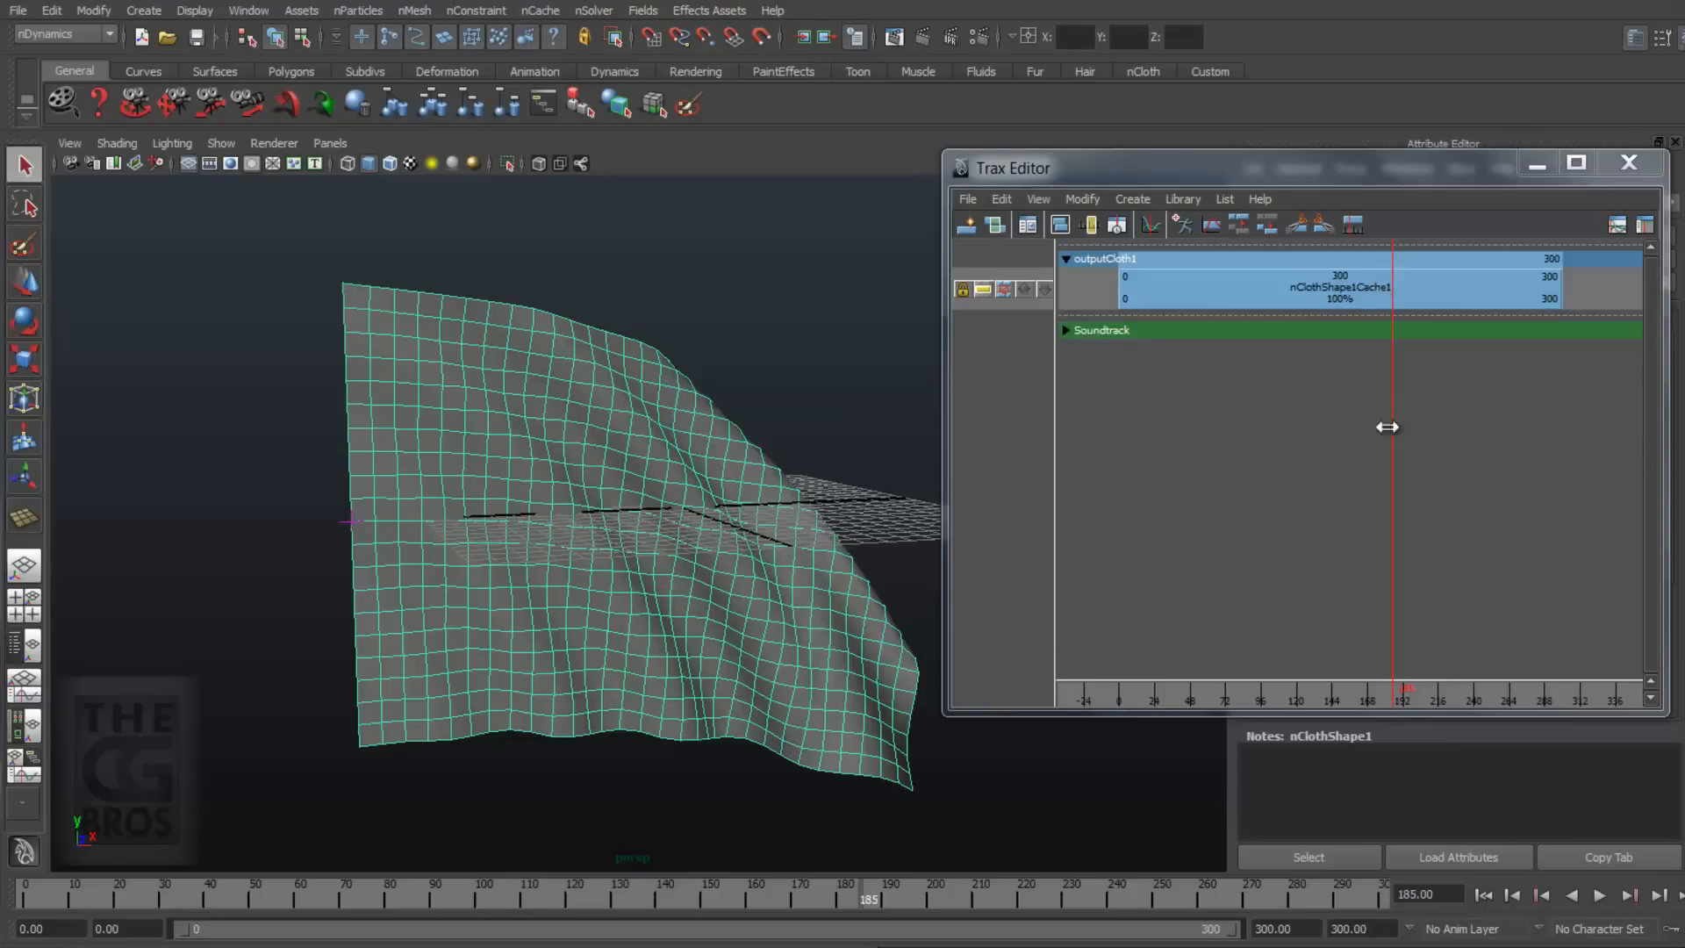
mouse_move(1406, 483)
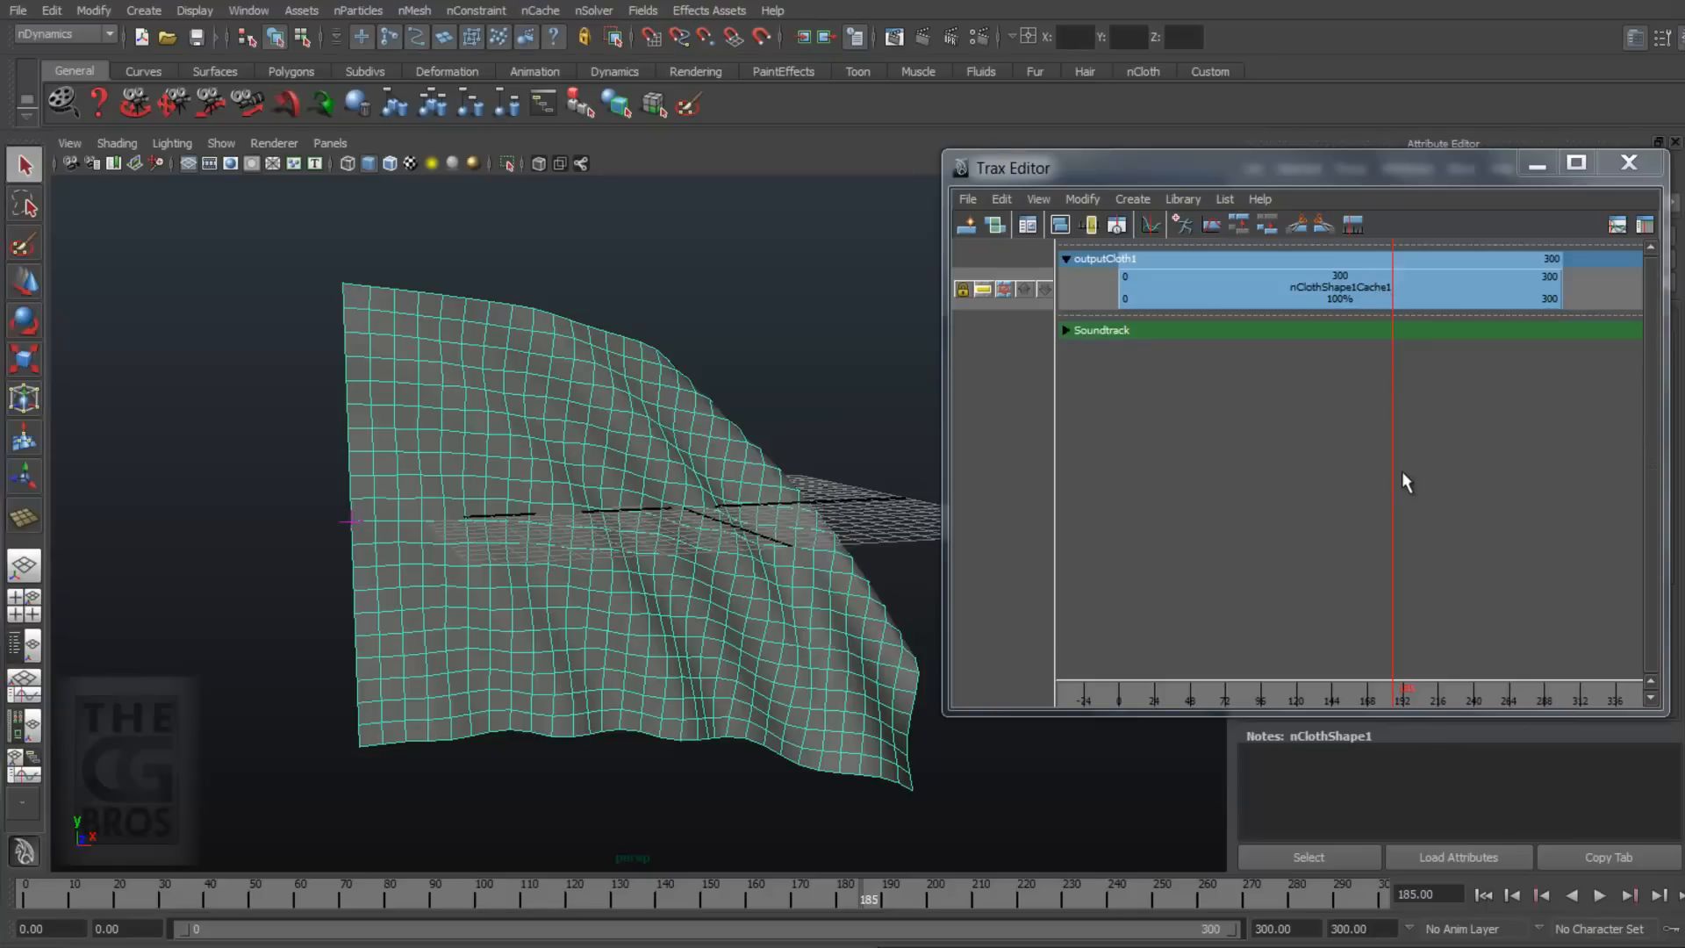
mouse_move(1387, 417)
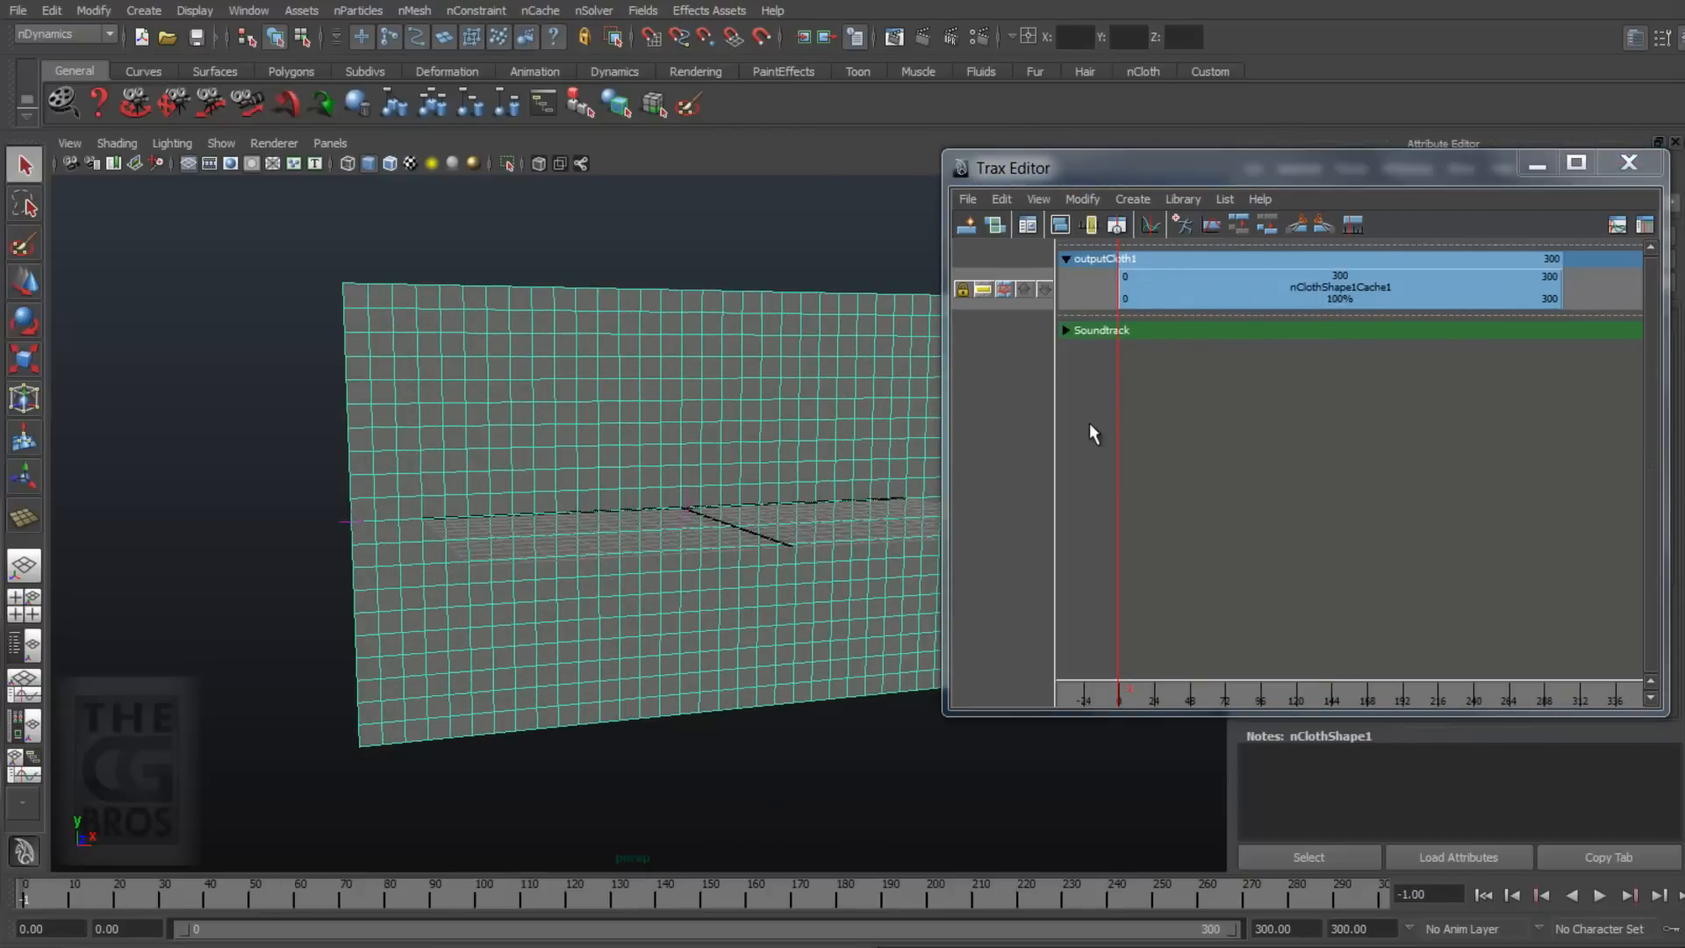
Step: Attach nClothShape1.xml from the cache folder as a second cache clip
left_click(539, 10)
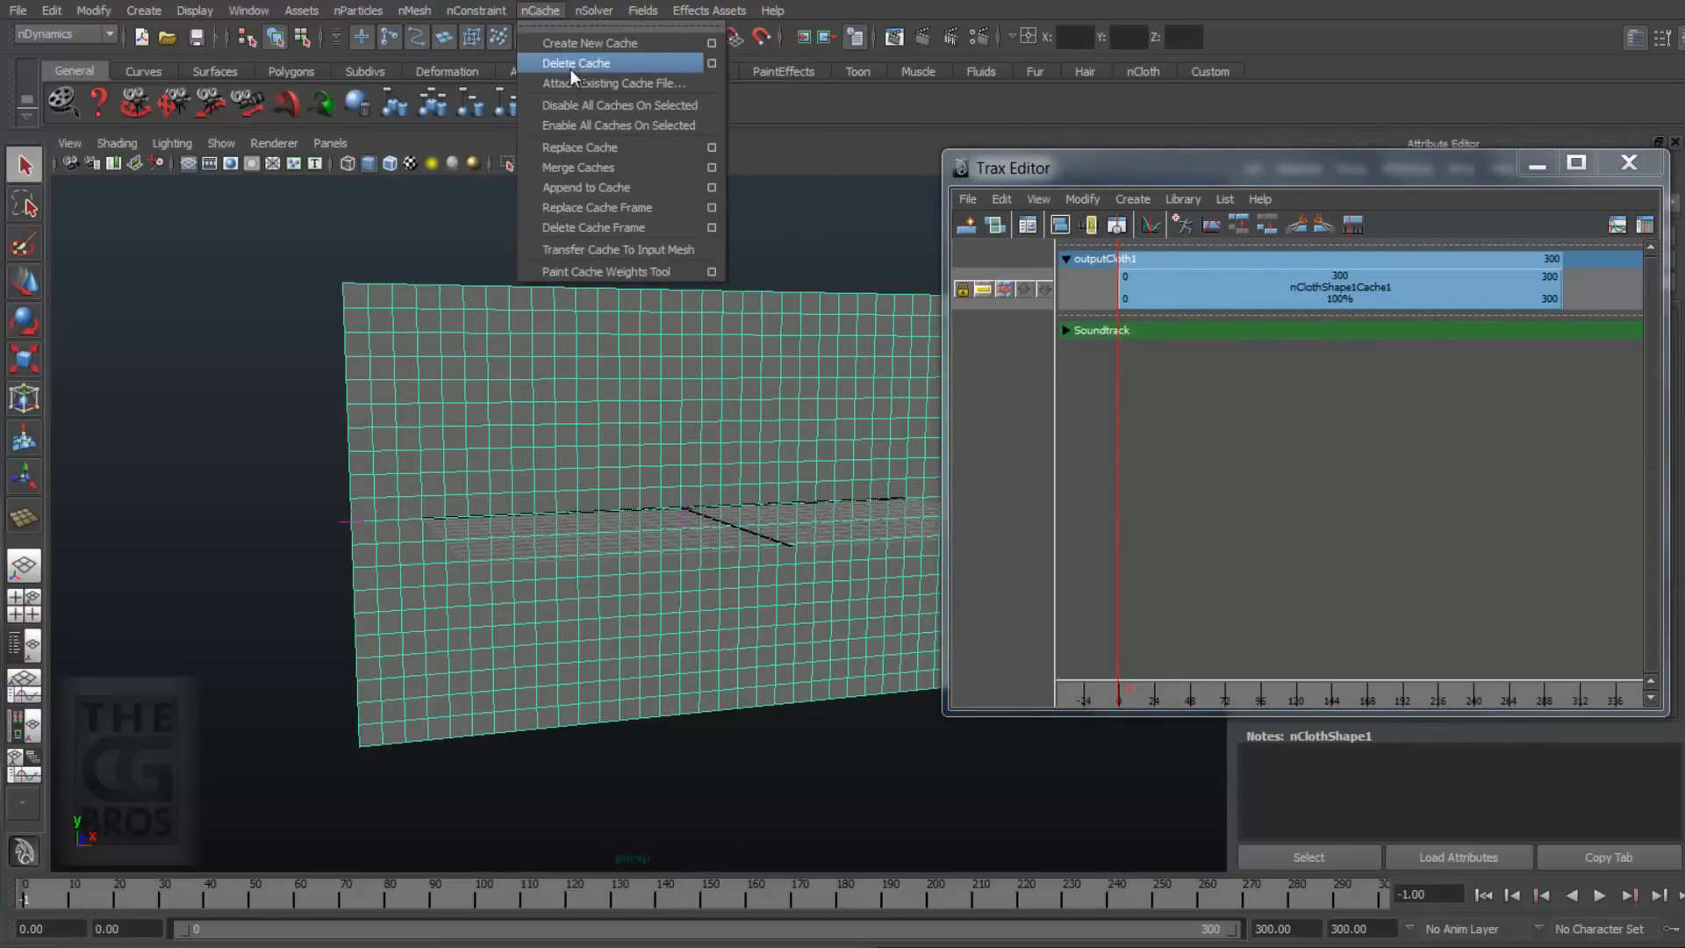
left_click(614, 84)
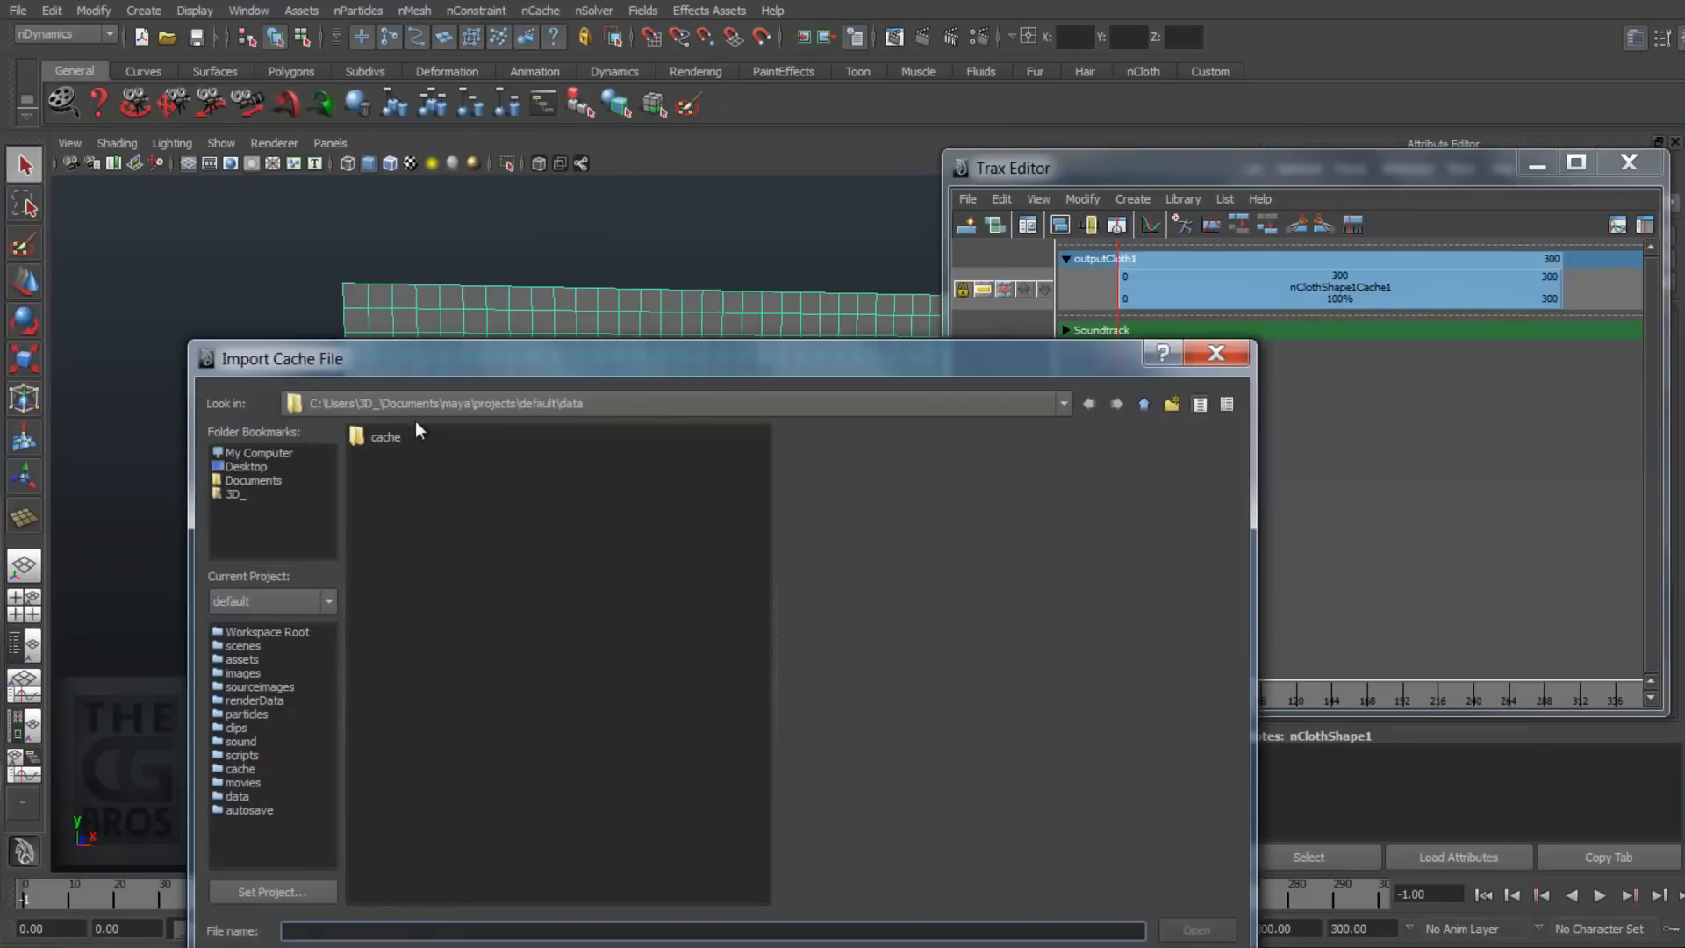
double_click(384, 436)
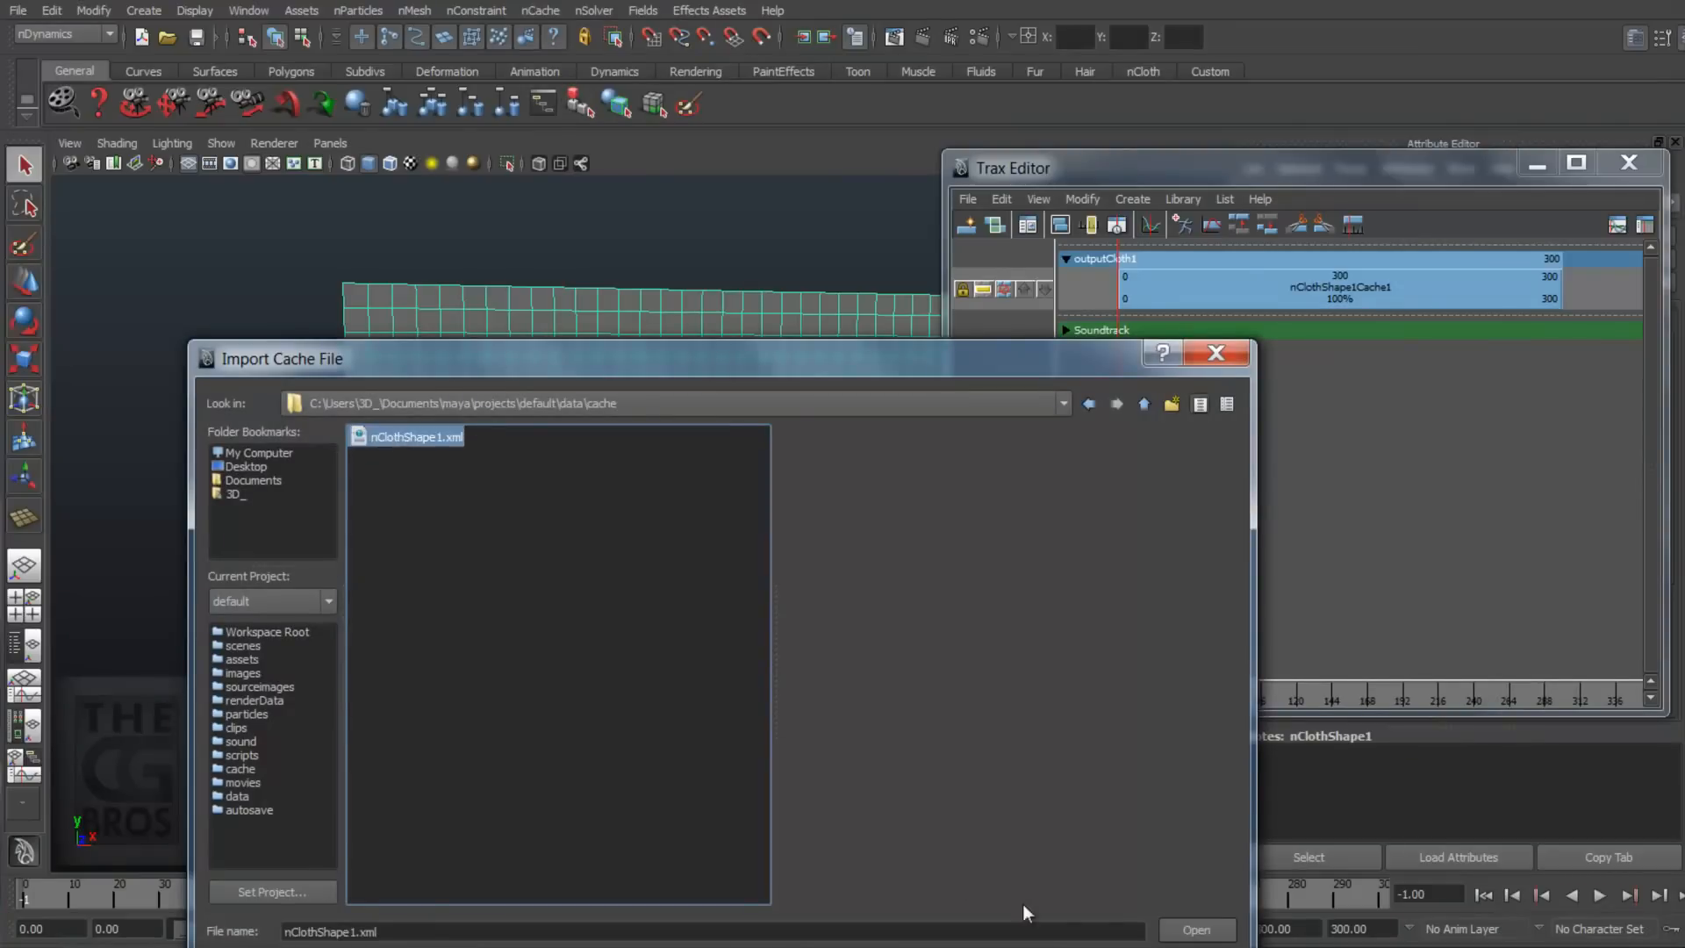
left_click(1195, 929)
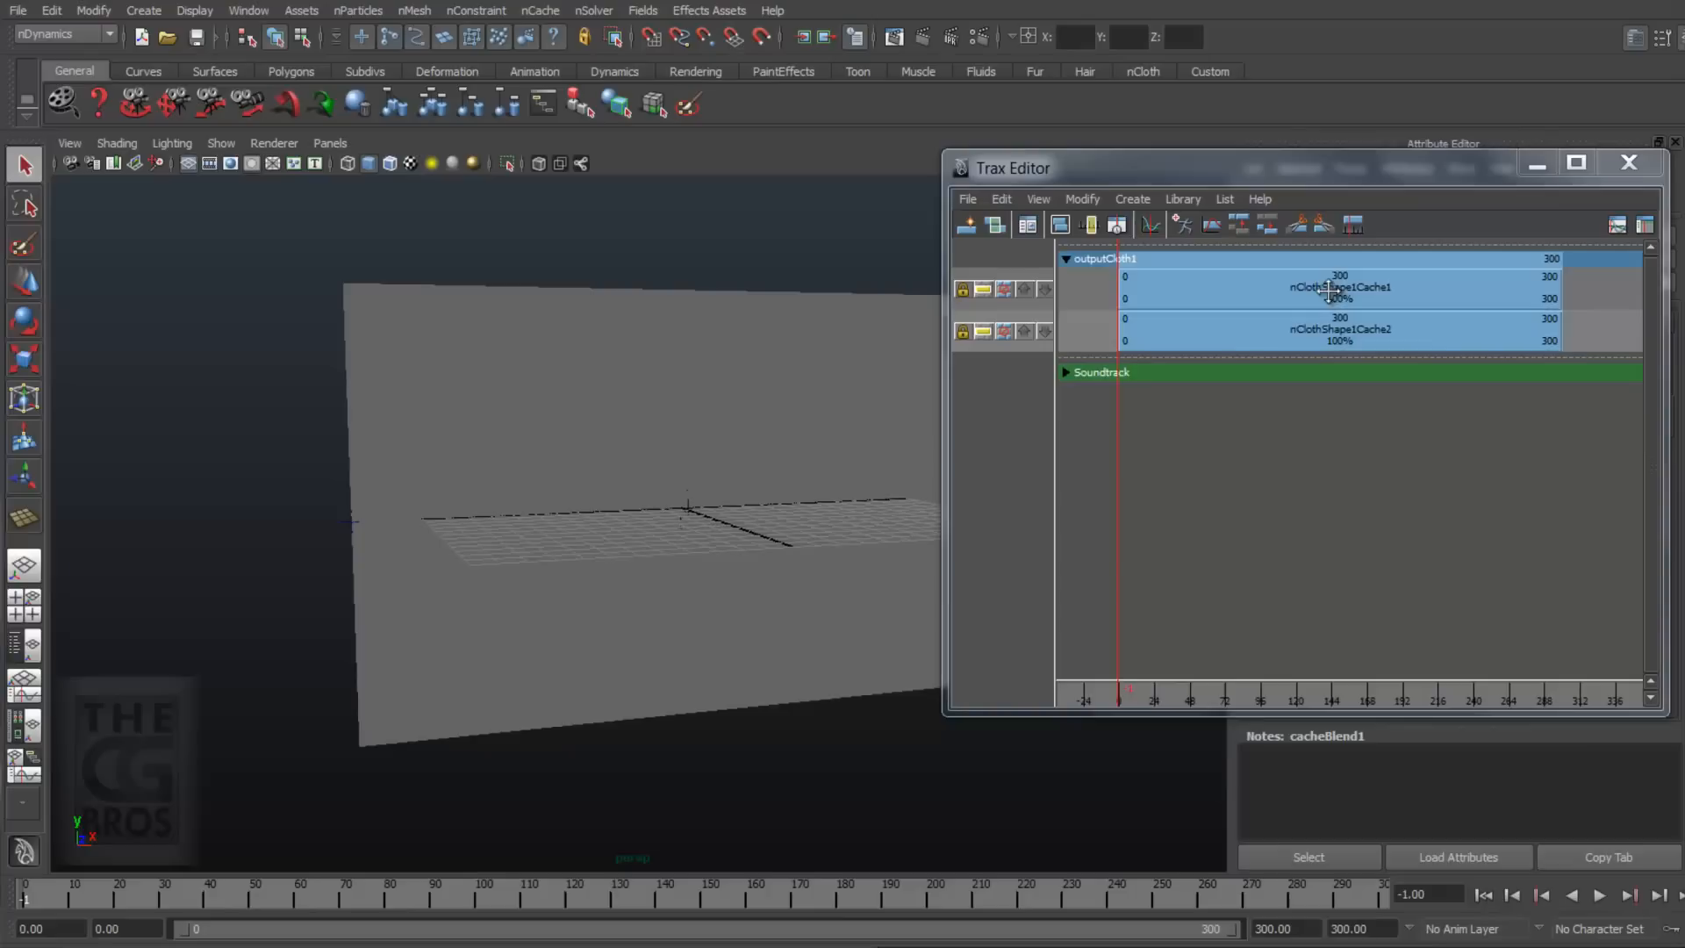
mouse_move(1322, 374)
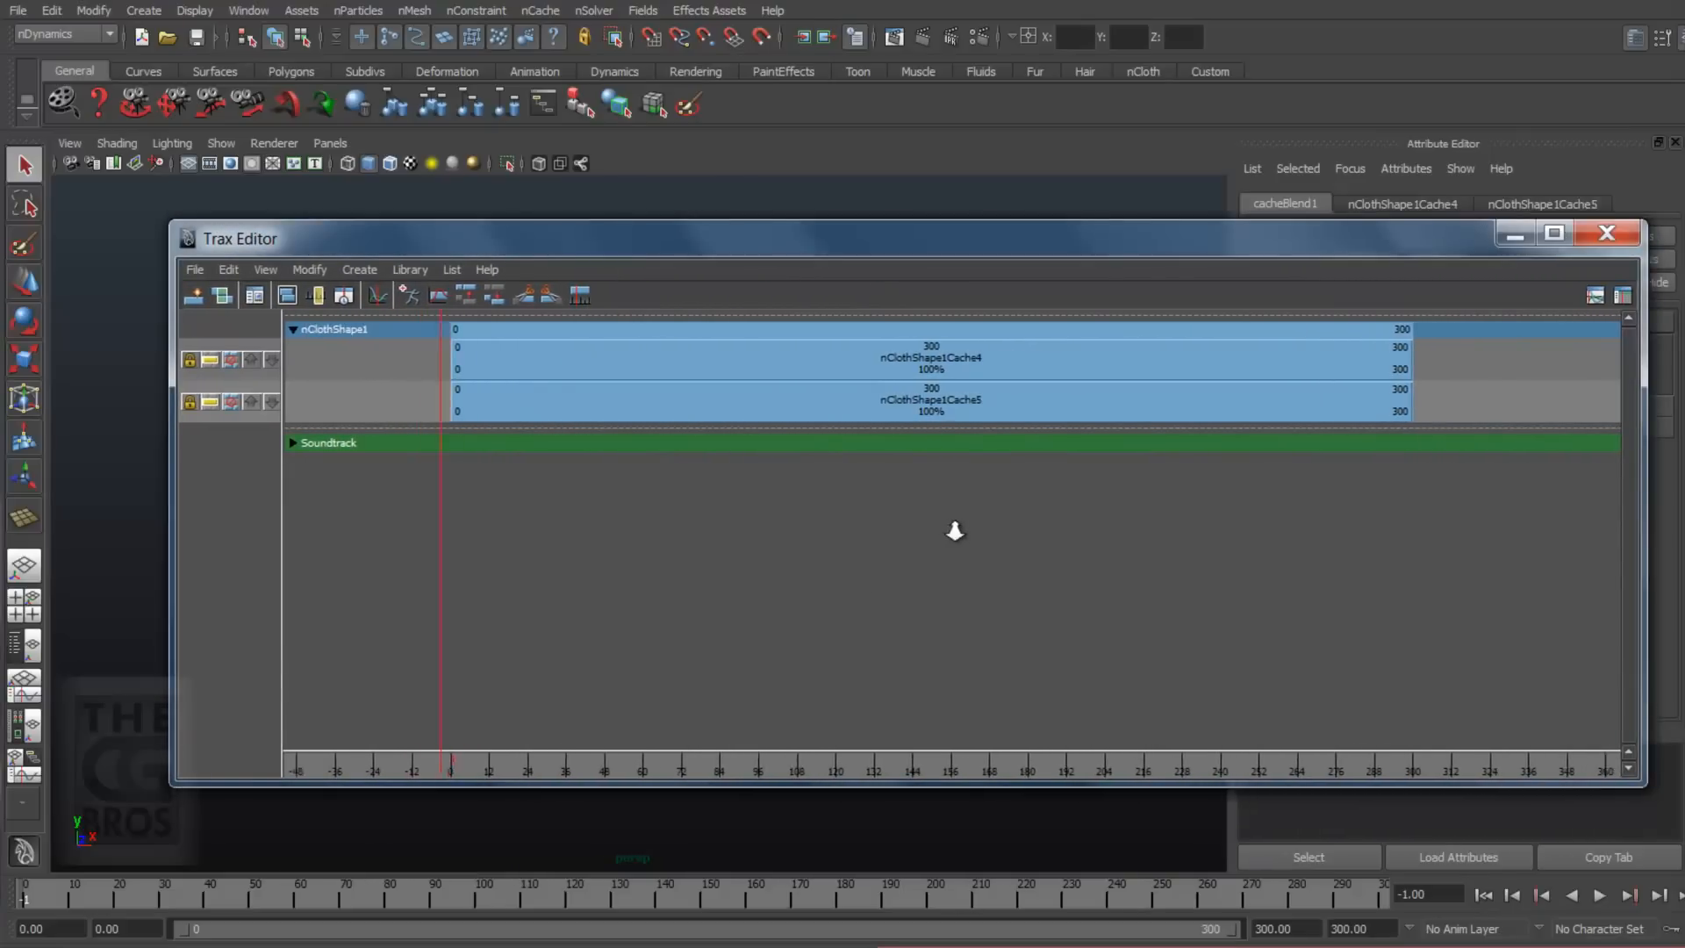
Step: Shift nClothShape1Cache4 to frames -100–200 and drag nClothShape1Cache5 to 100–400
left_click_drag(929, 358, 781, 363)
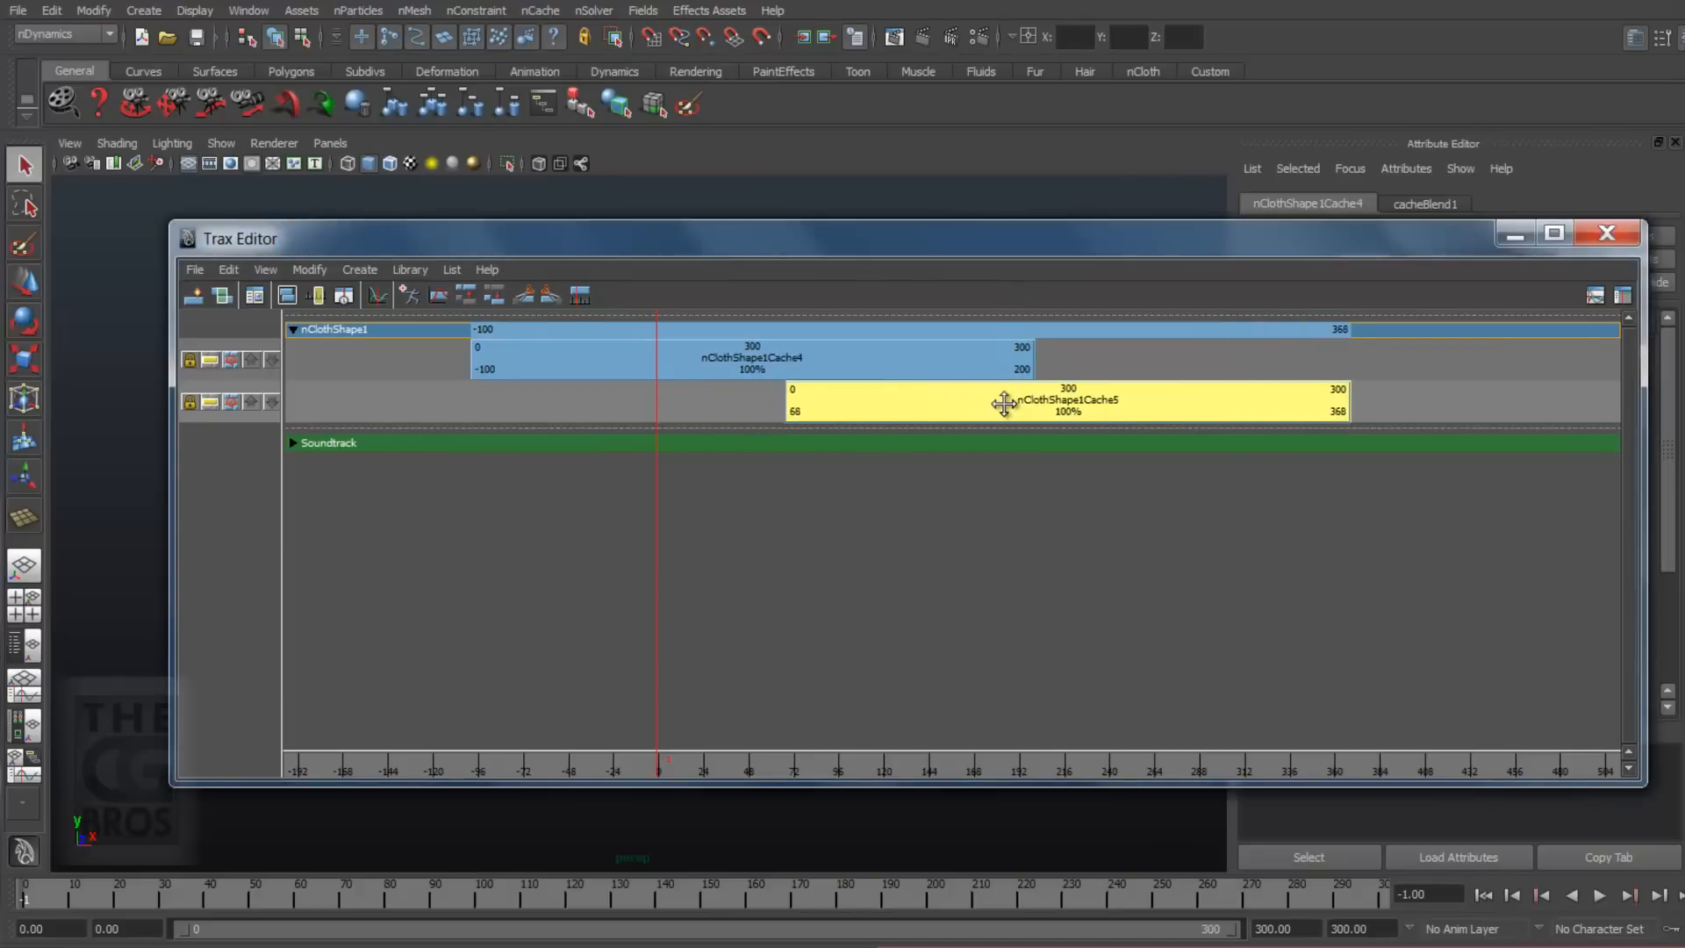
left_click_drag(1005, 403, 1064, 411)
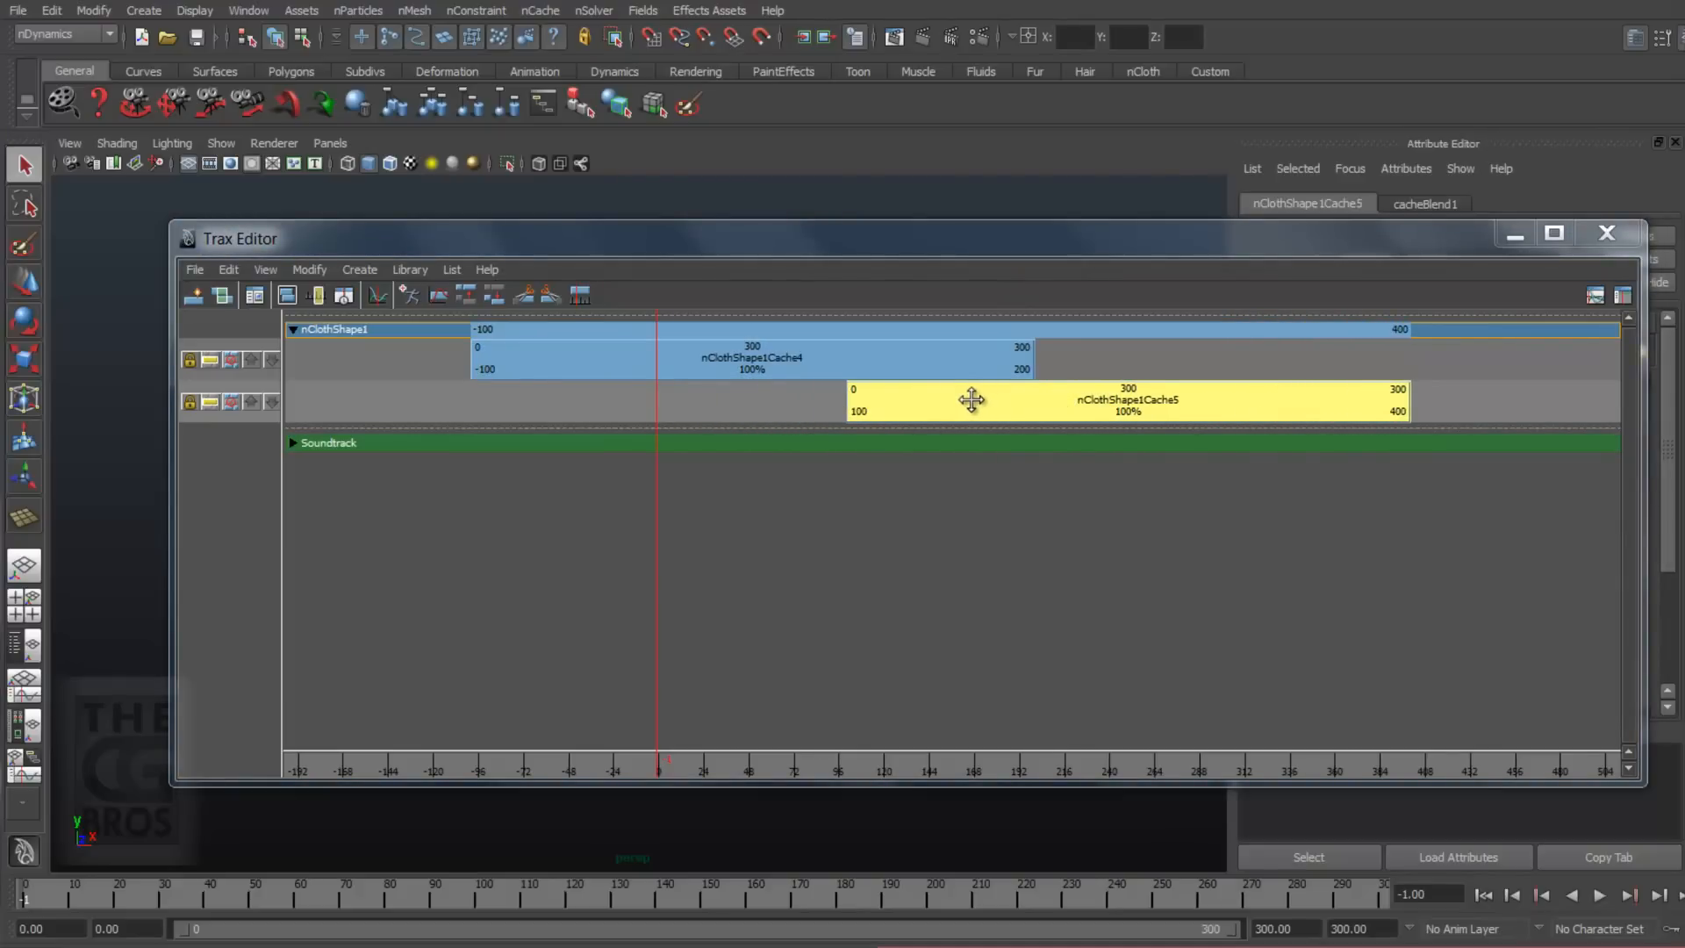
mouse_move(656, 327)
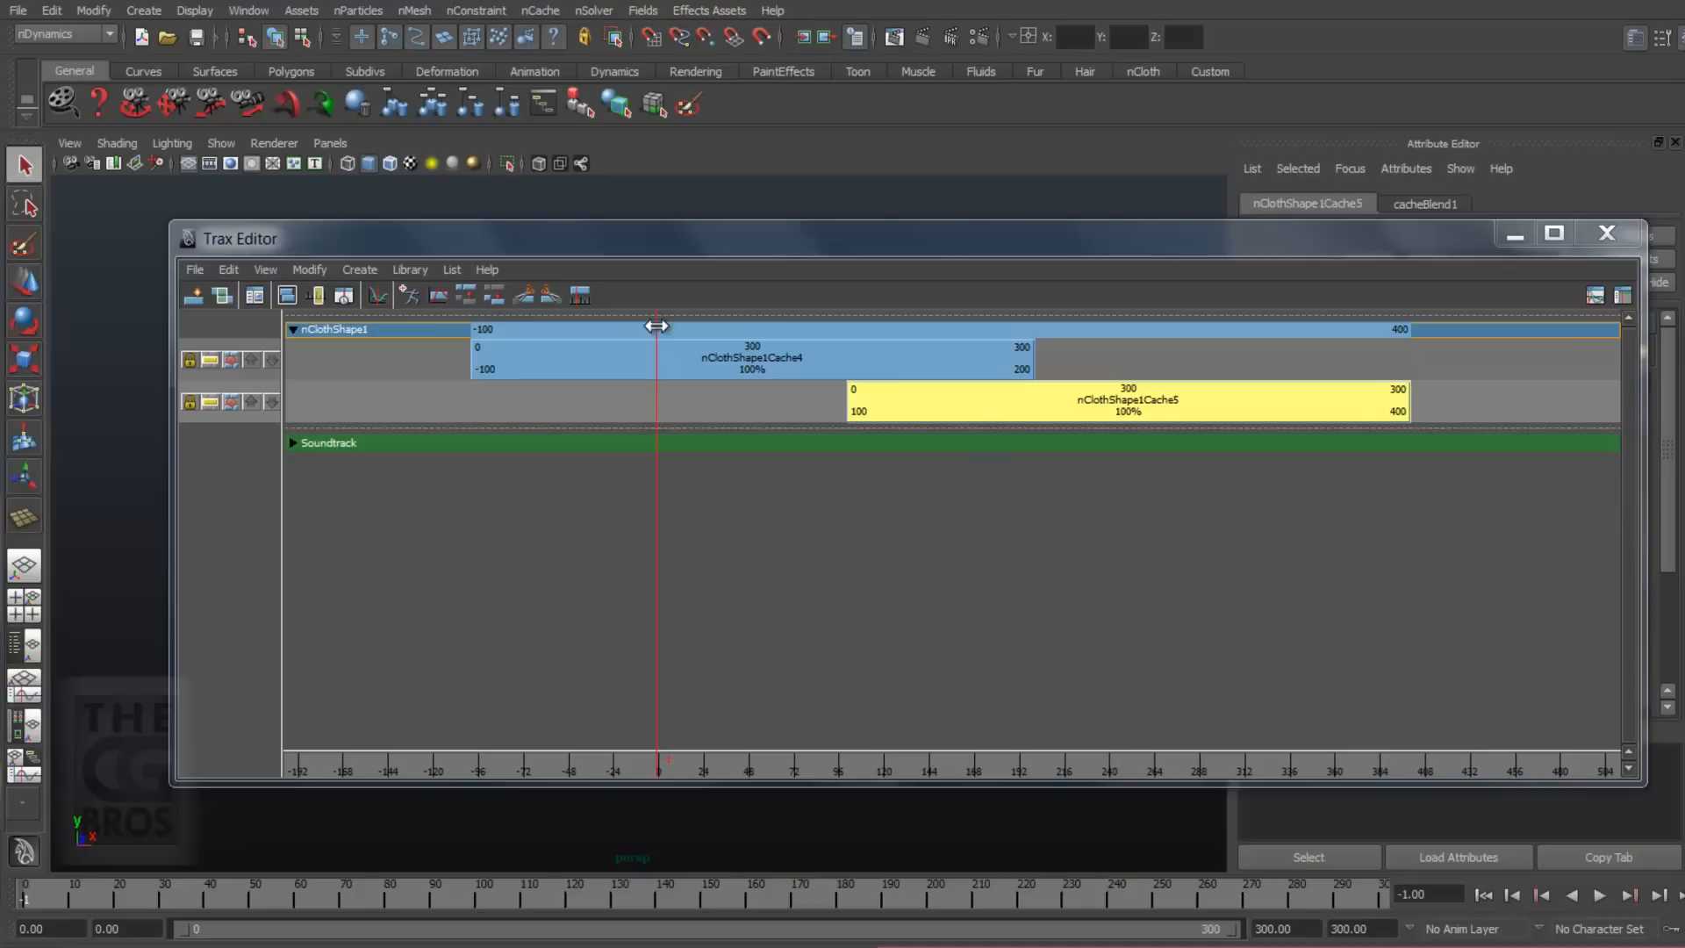
mouse_move(657, 371)
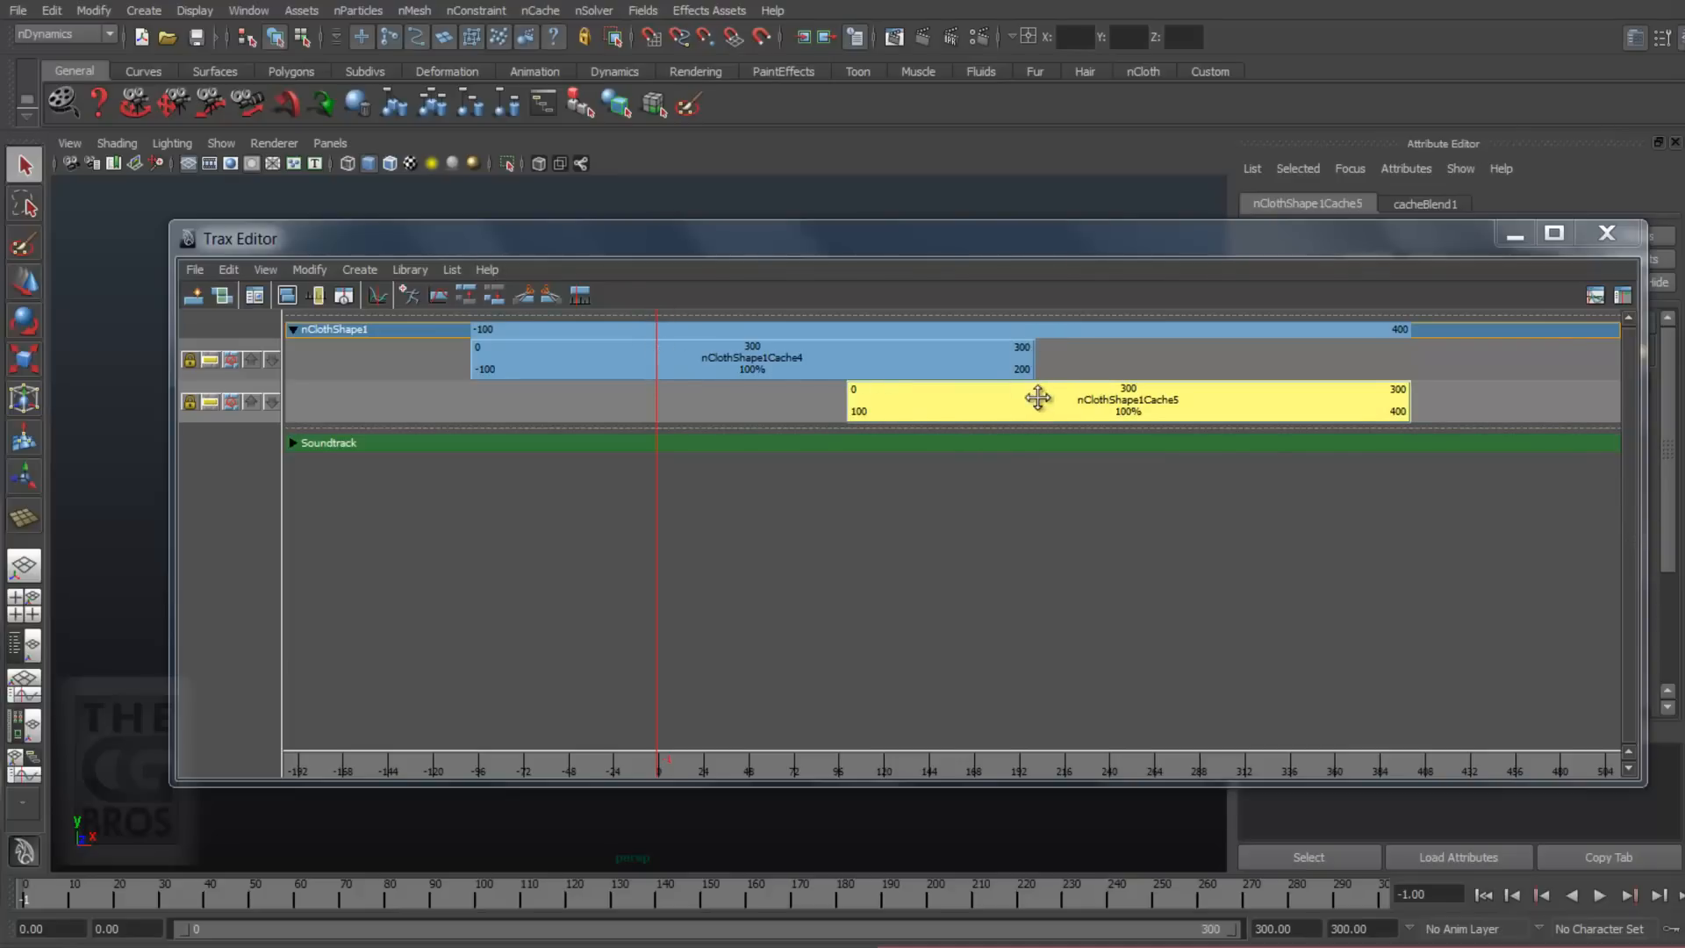
mouse_move(1035, 378)
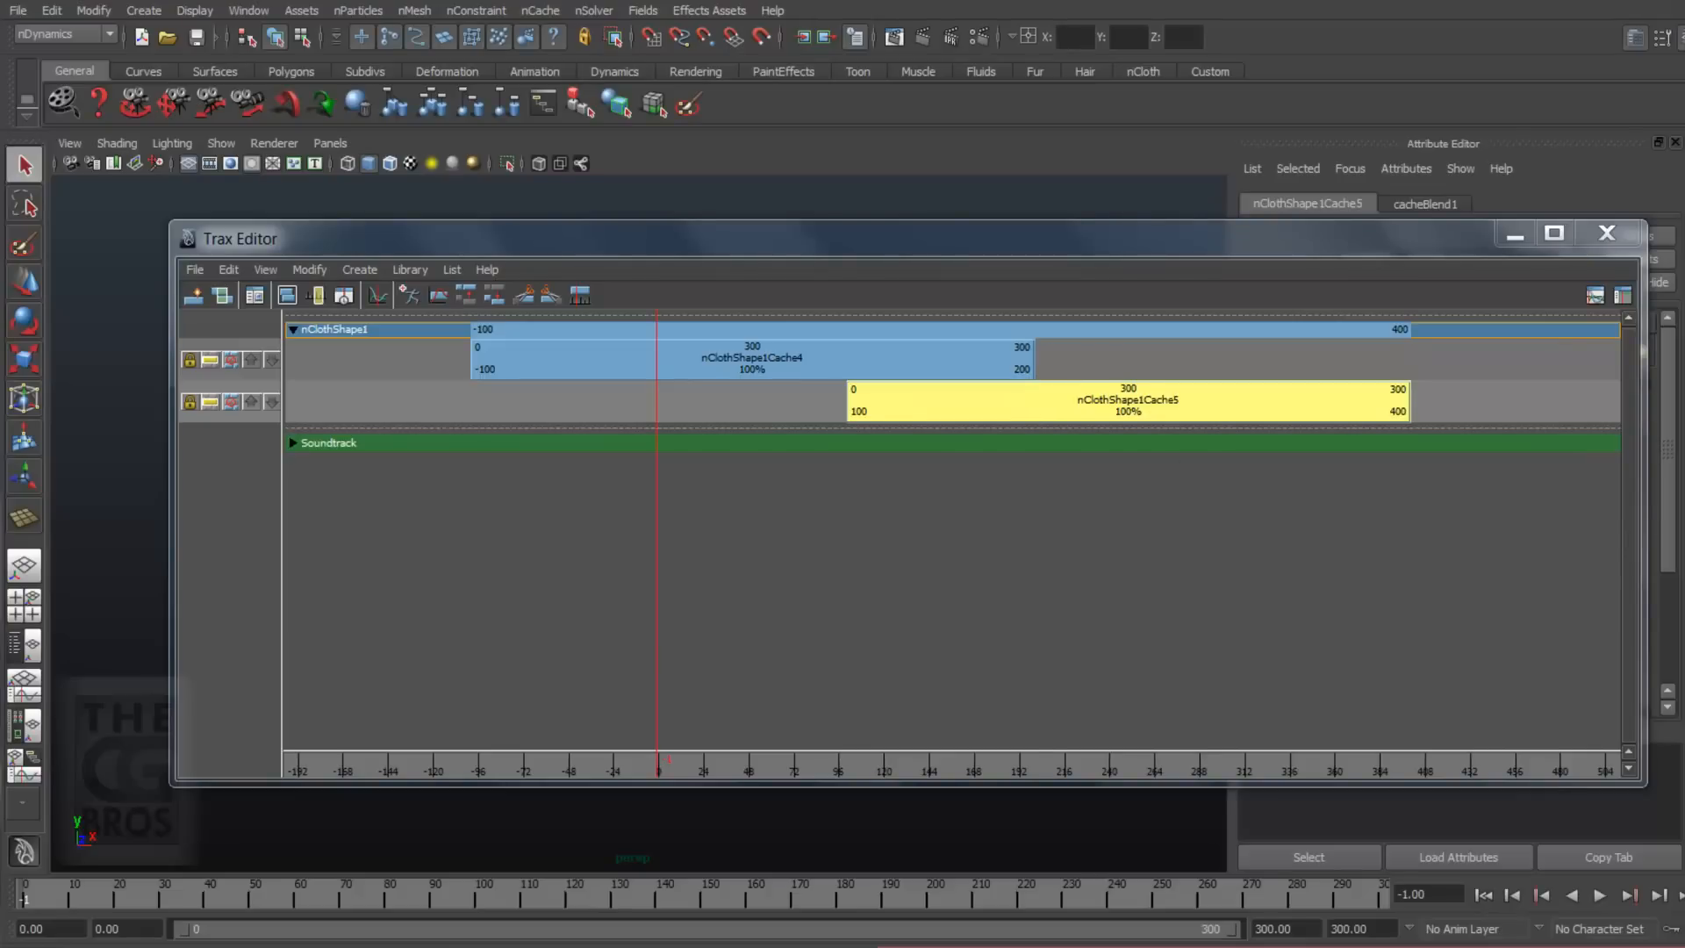
mouse_move(90, 857)
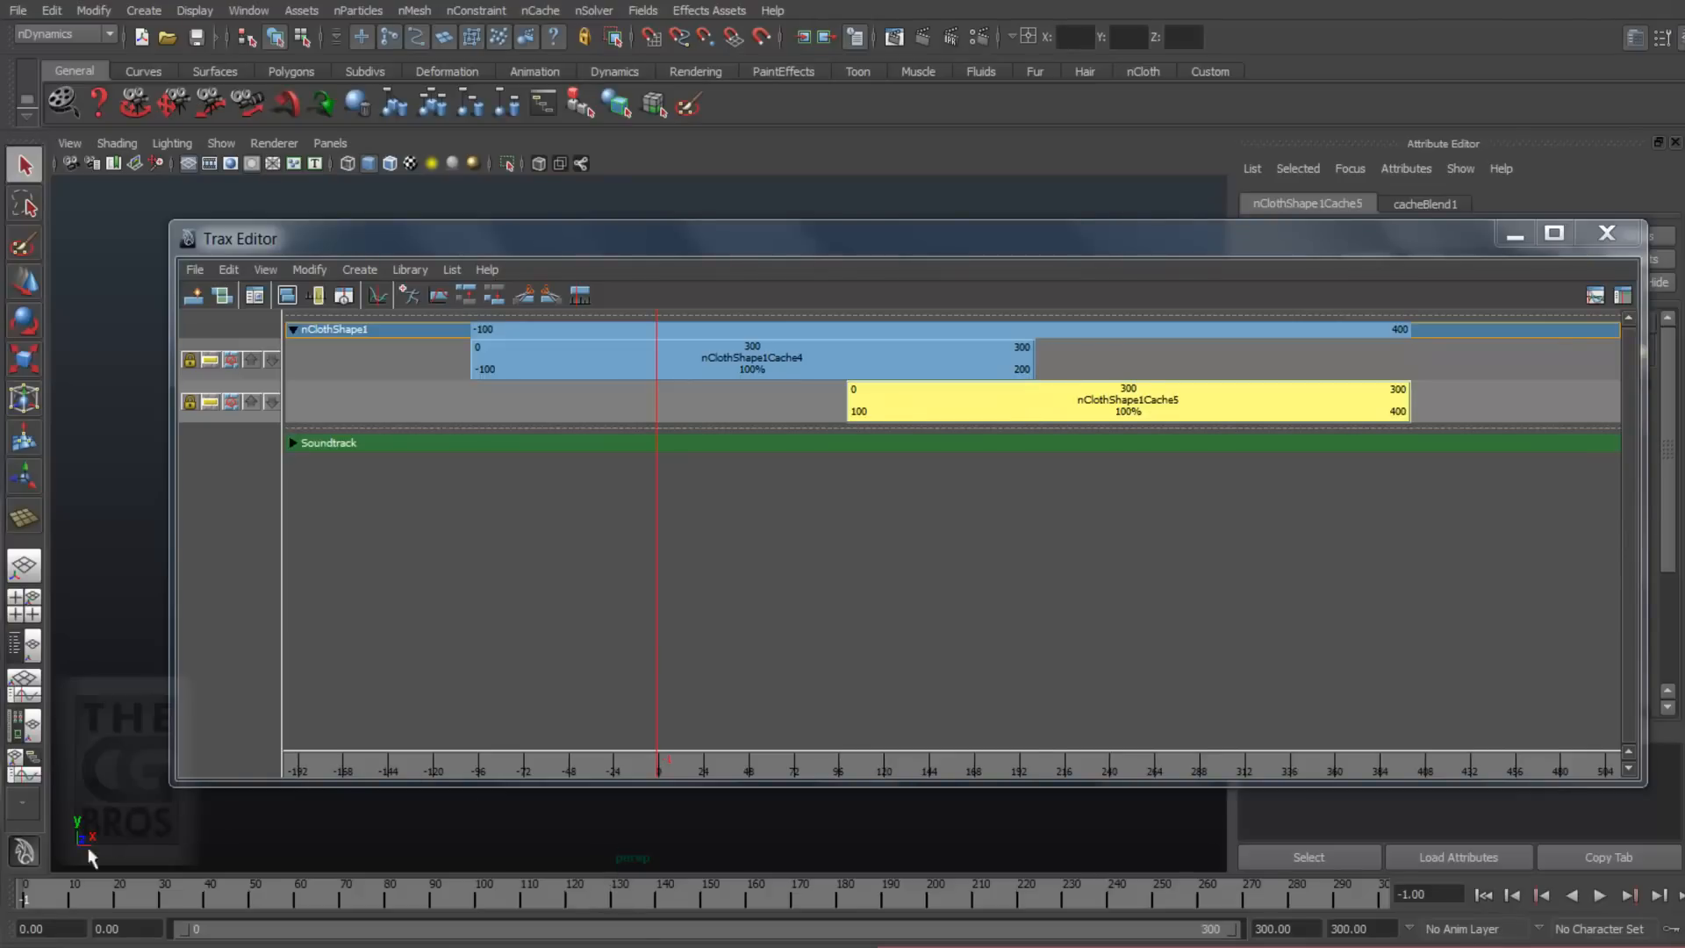
mouse_move(43, 908)
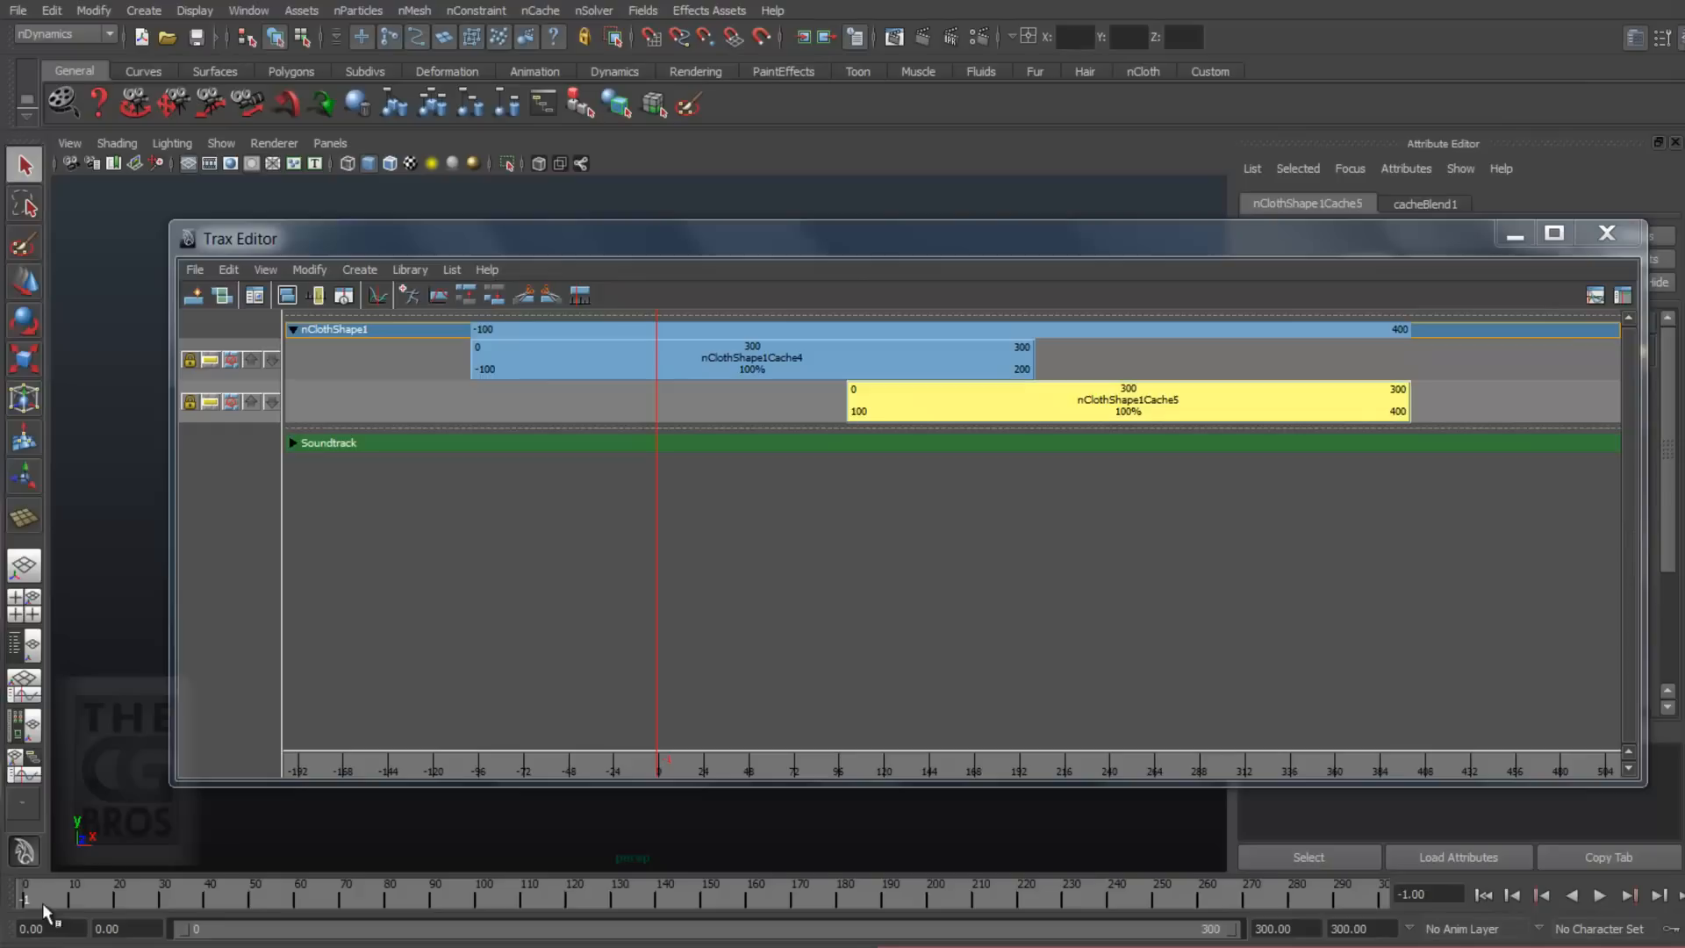
mouse_move(934, 895)
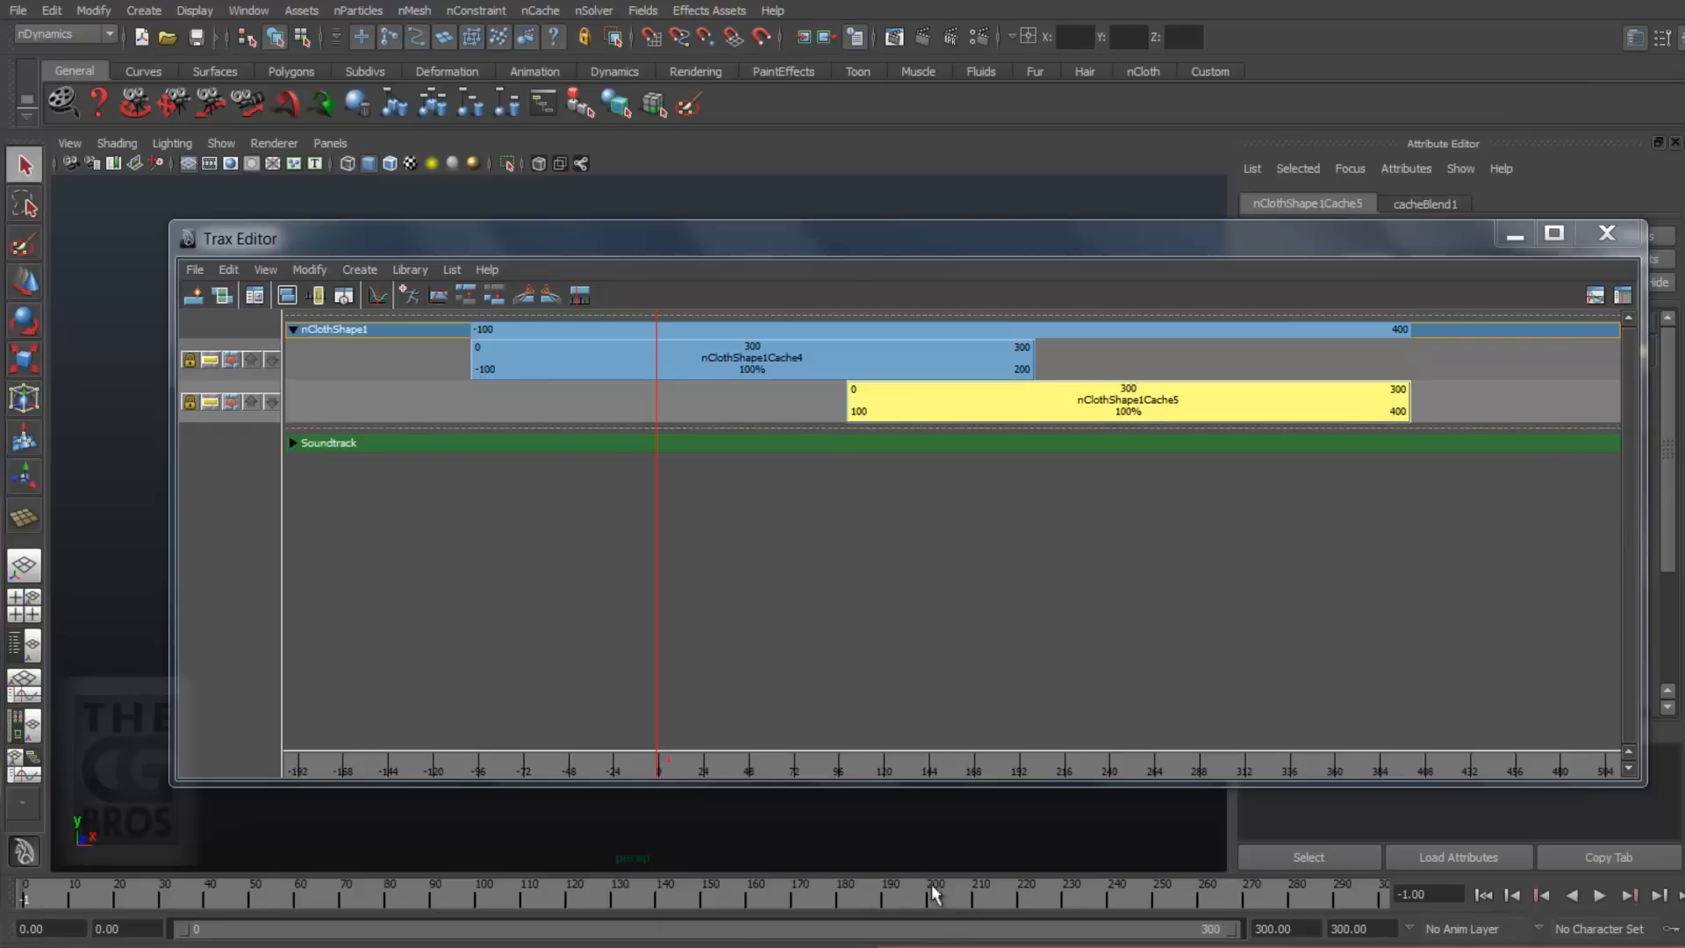
mouse_move(895, 350)
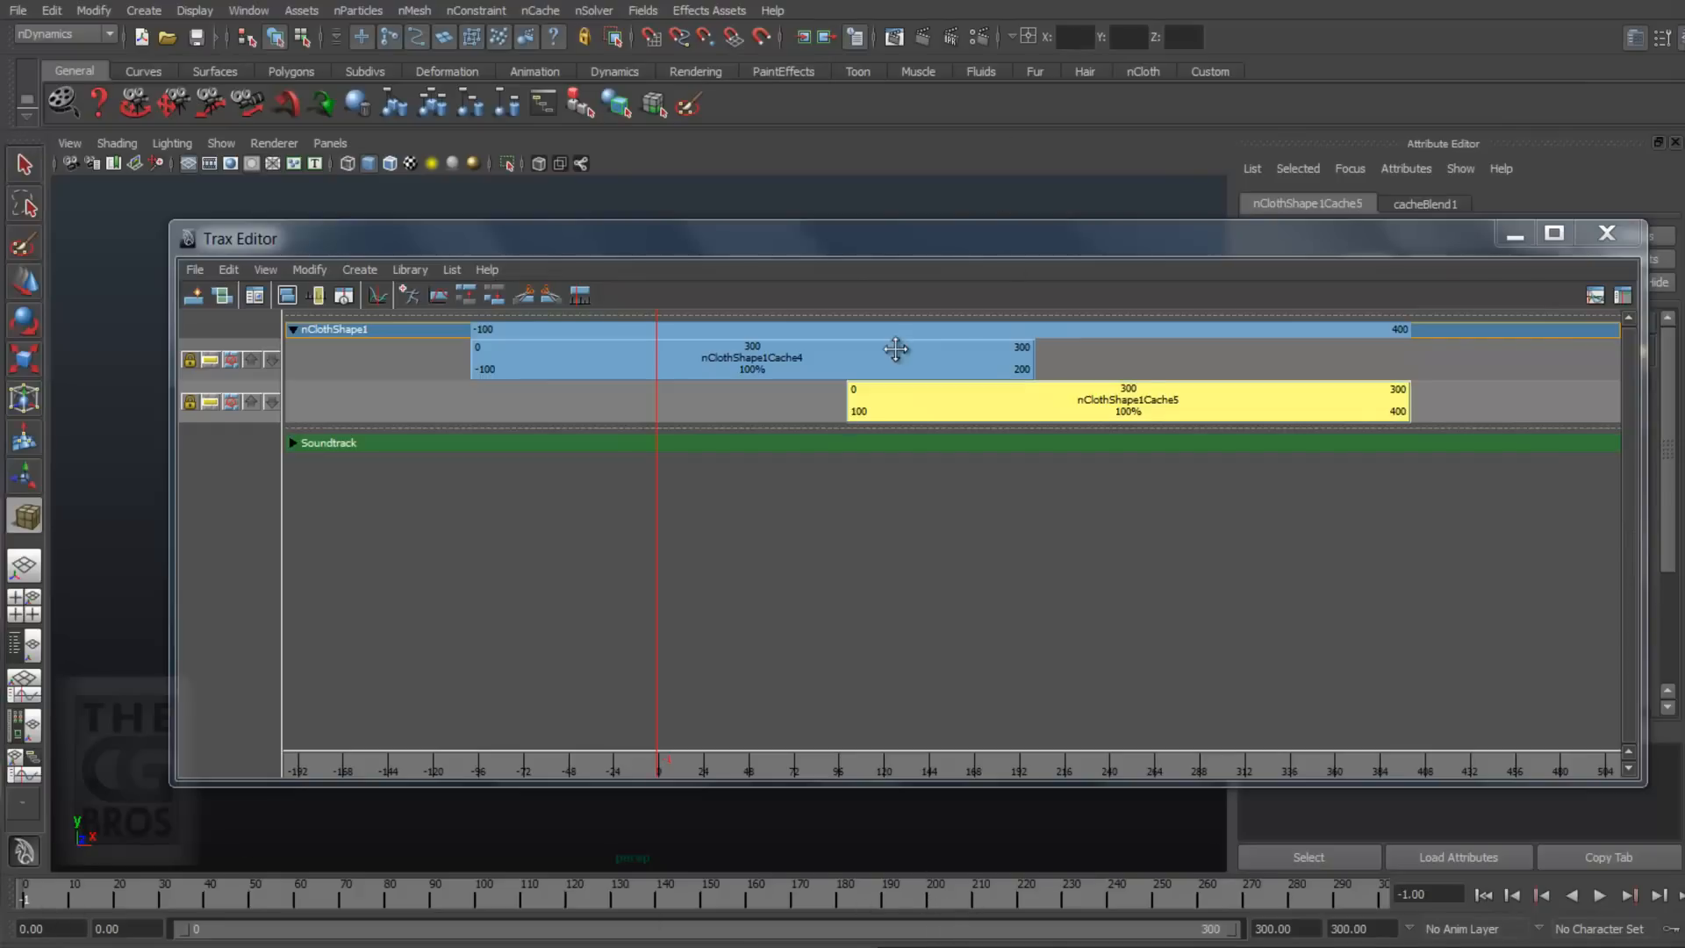
mouse_move(964, 367)
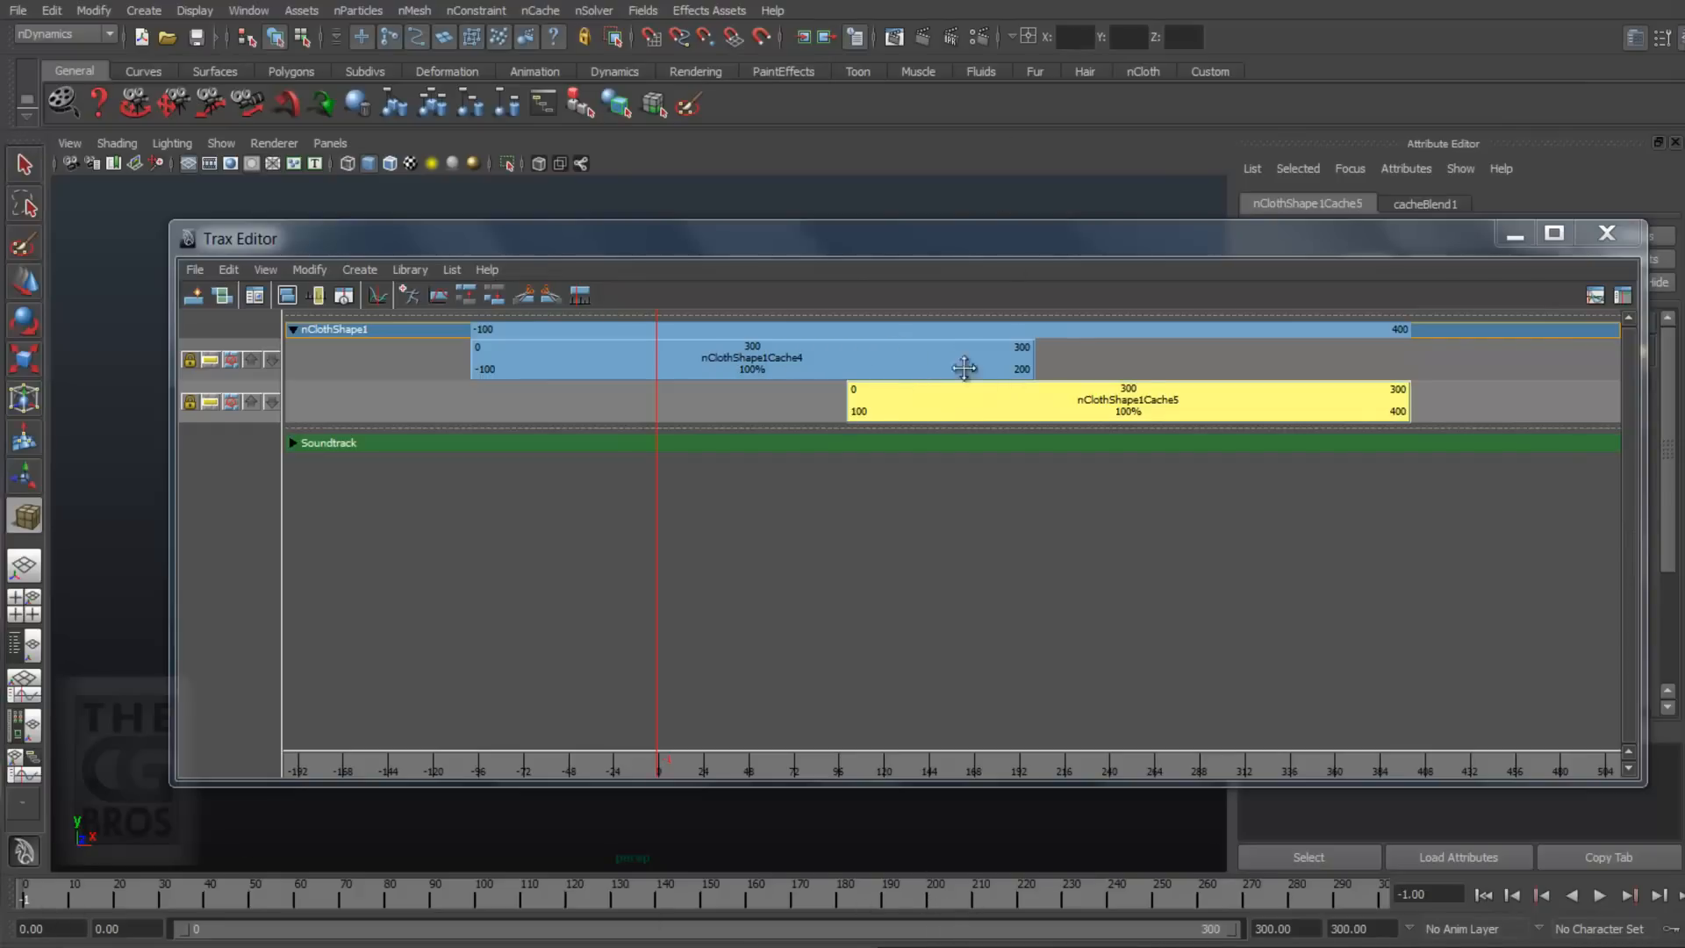
mouse_move(1000, 447)
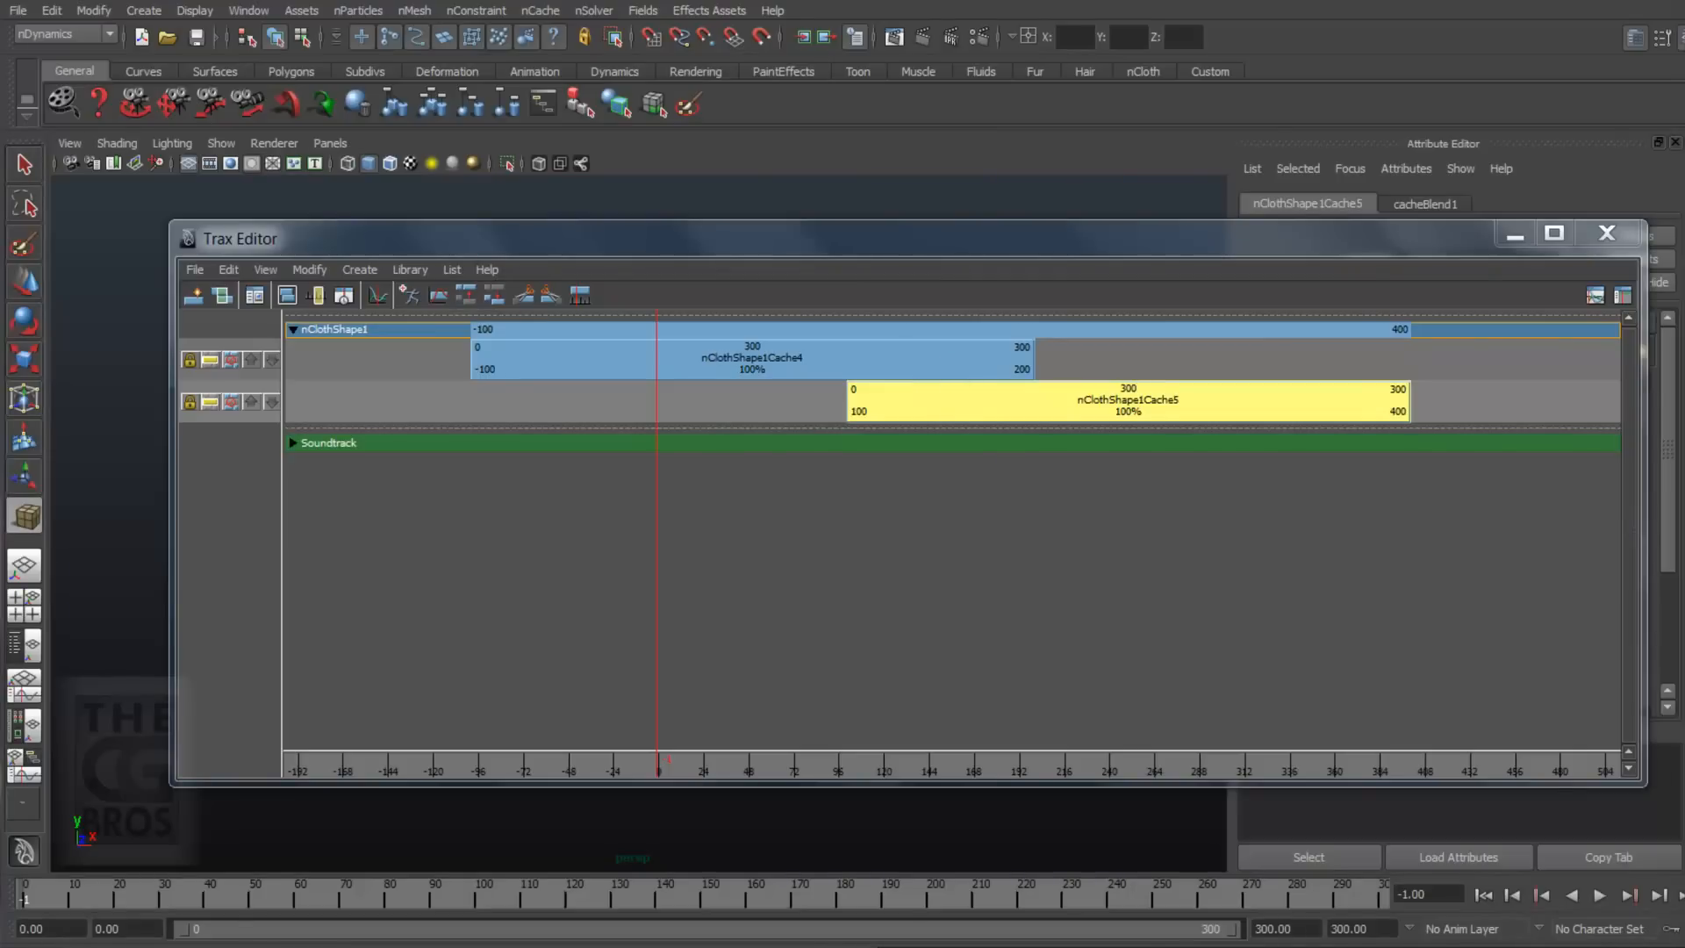
mouse_move(1644, 660)
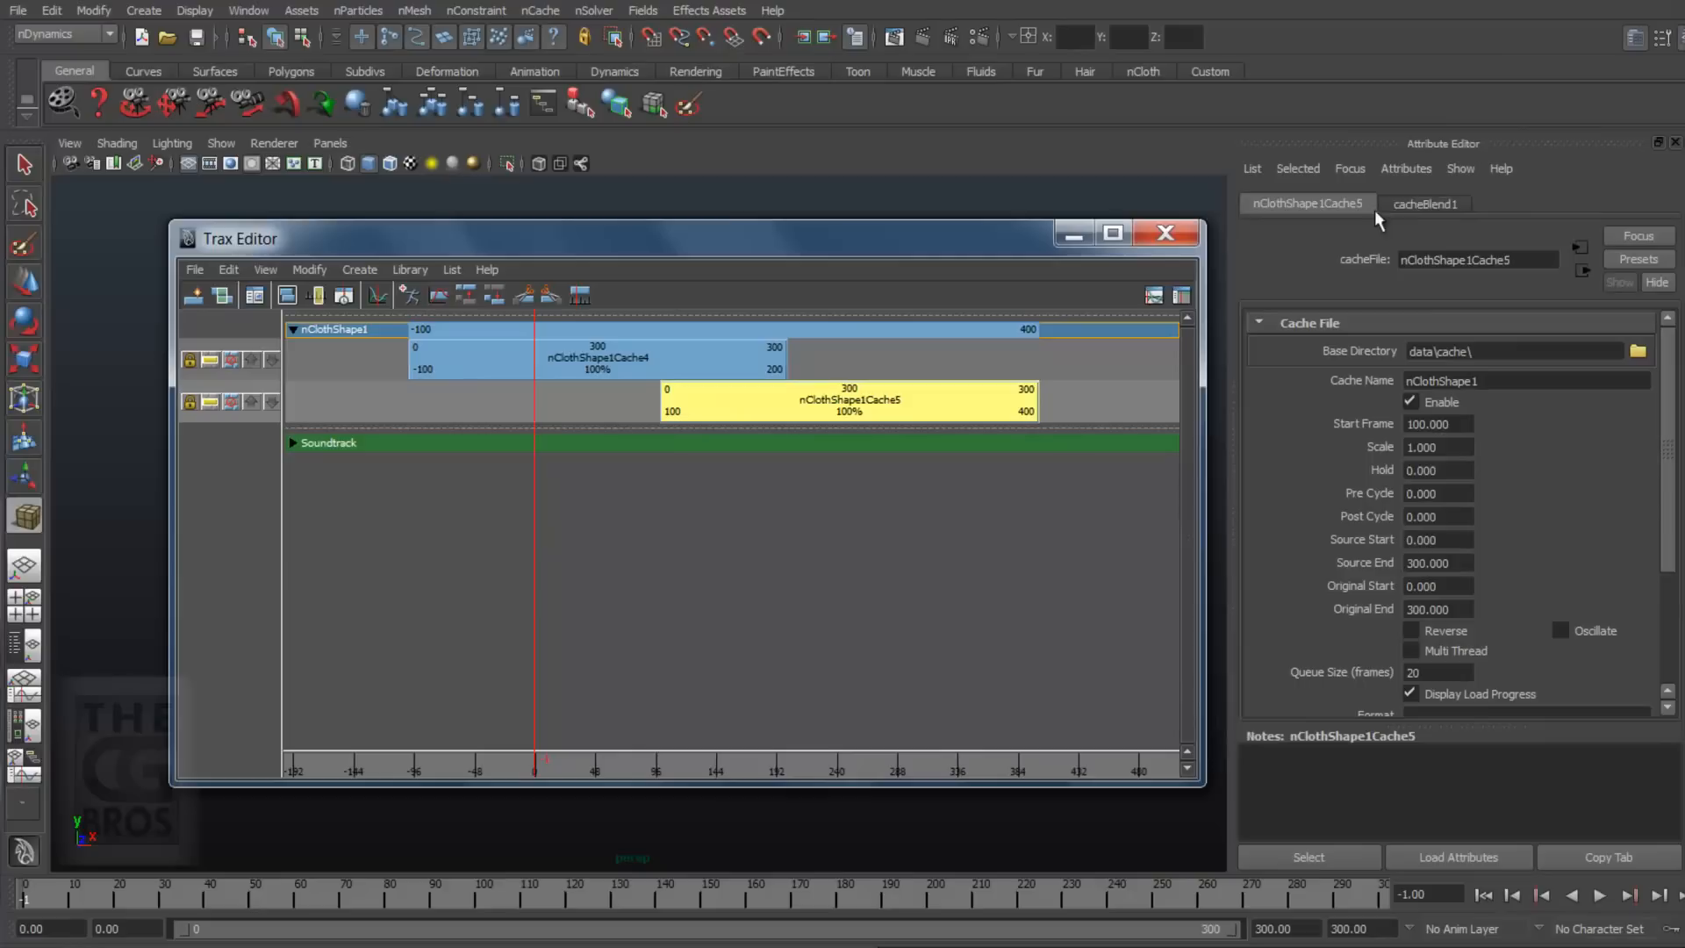
Step: Show cacheBlend1's input weights: nClothShape1Cache4 at 0, nClothShape1Cache5 at 1
left_click(1425, 203)
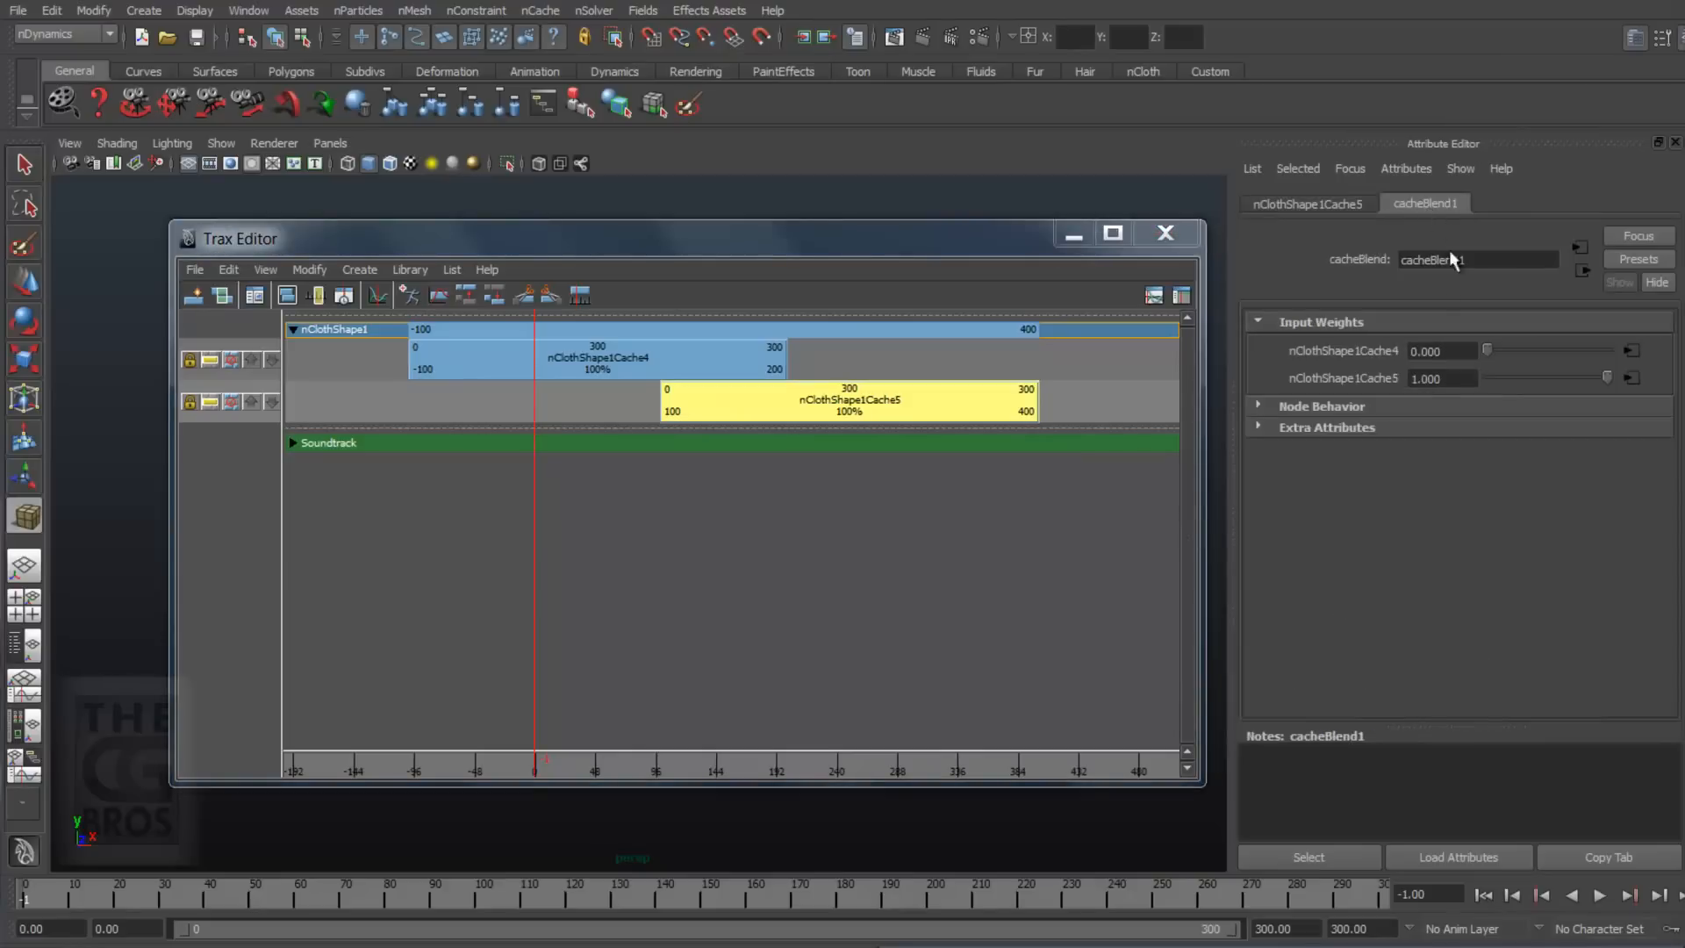
mouse_move(1380, 387)
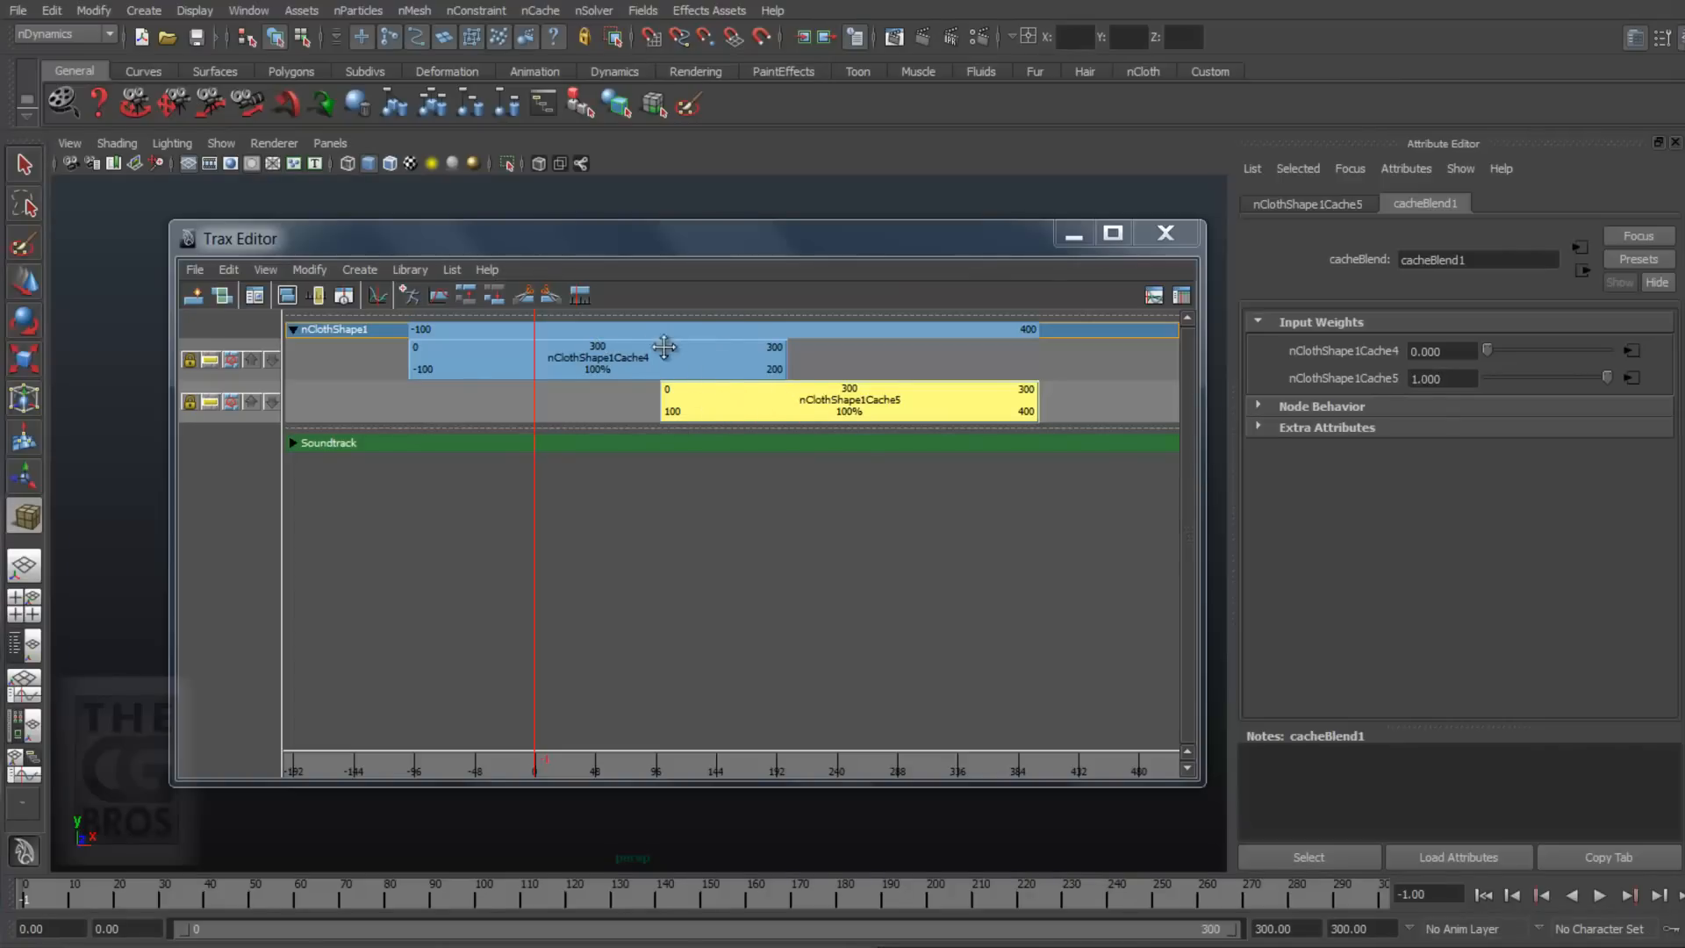
mouse_move(752, 389)
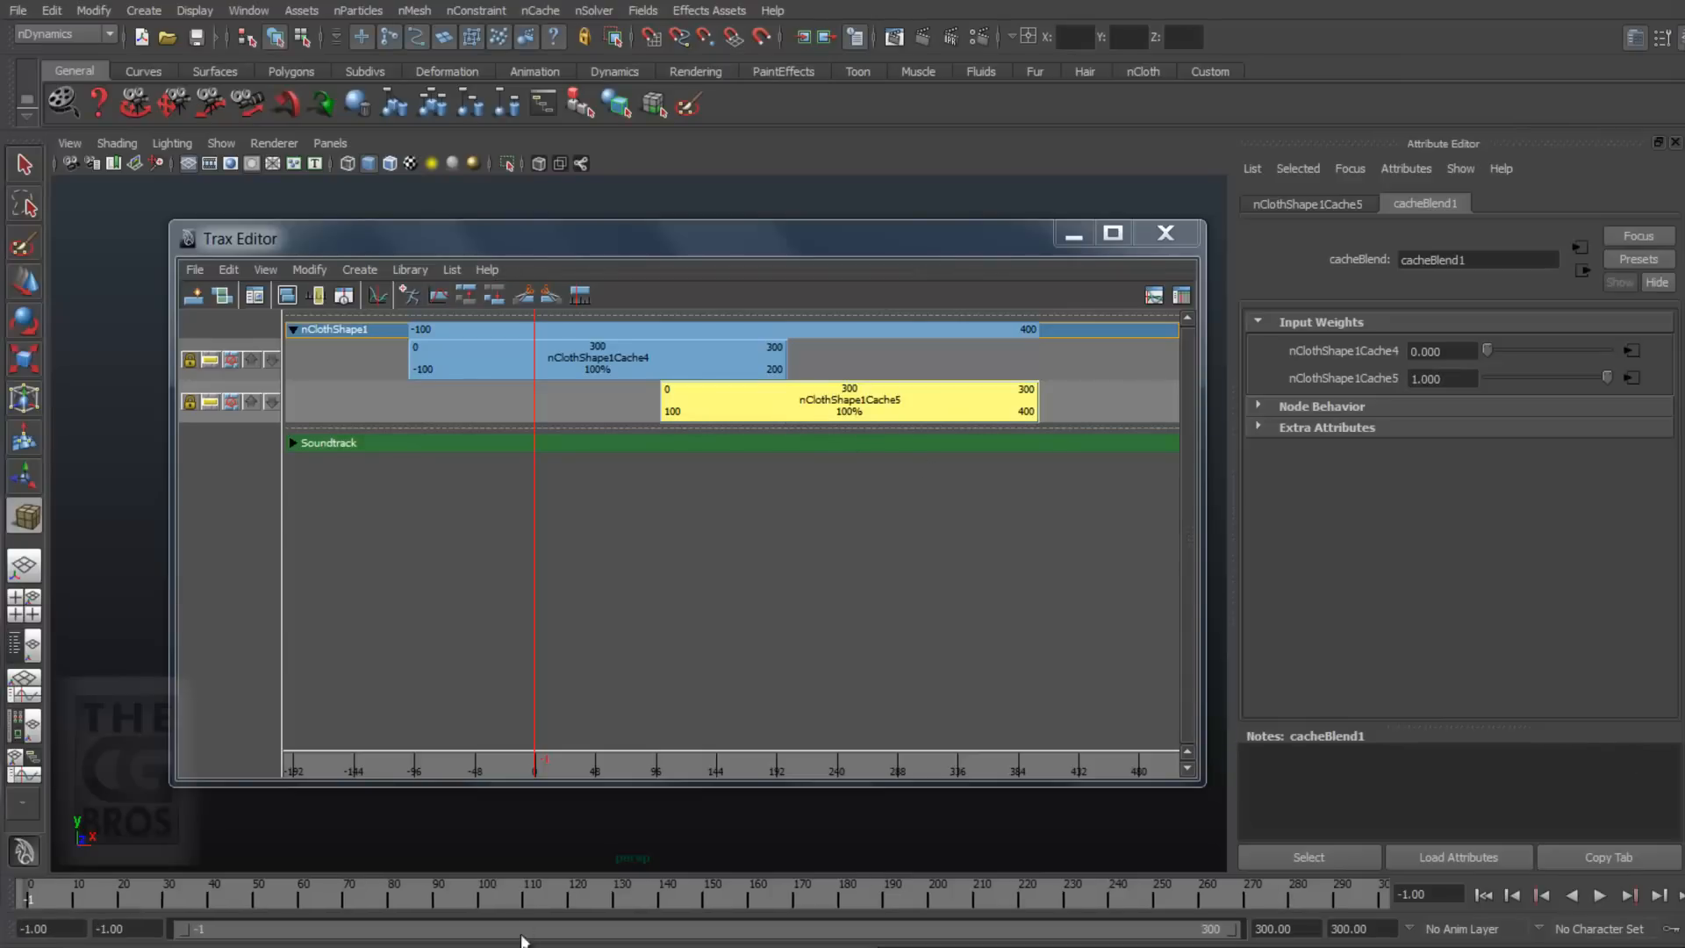
mouse_move(536, 375)
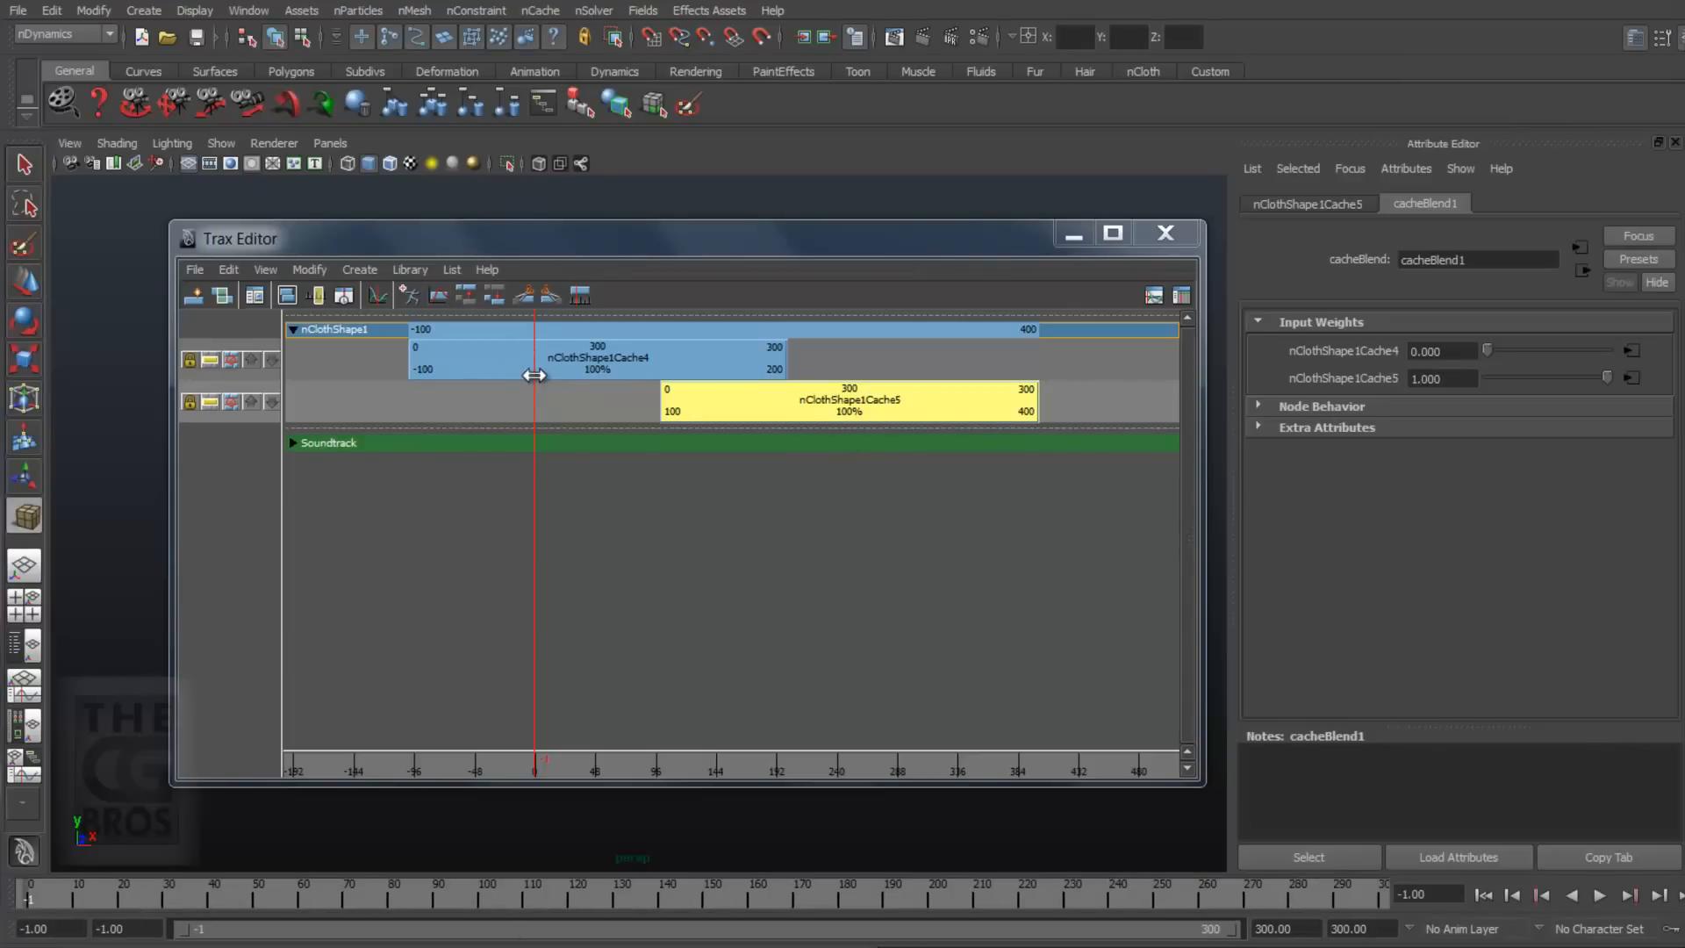
mouse_move(545, 389)
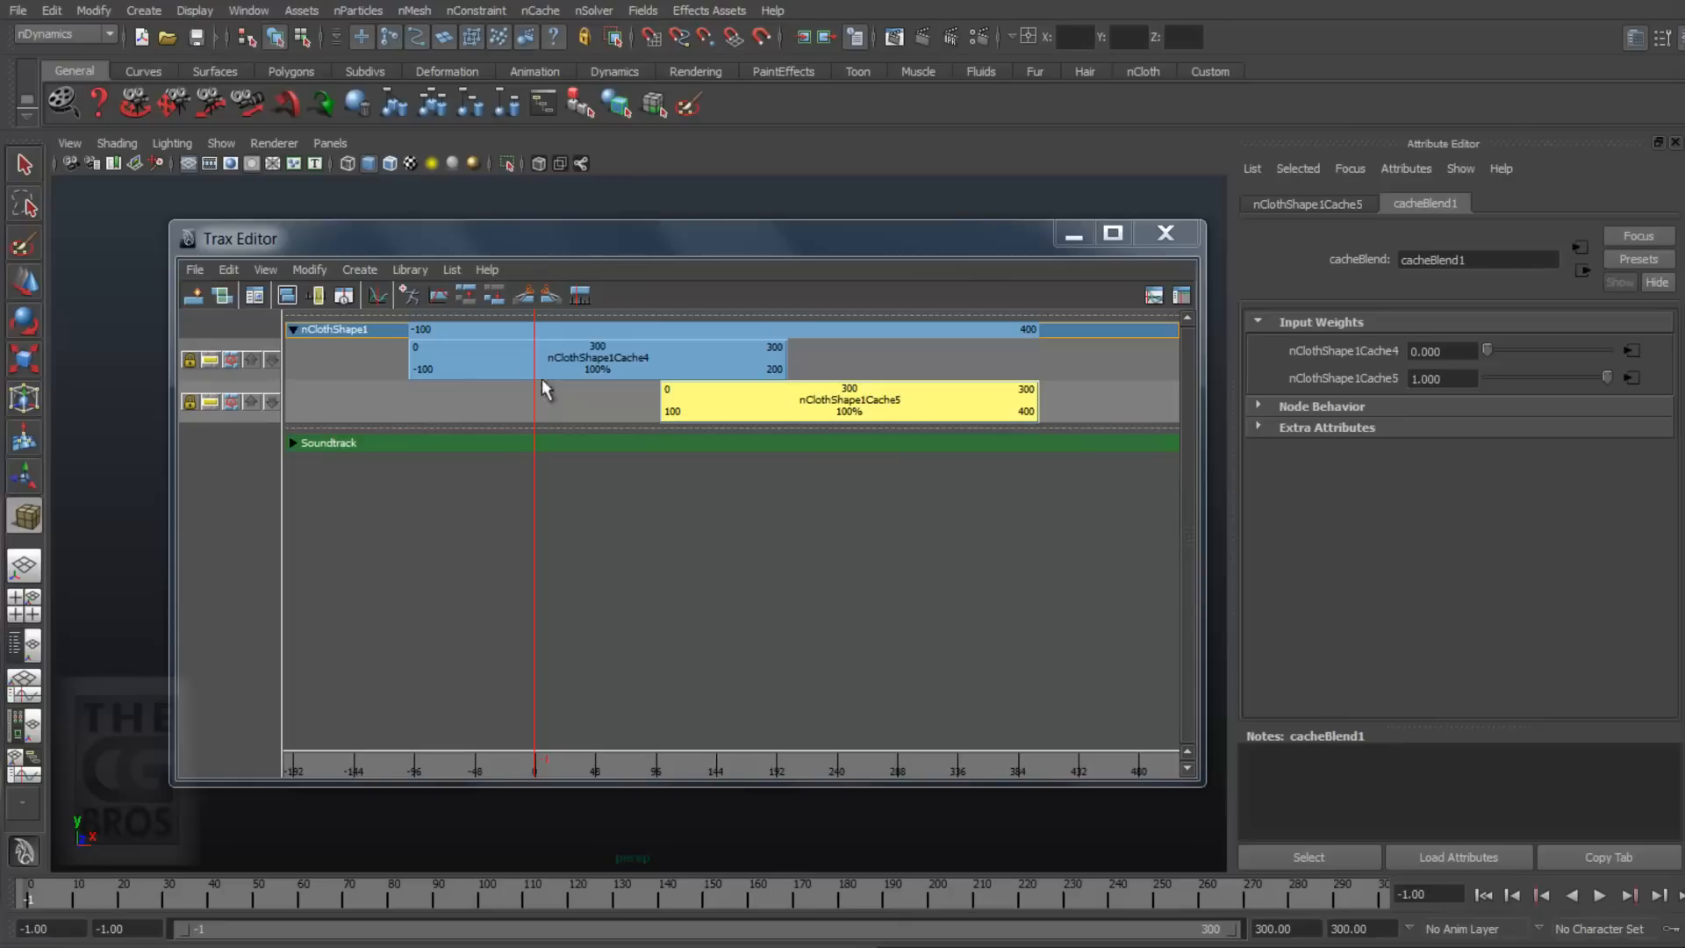
mouse_move(887, 573)
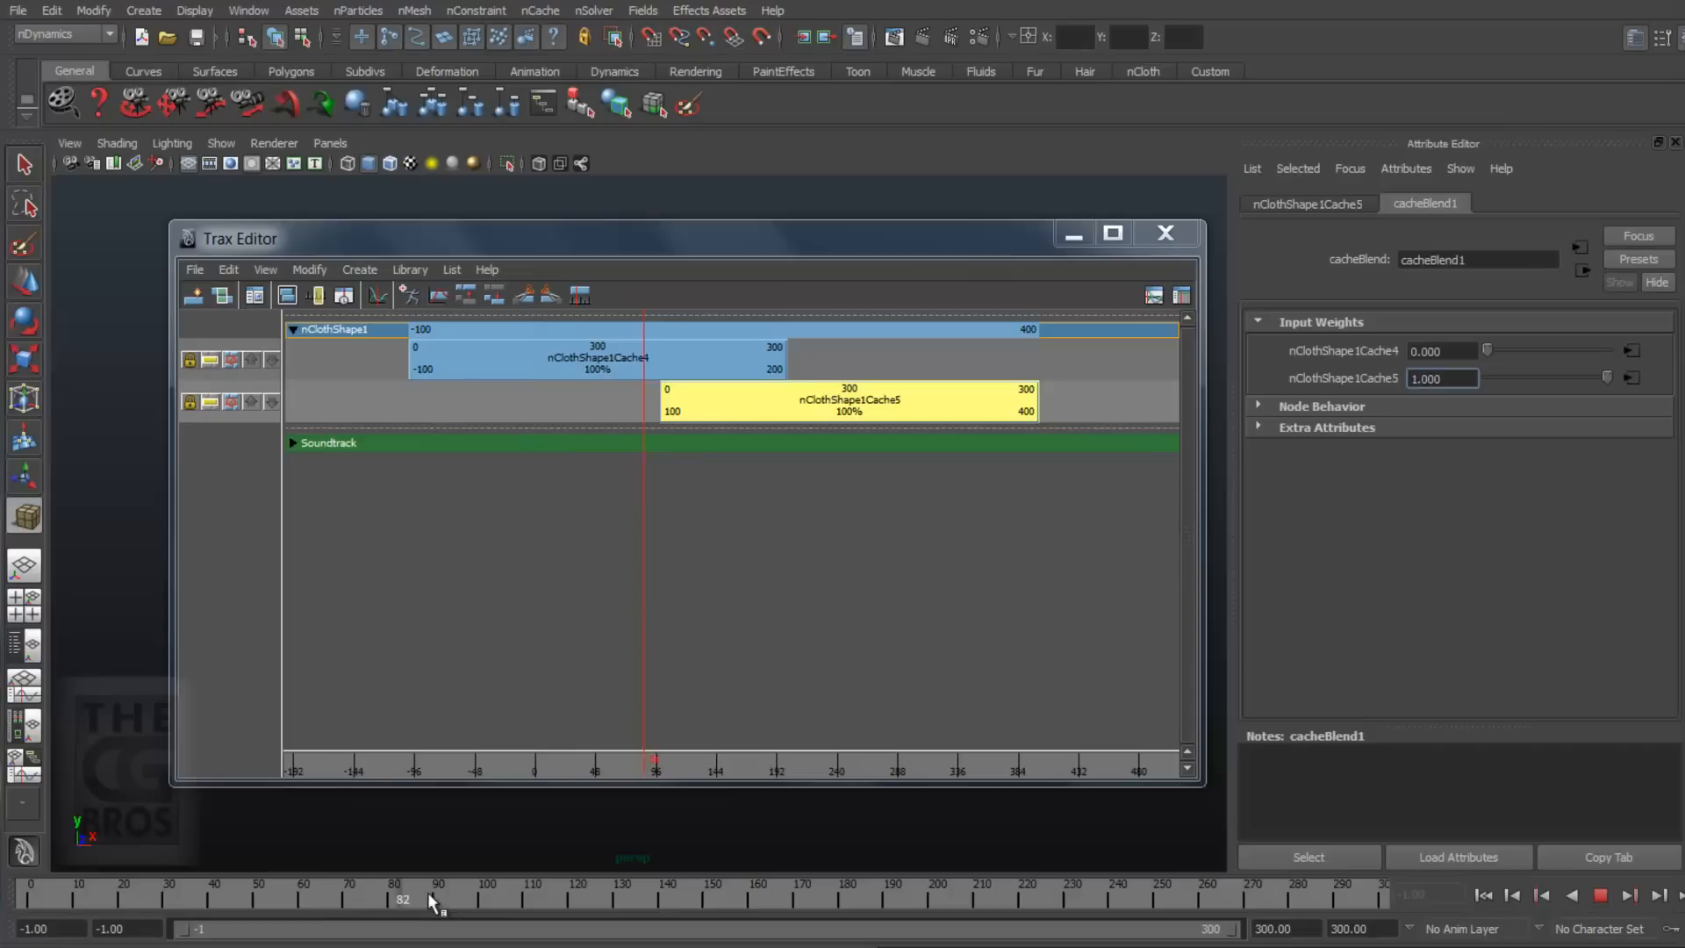
Step: At frame 100, key Cache4 blend weight at 1, then scrub toward frame 200
left_click(489, 891)
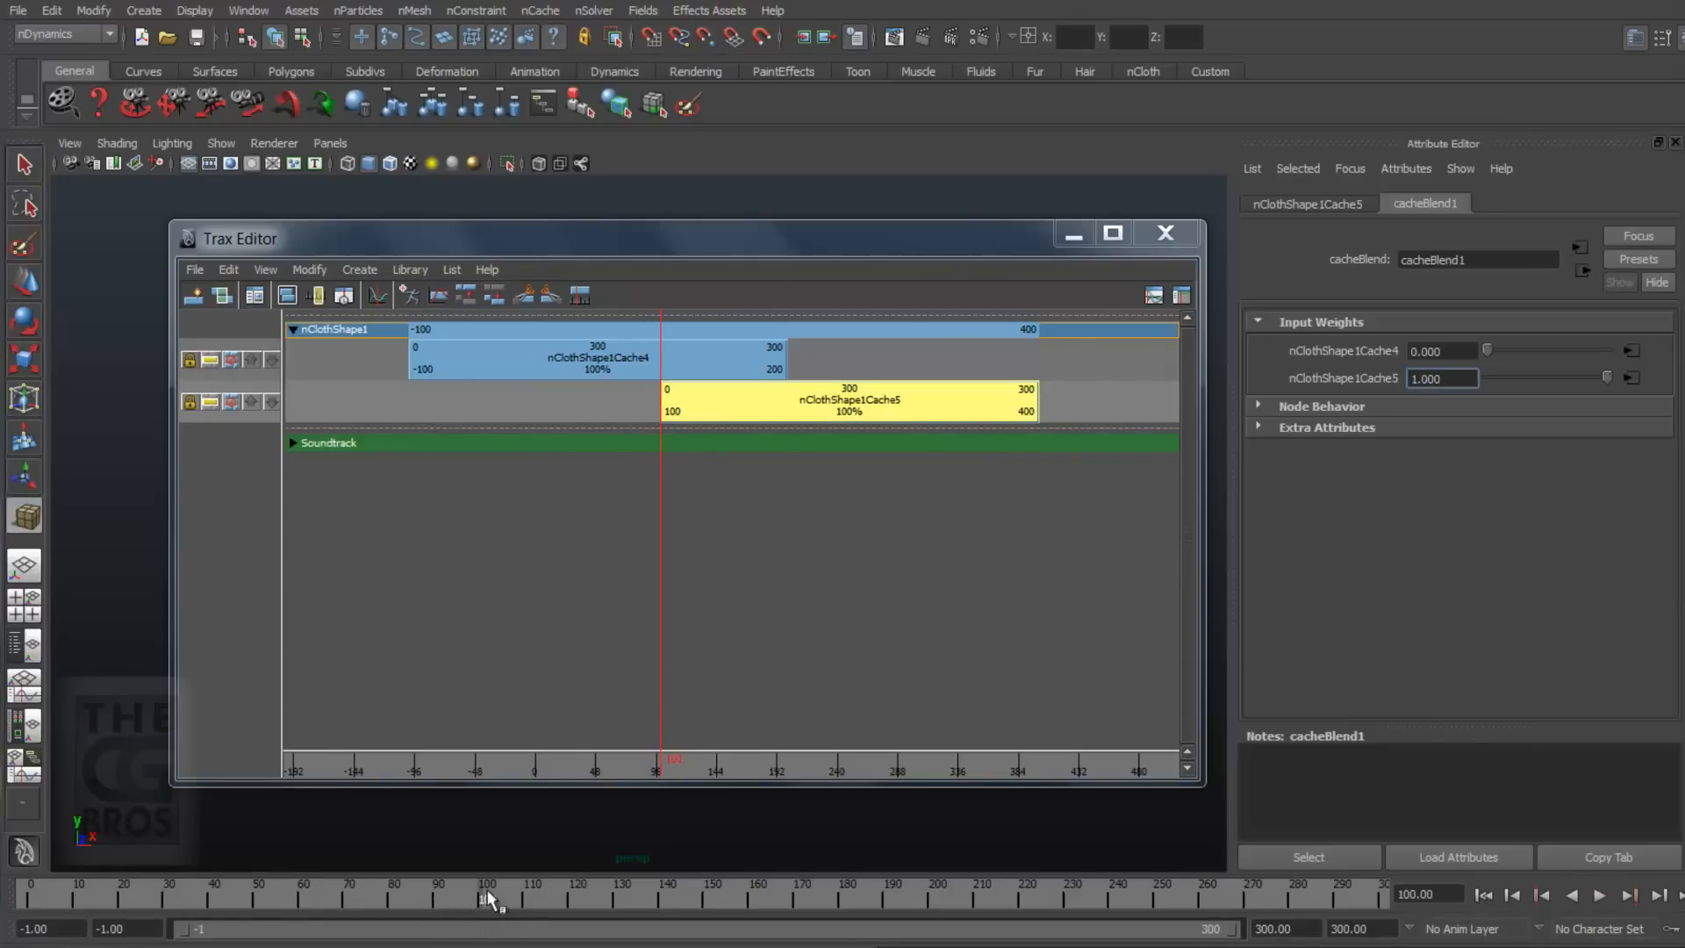
left_click_drag(1488, 350, 1550, 350)
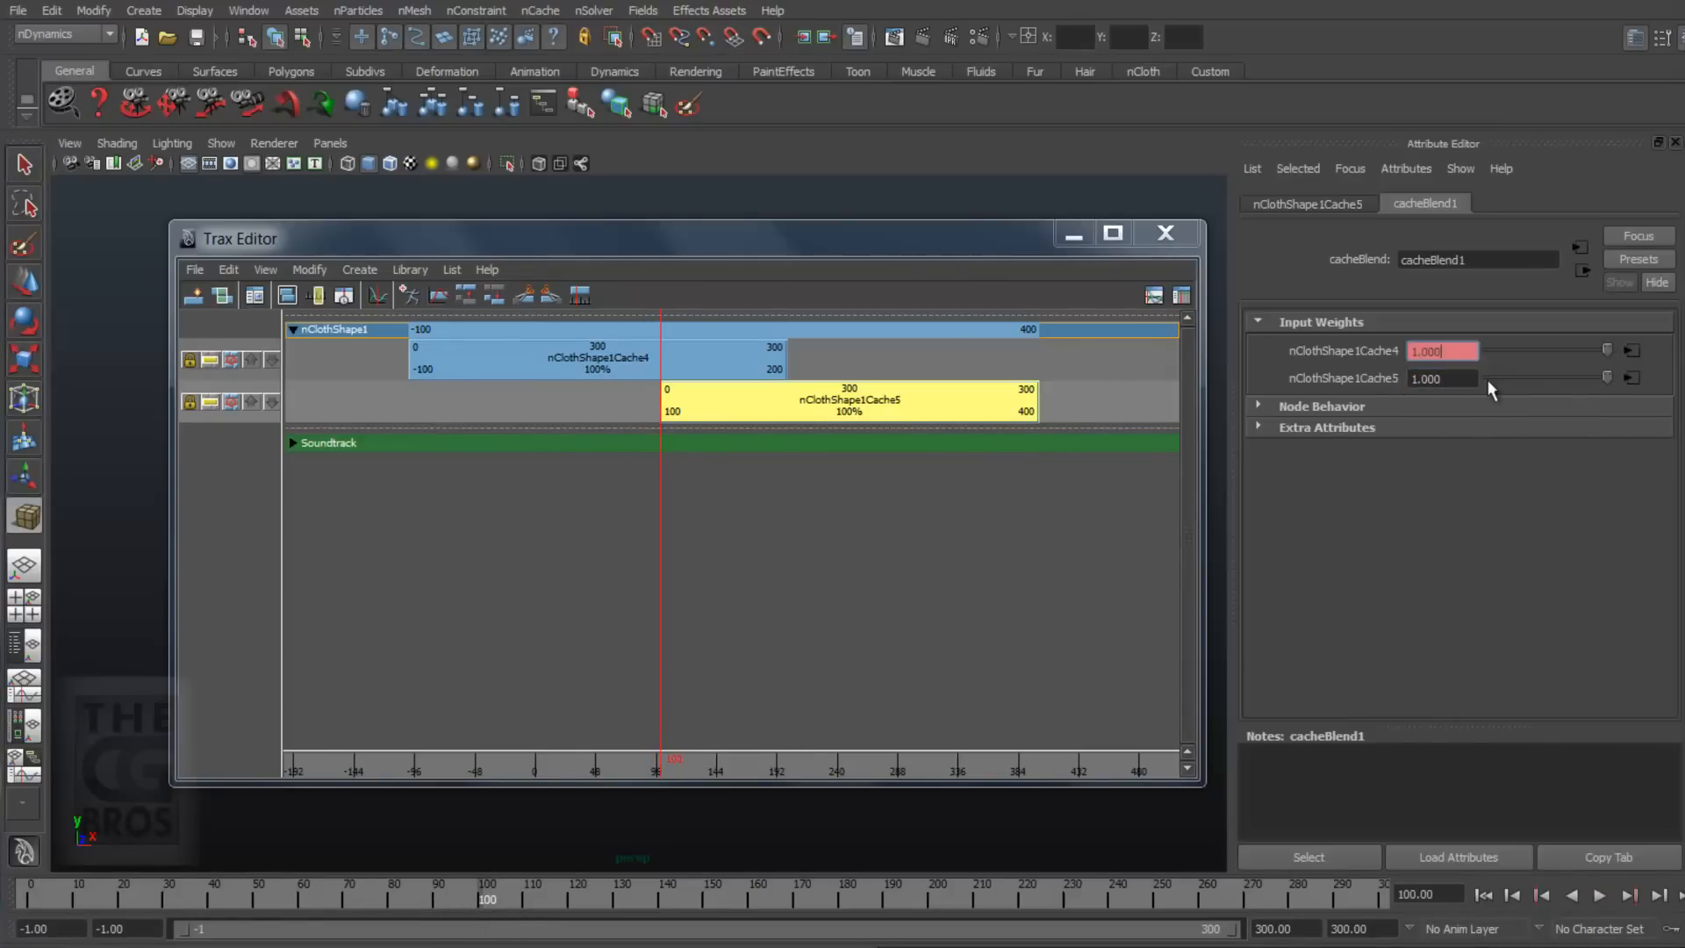
right_click(1441, 377)
type("0.000")
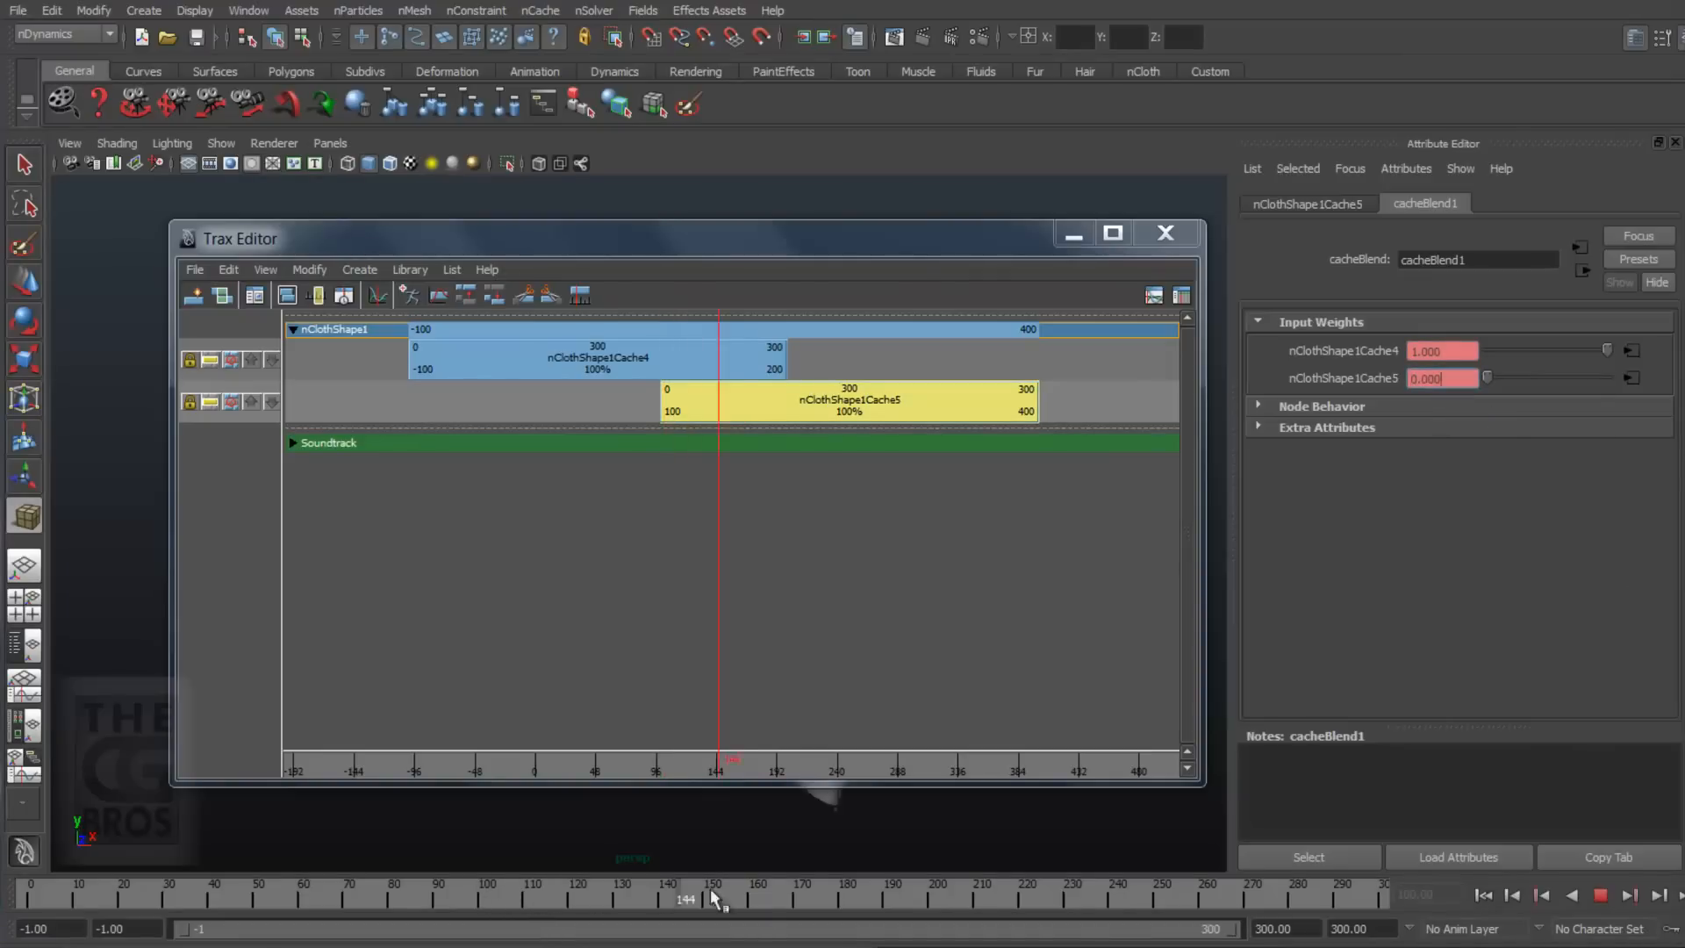
left_click_drag(718, 897, 934, 897)
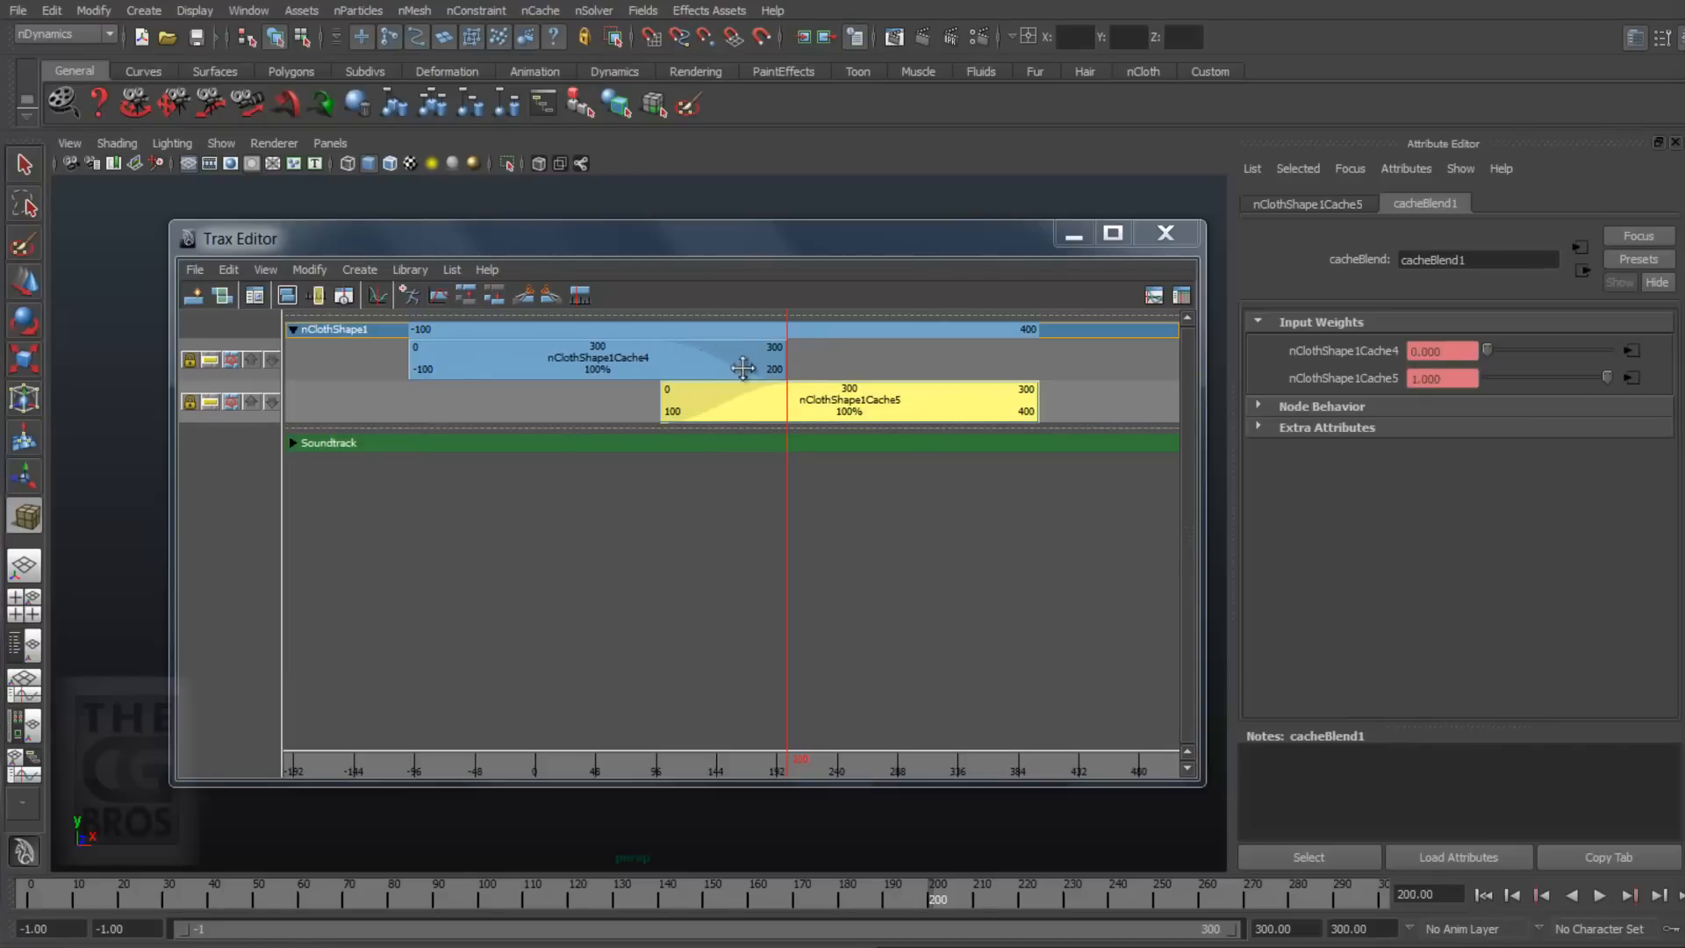
mouse_move(846, 424)
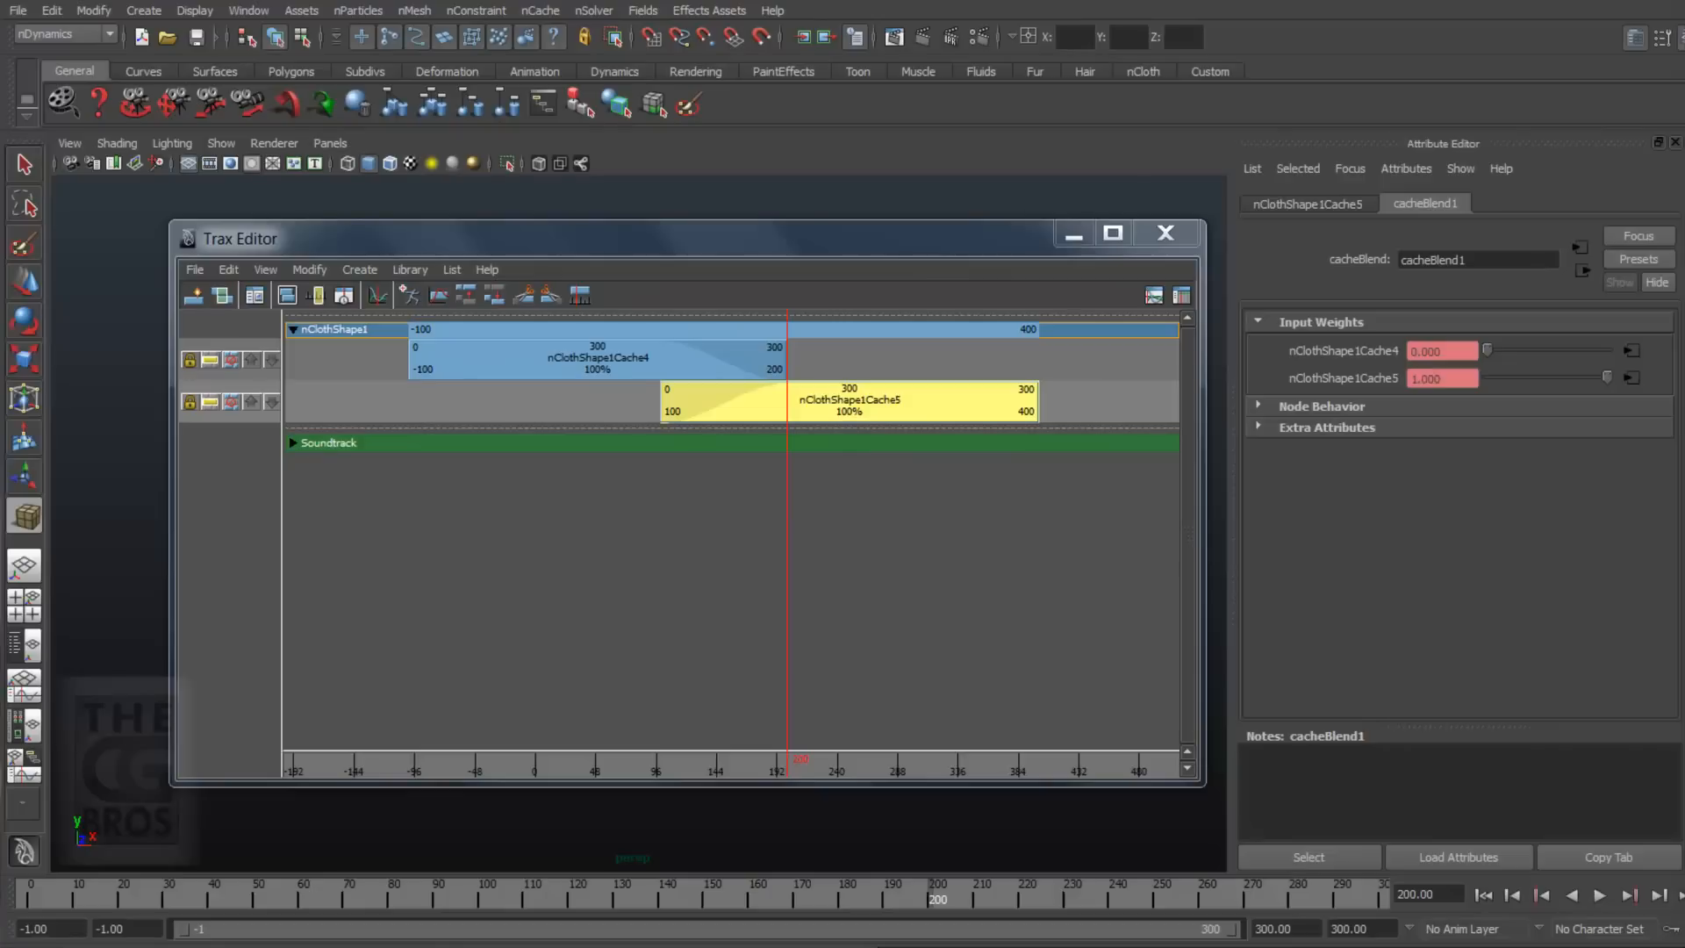
mouse_move(485, 348)
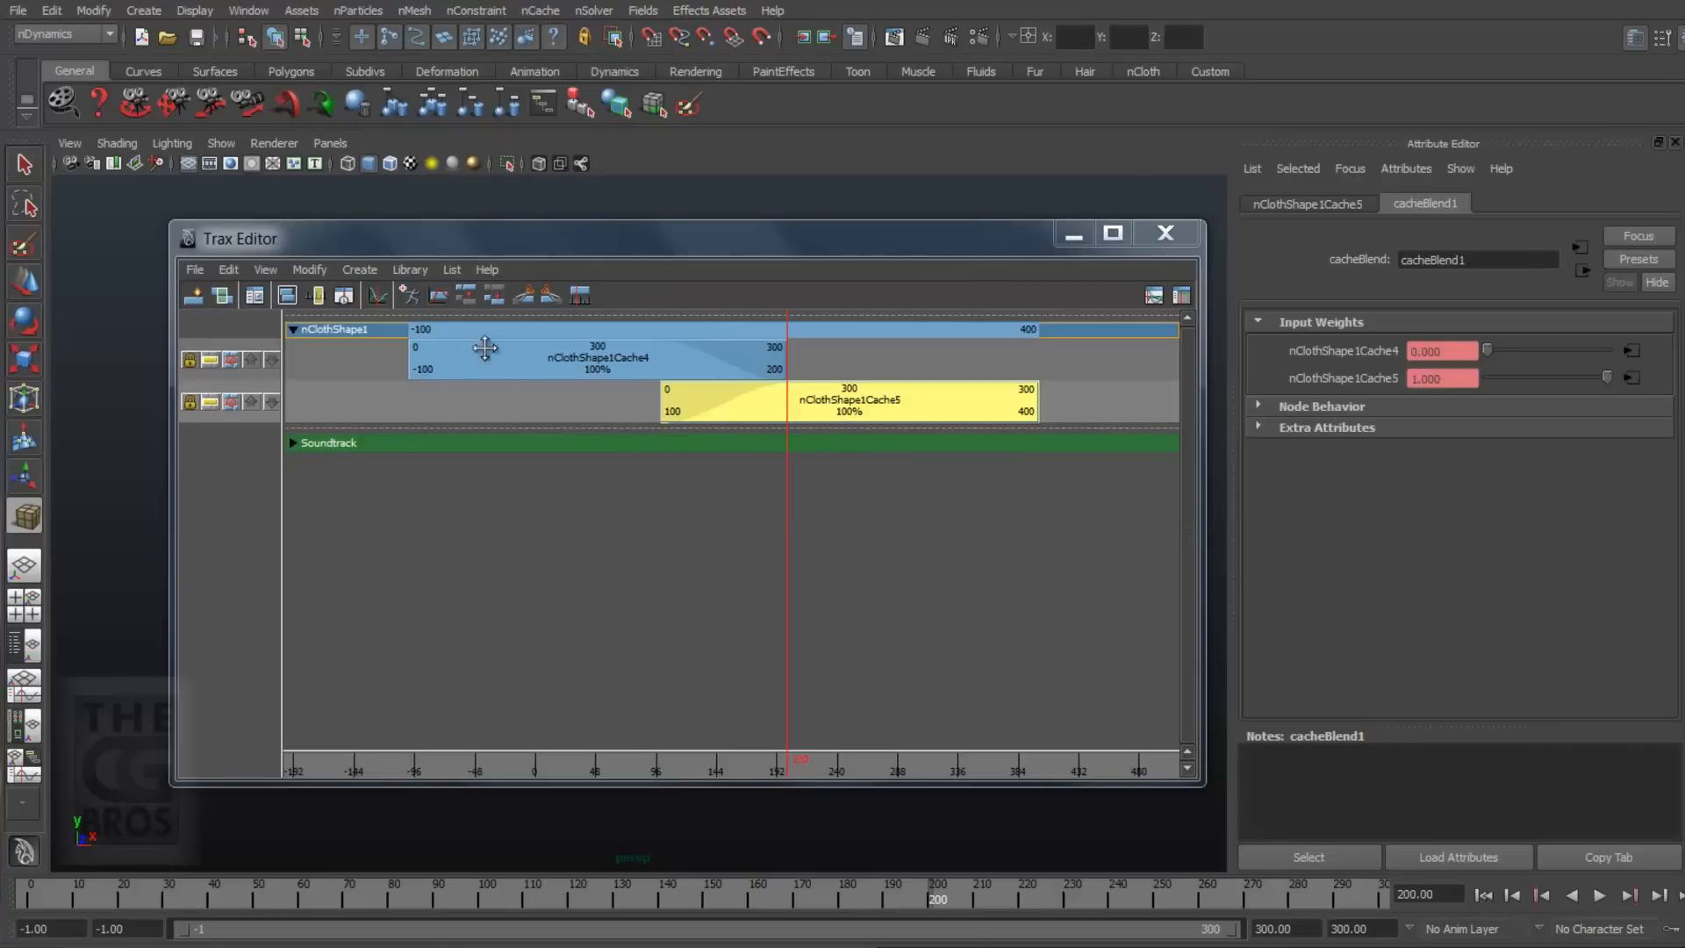
mouse_move(841, 803)
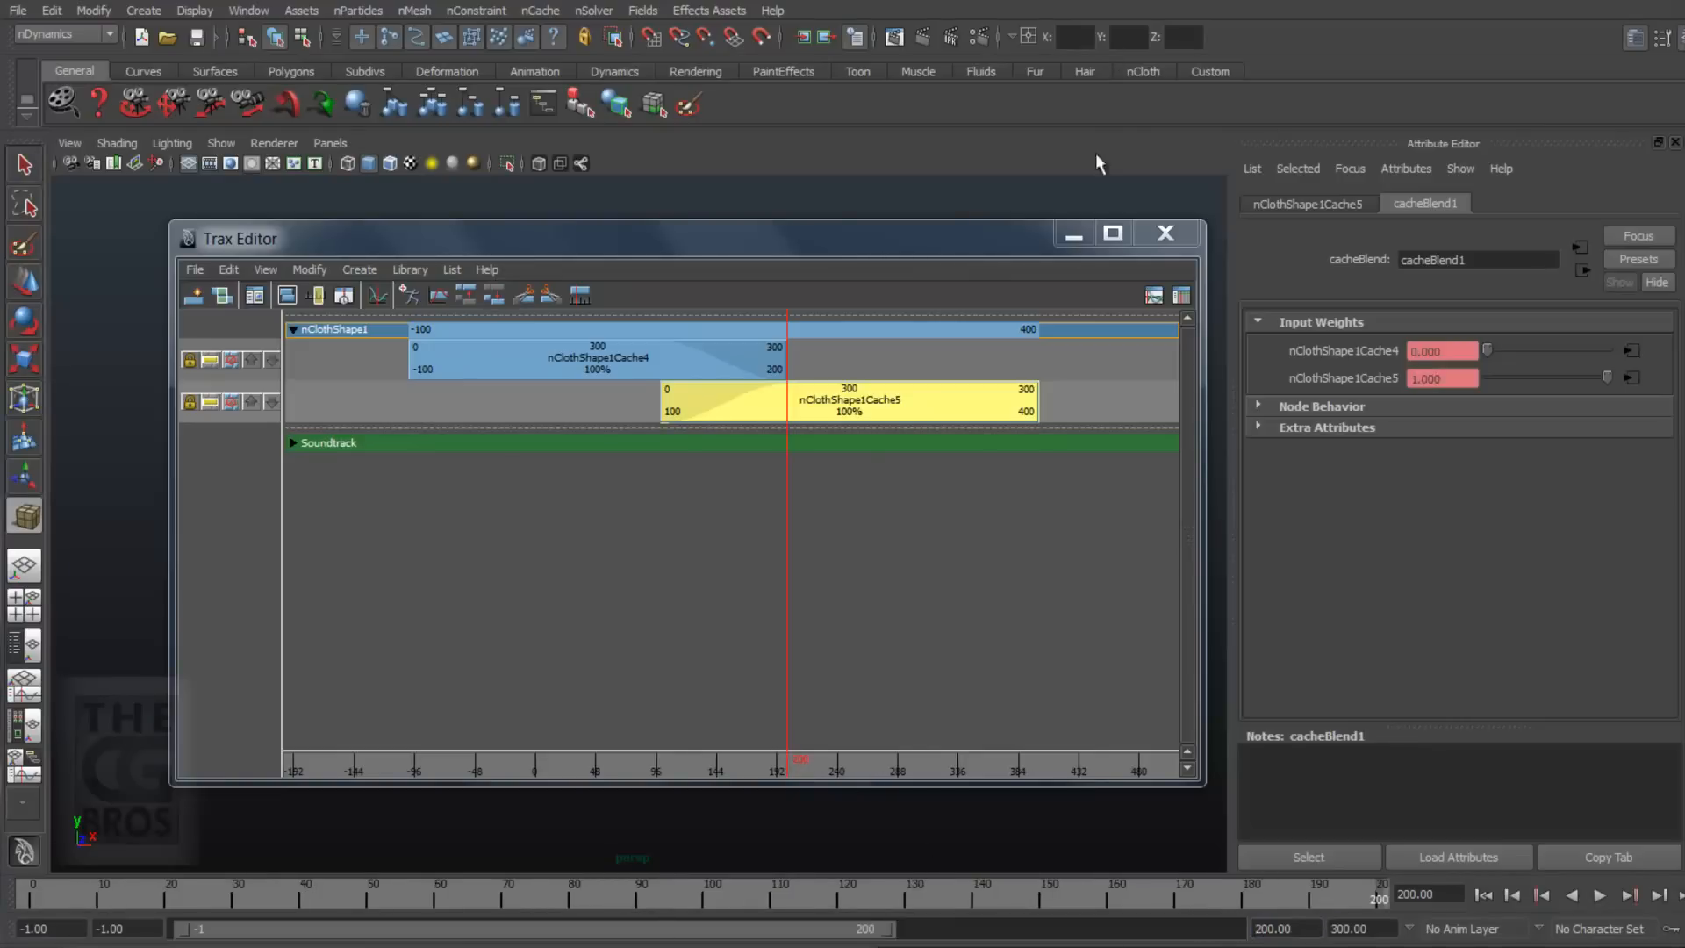
Step: Playblast the blended flag animation and play it in FCheck
left_click(248, 11)
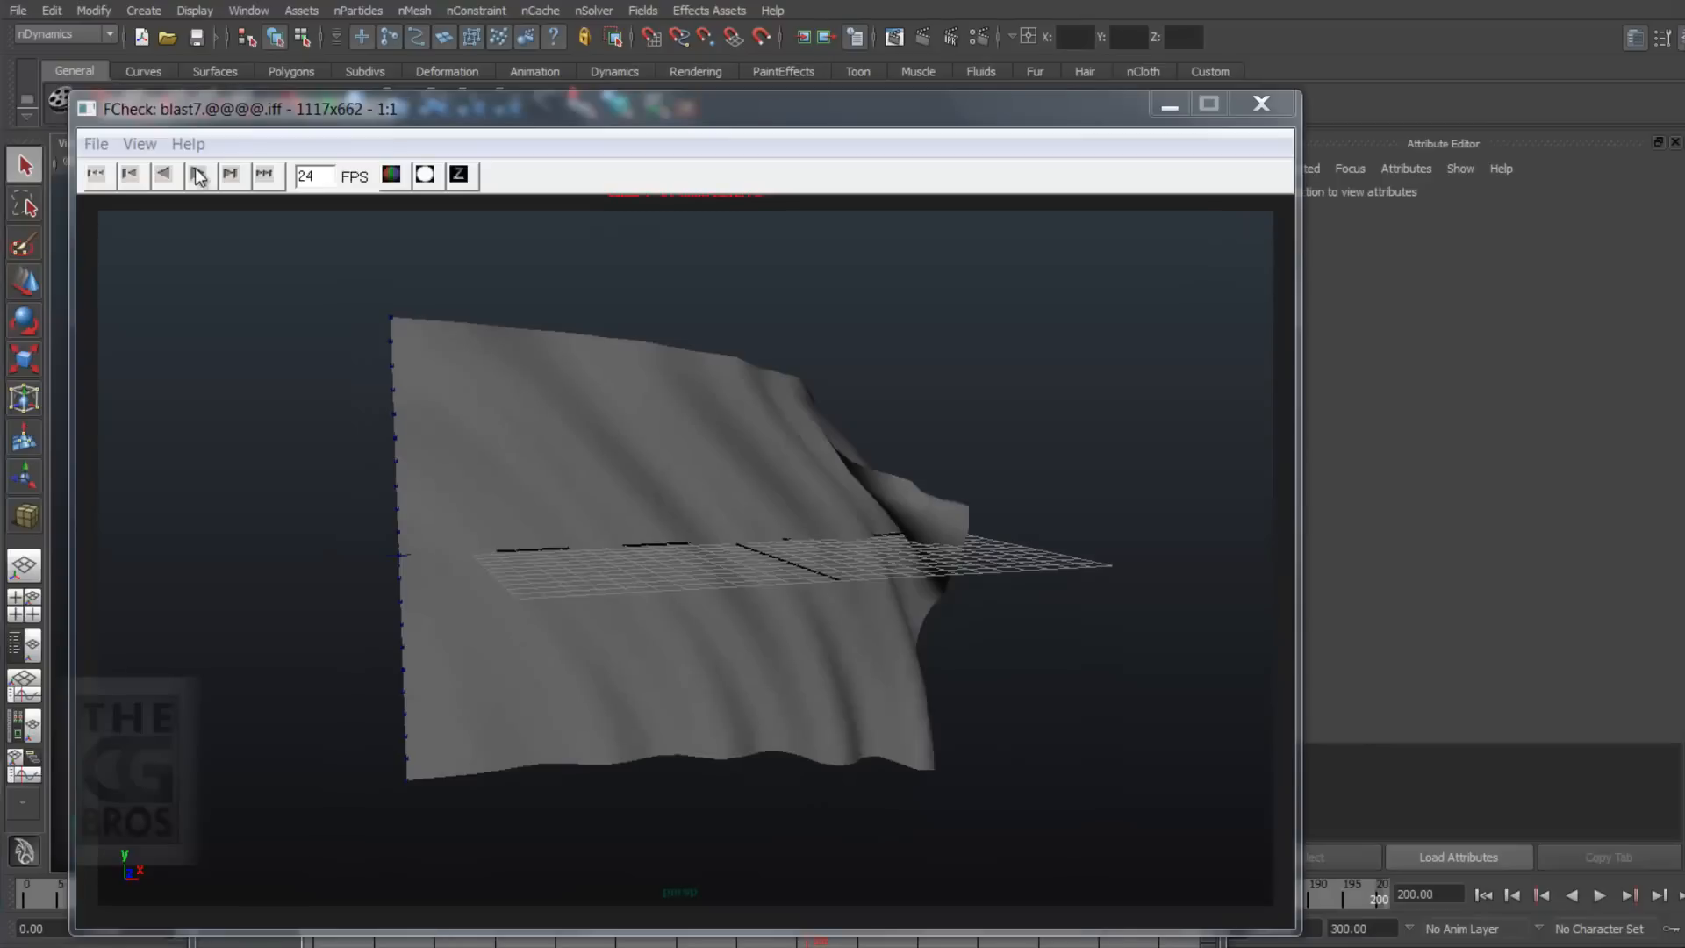
left_click(198, 176)
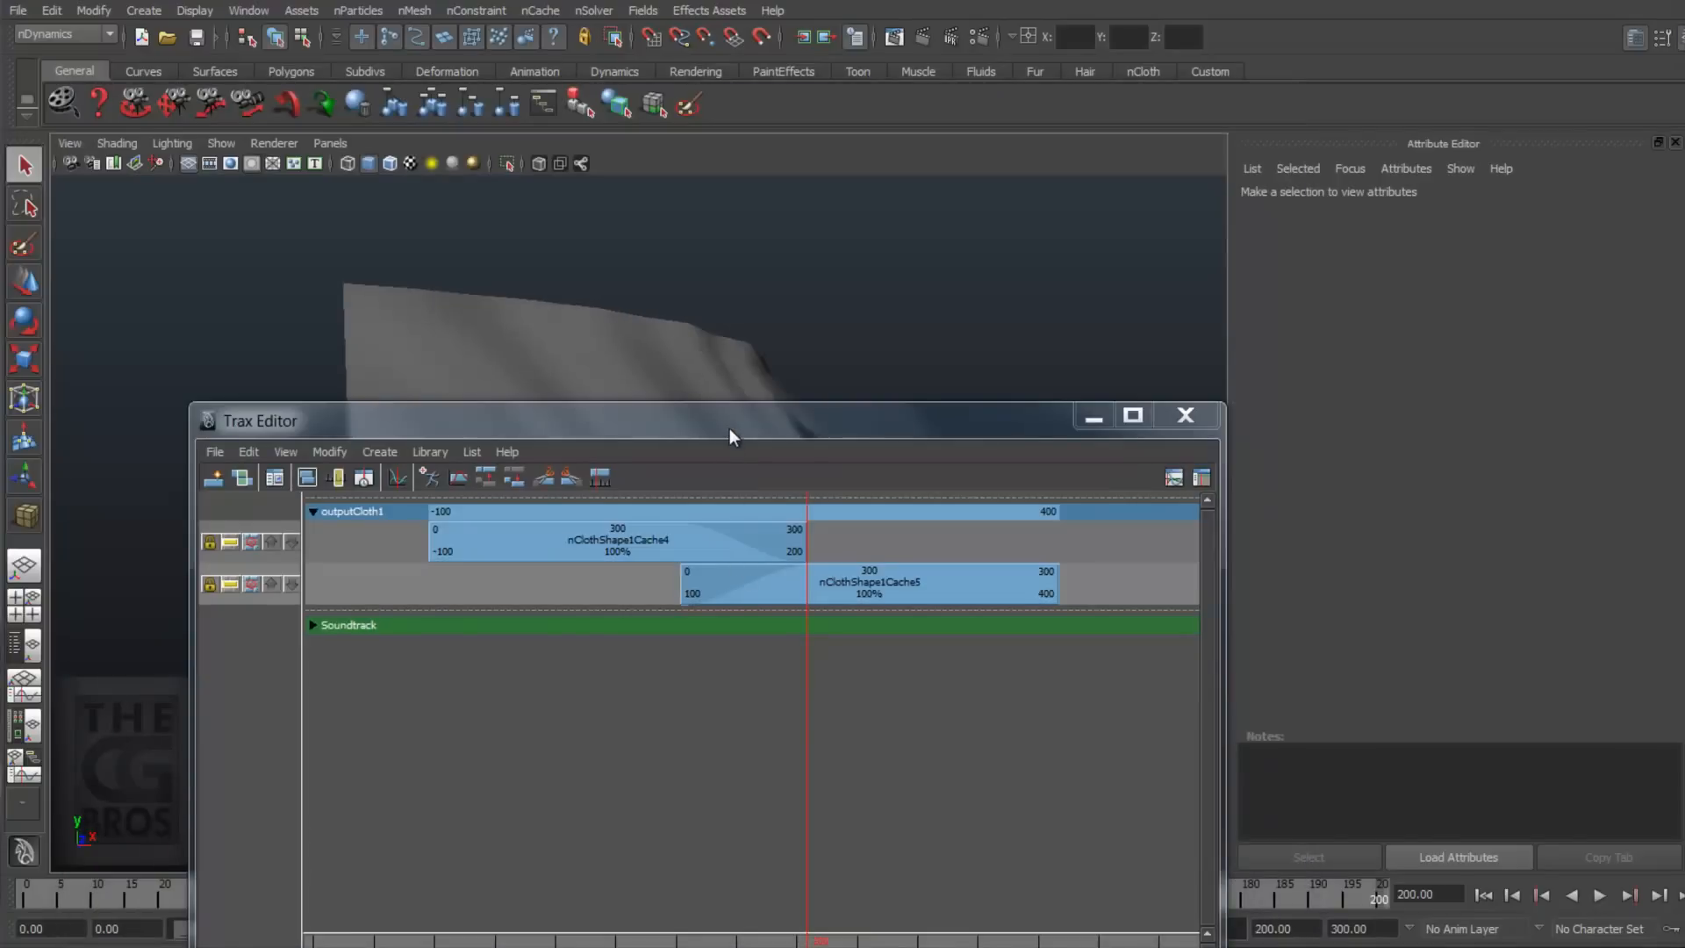
Step: Set the start frame to 1, then playblast and play the 1–200 flag loop
left_click_drag(731, 419, 1171, 115)
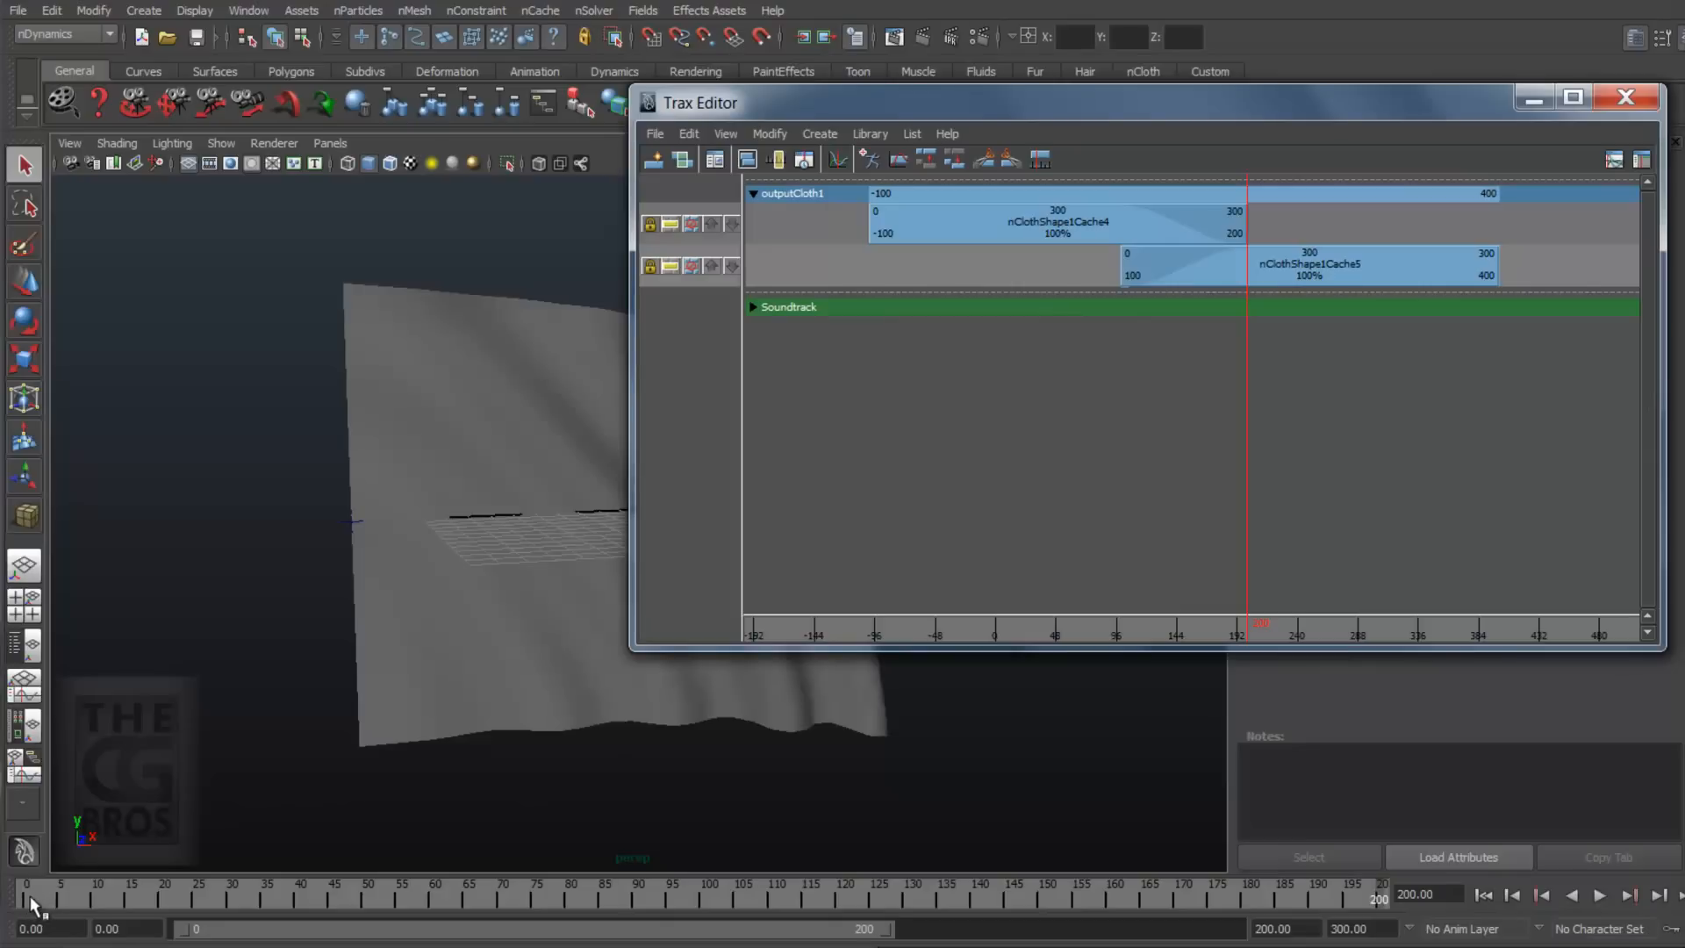
left_click(124, 929)
type("1")
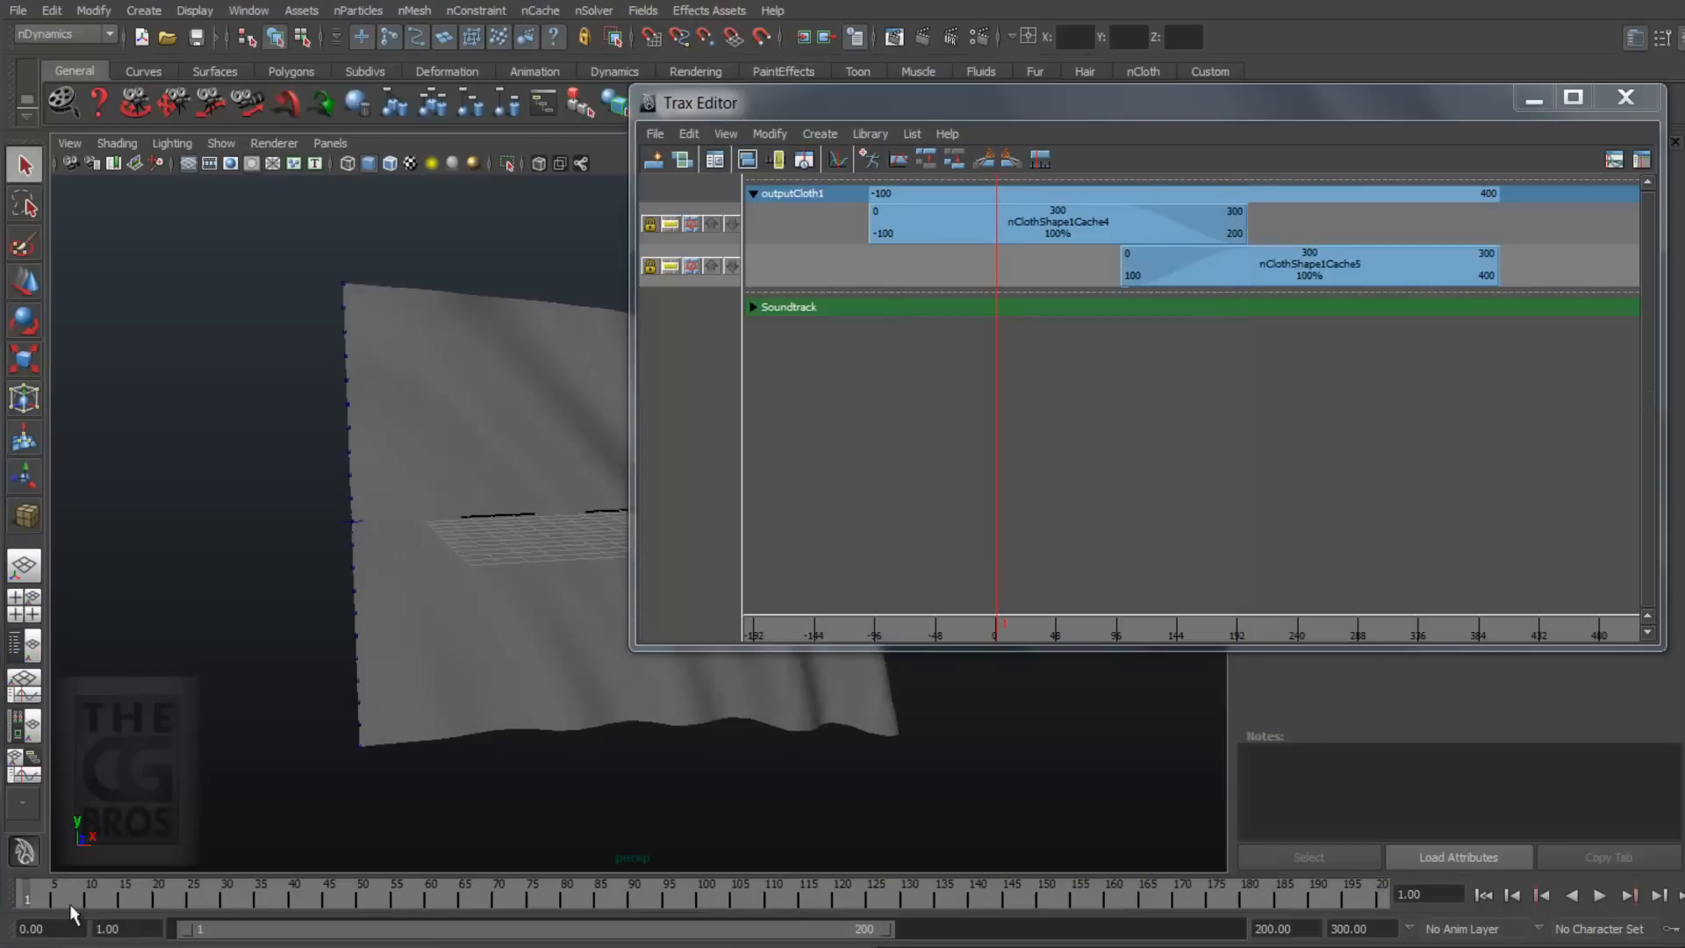
left_click(248, 9)
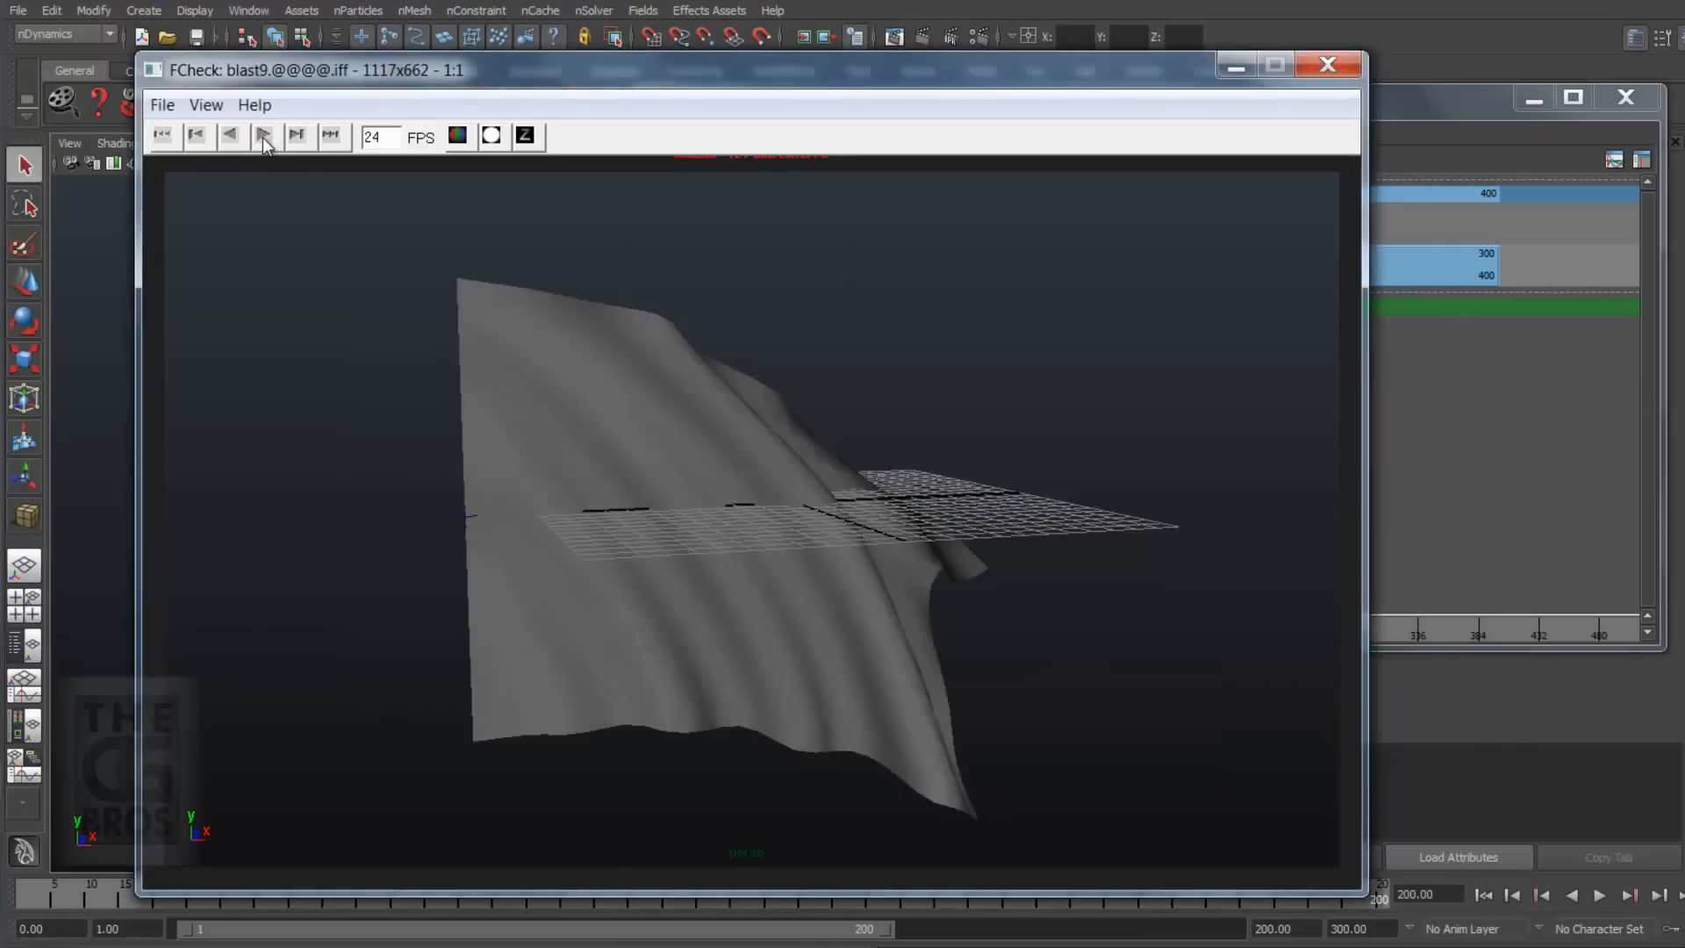
left_click(263, 134)
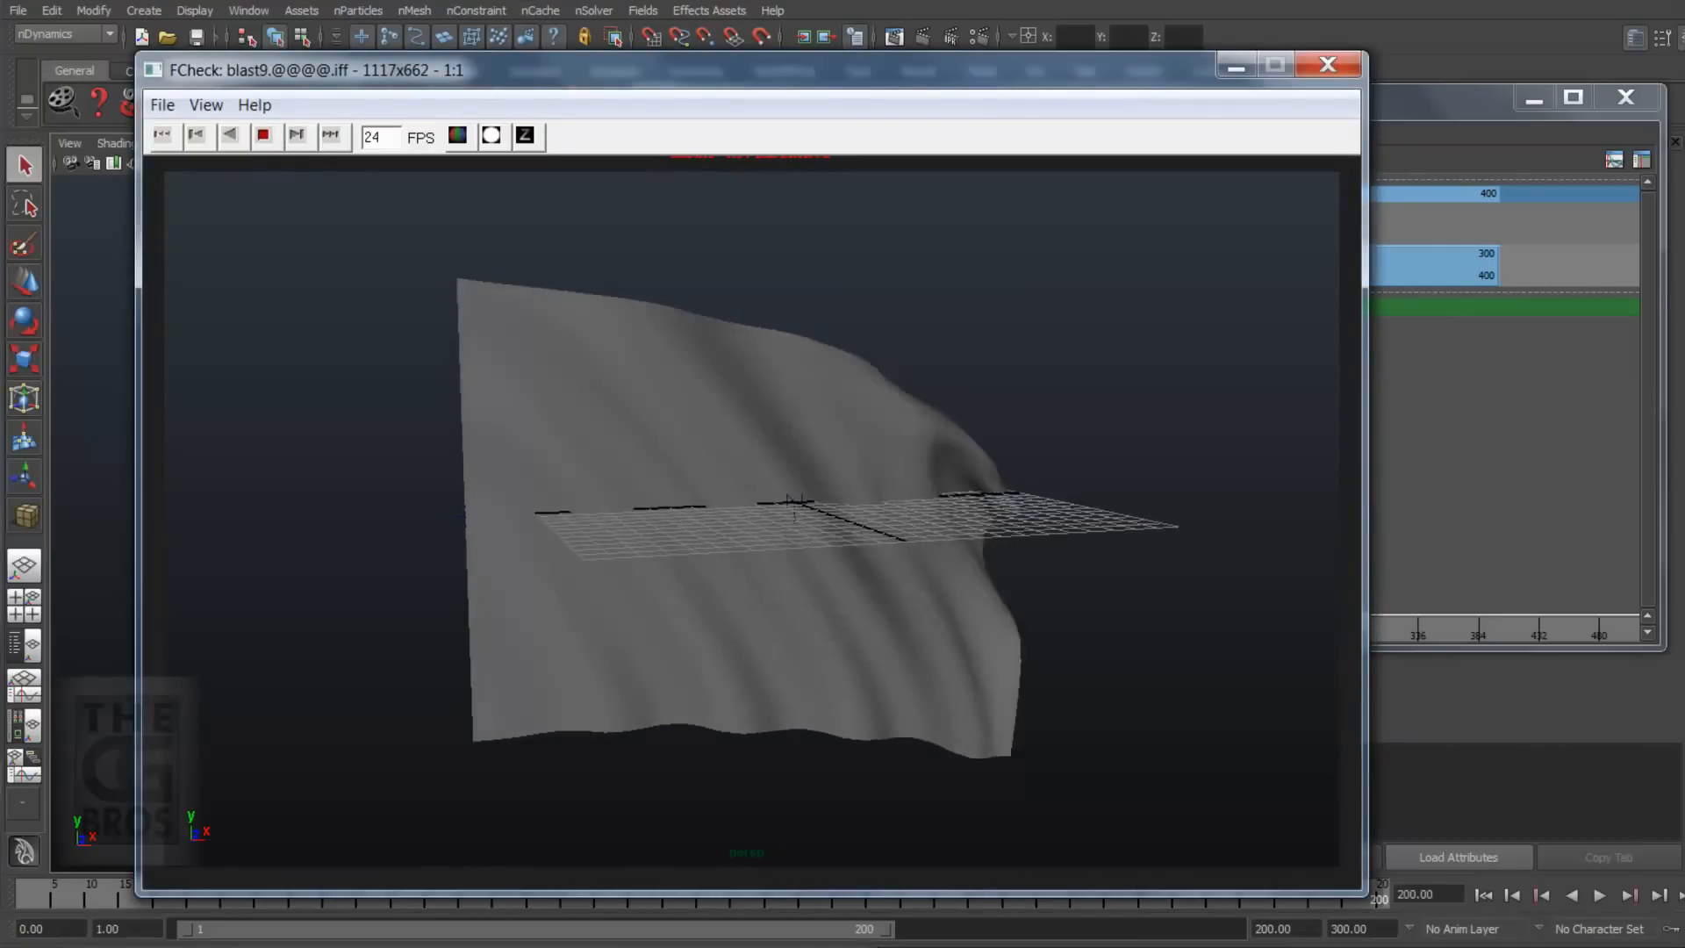